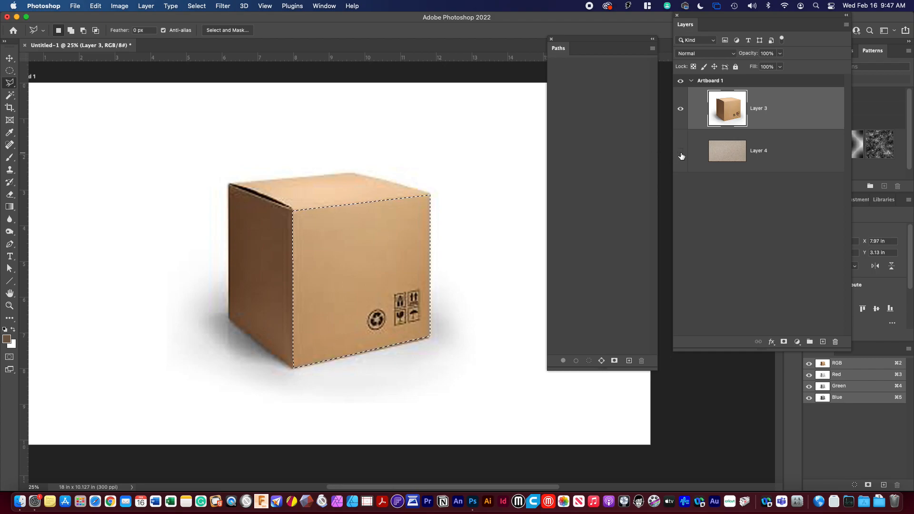
mouse_move(679, 154)
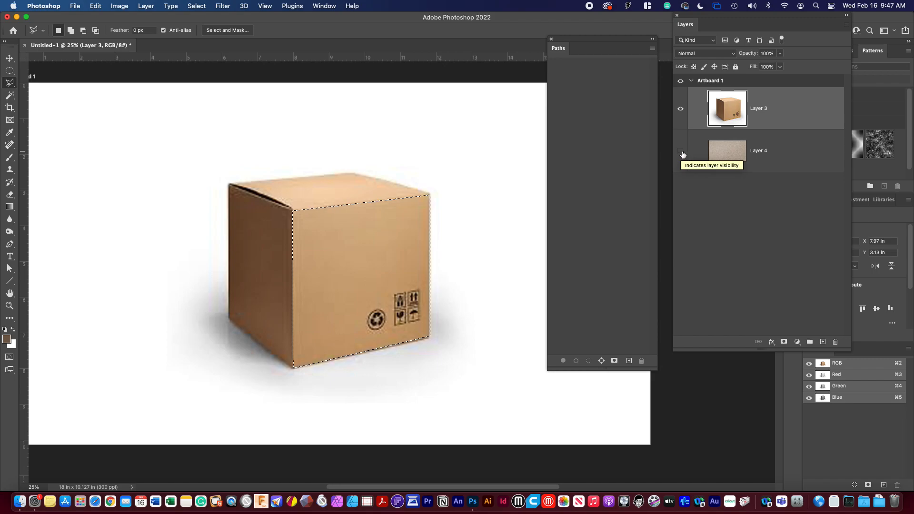
Step: Show the cardboard texture layer so it covers the box photo
click(680, 150)
text(card)
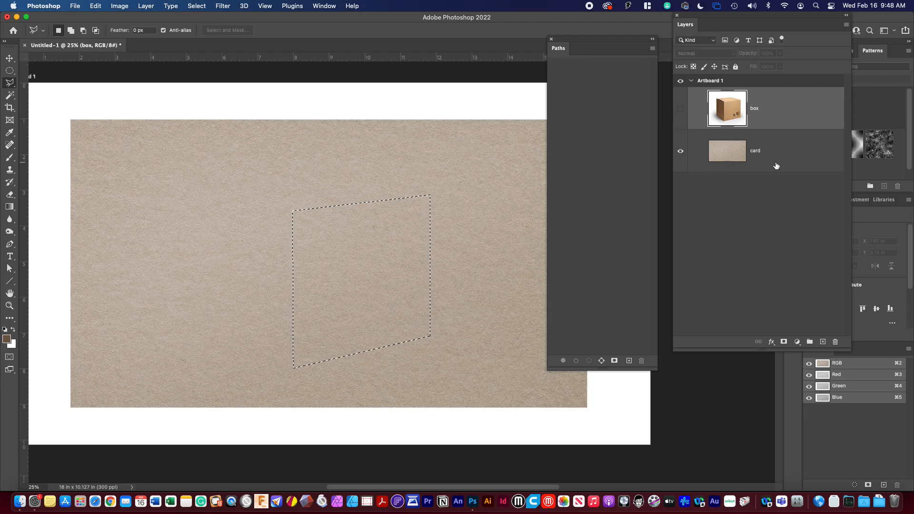
Step: Duplicate the card texture layer and name the copies 'left' and 'top'
click(757, 151)
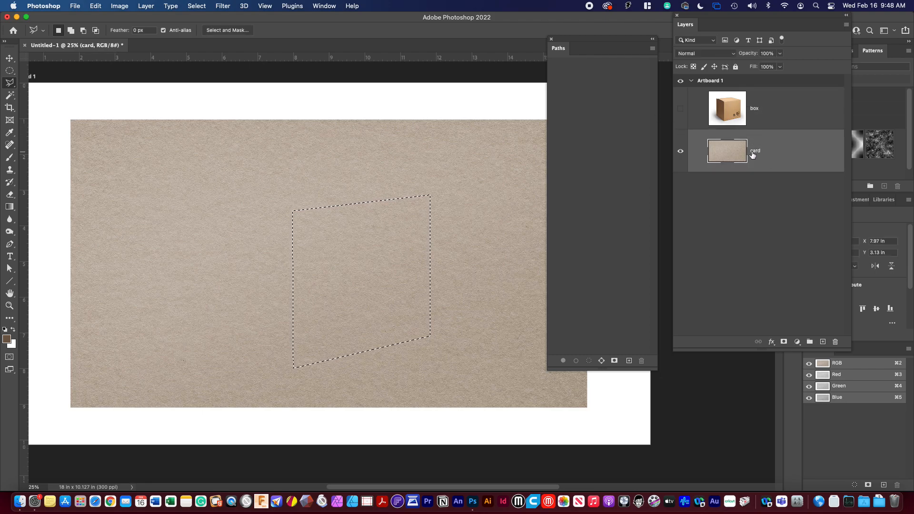
click(768, 109)
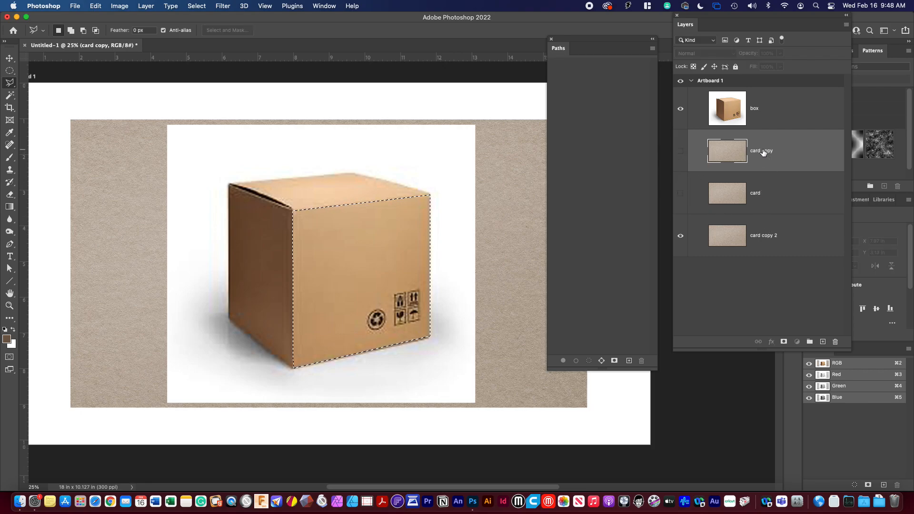
double_click(761, 151)
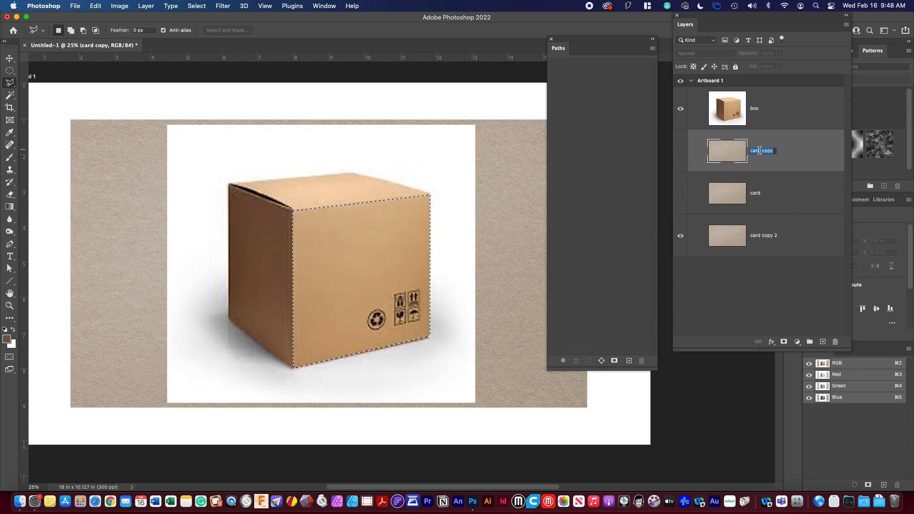
text(left)
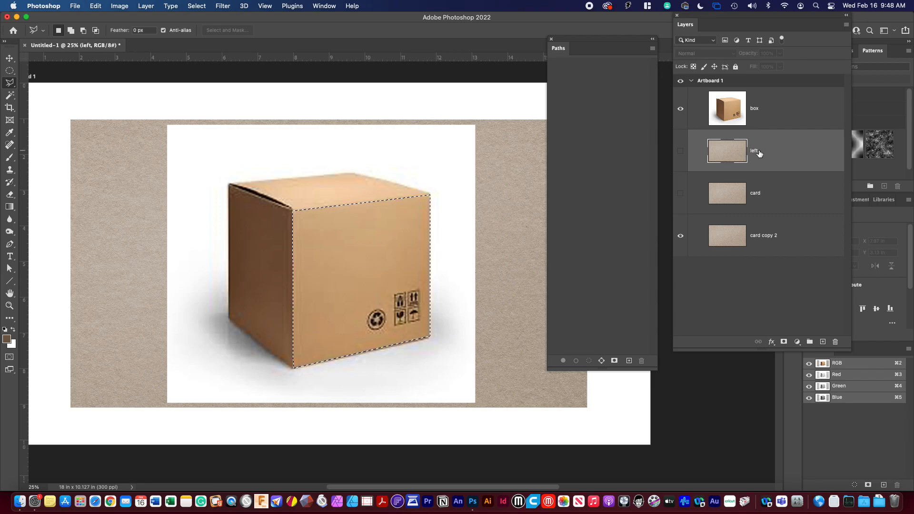
double_click(754, 193)
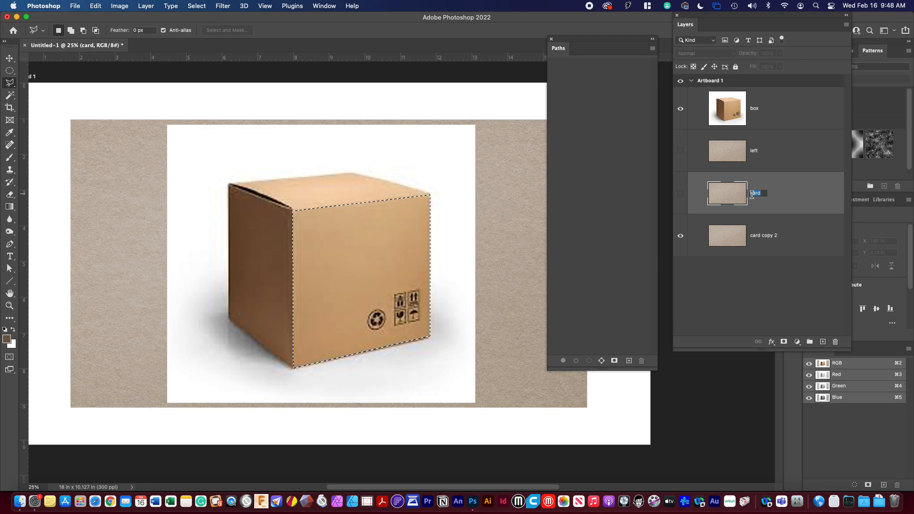
text(top)
click(769, 235)
text(front)
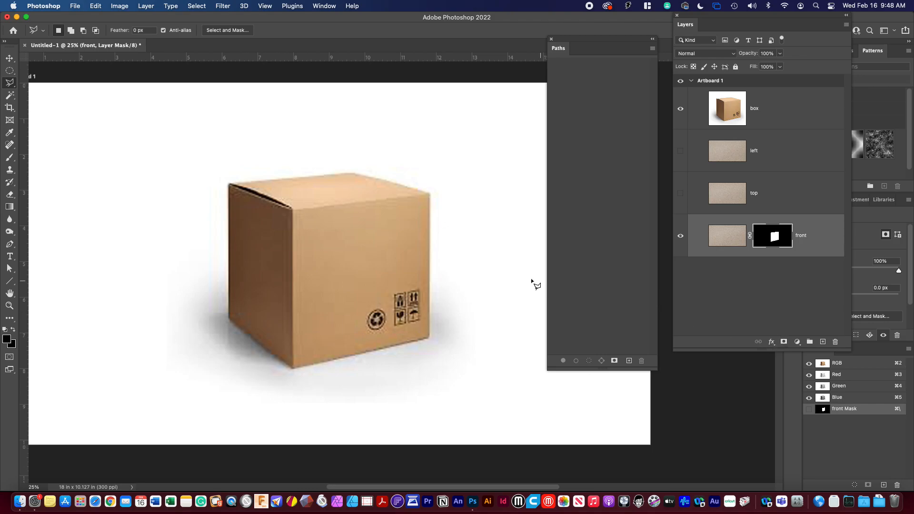
mouse_move(692, 206)
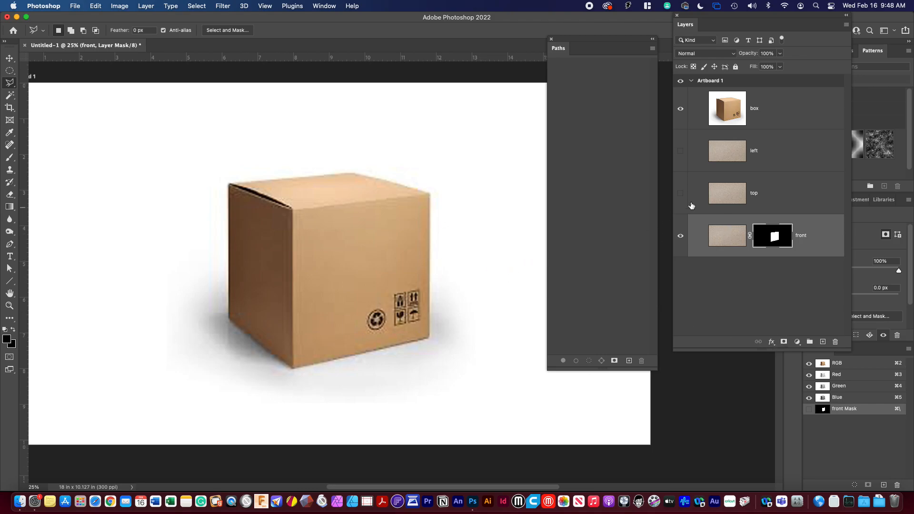
Step: Trace the box's narrow left face with the Polygonal Lasso
click(680, 109)
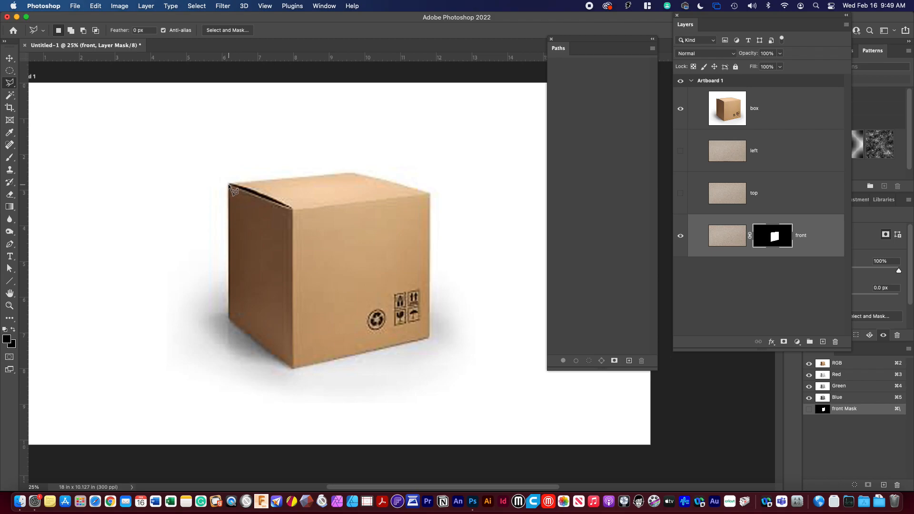
mouse_move(297, 216)
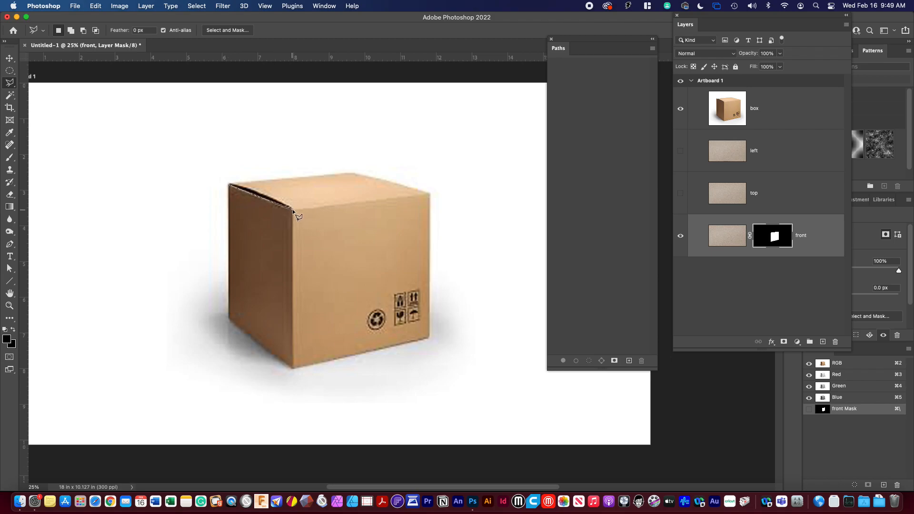
drag(293, 214, 296, 373)
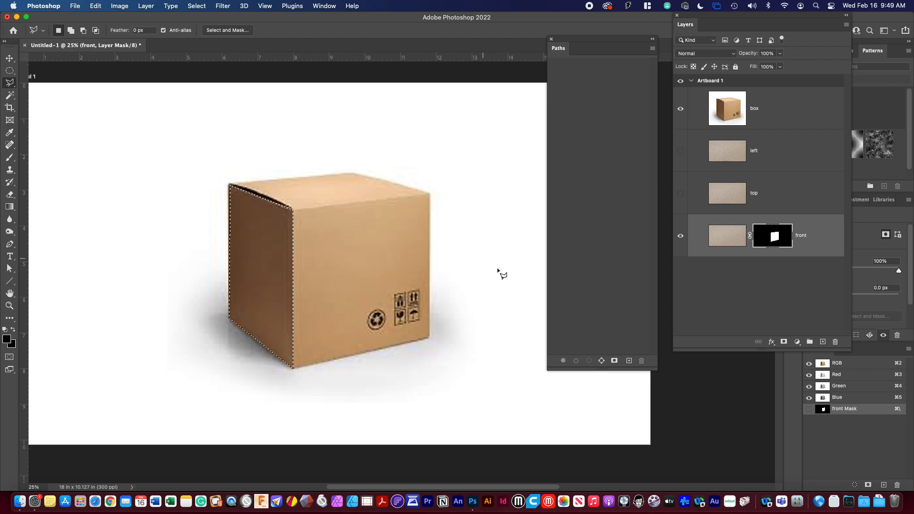
mouse_move(802, 173)
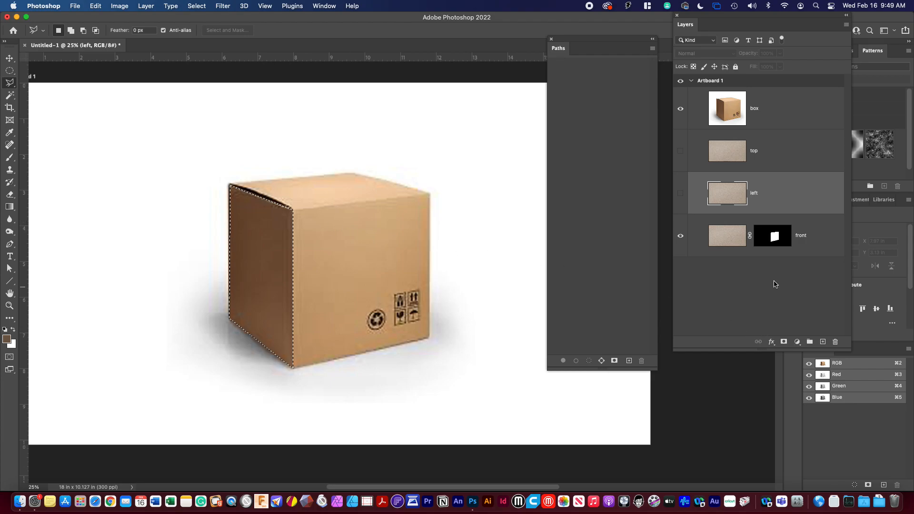
mouse_move(797, 308)
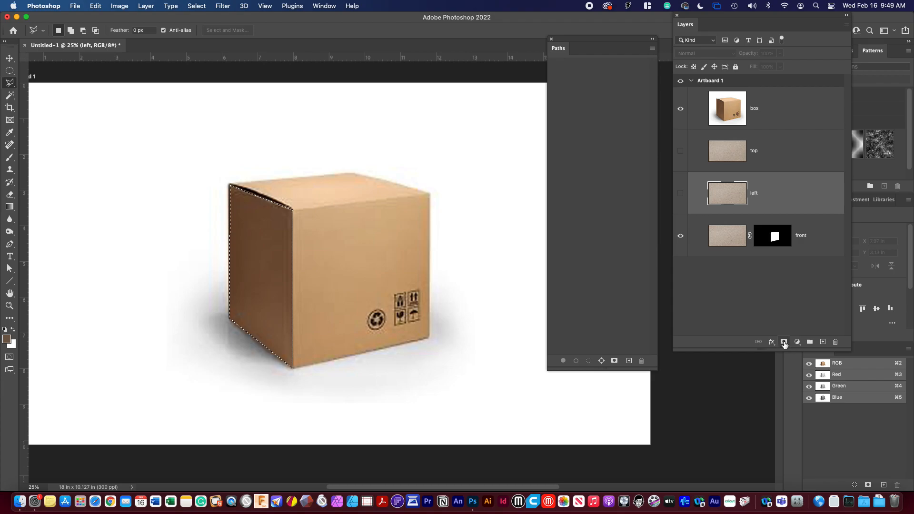
mouse_move(783, 342)
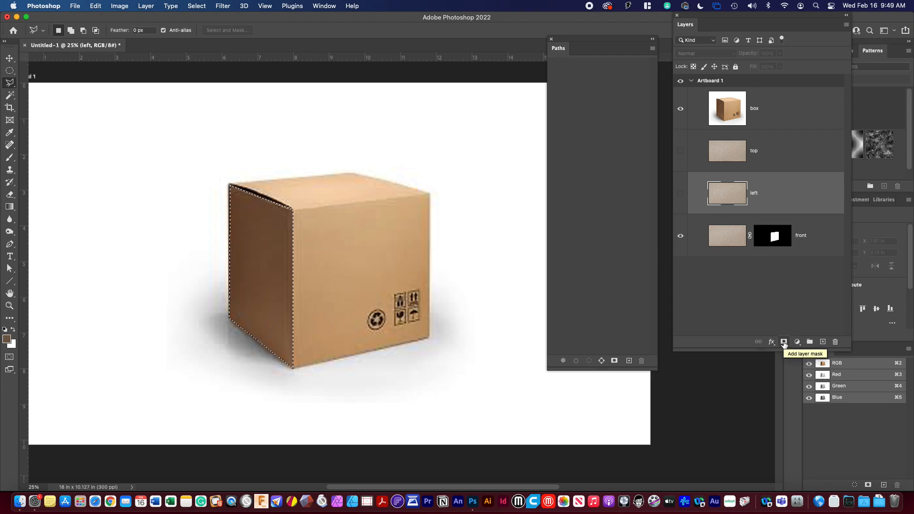
Step: Mask the left layer to its face and hide the box photo to reveal the textured cube
click(783, 342)
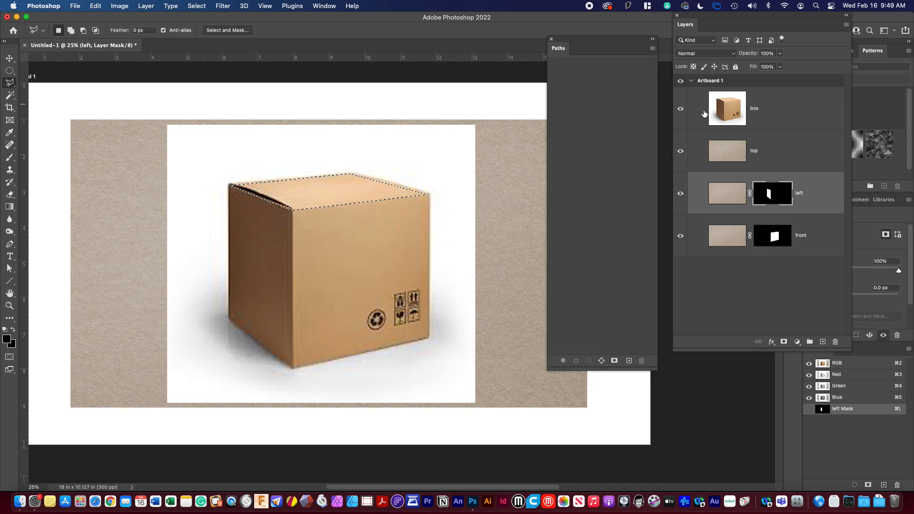
click(726, 152)
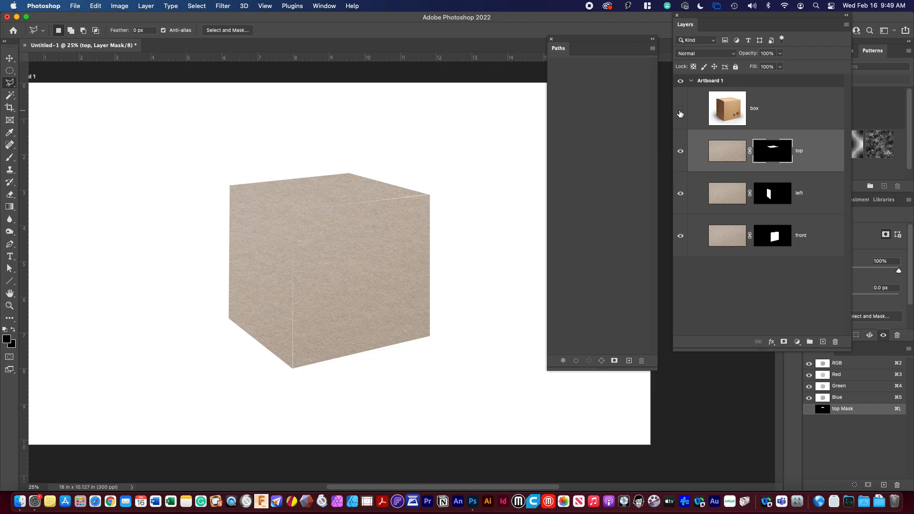
mouse_move(680, 113)
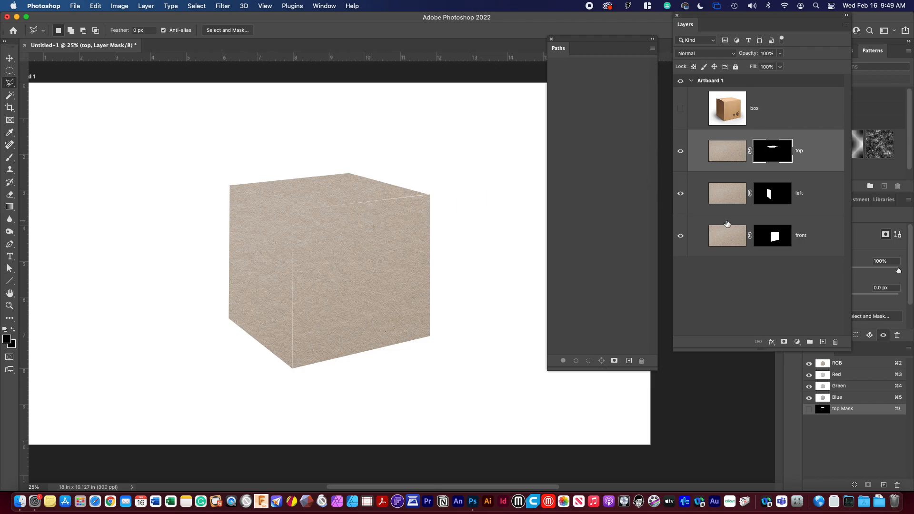
mouse_move(769, 218)
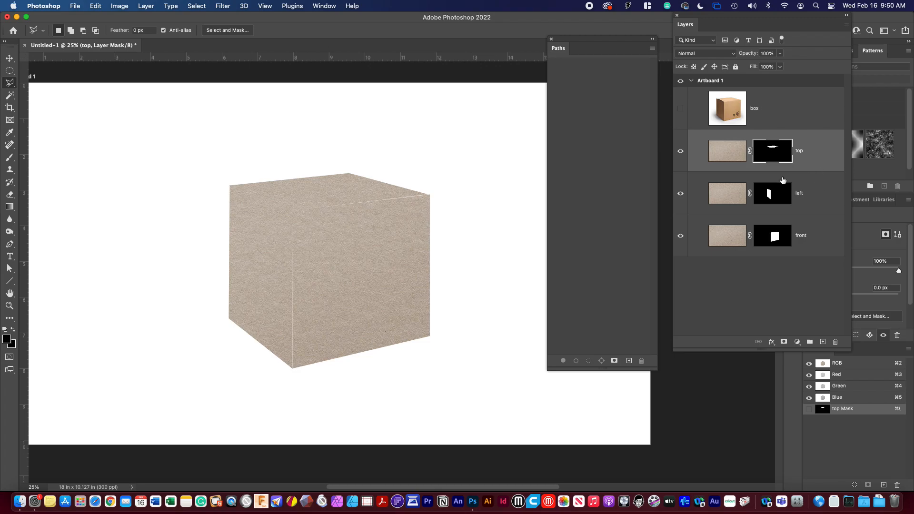
mouse_move(304, 296)
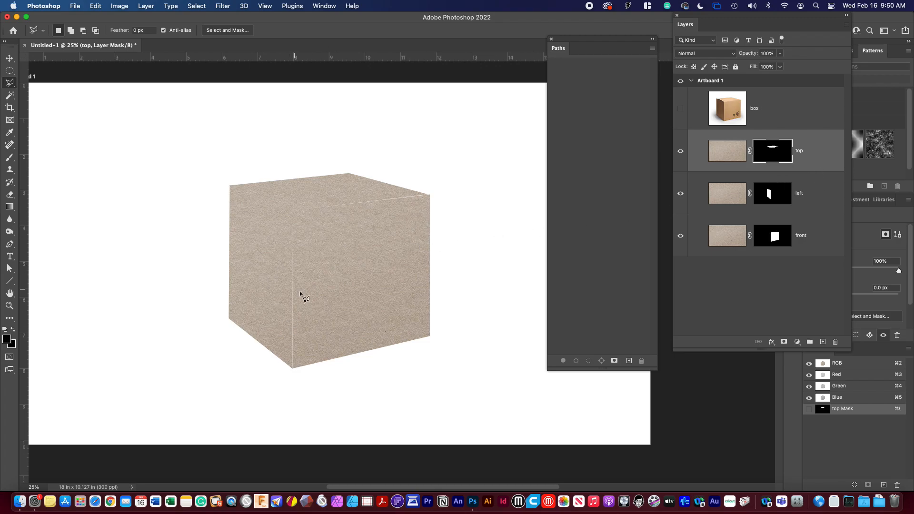
mouse_move(318, 264)
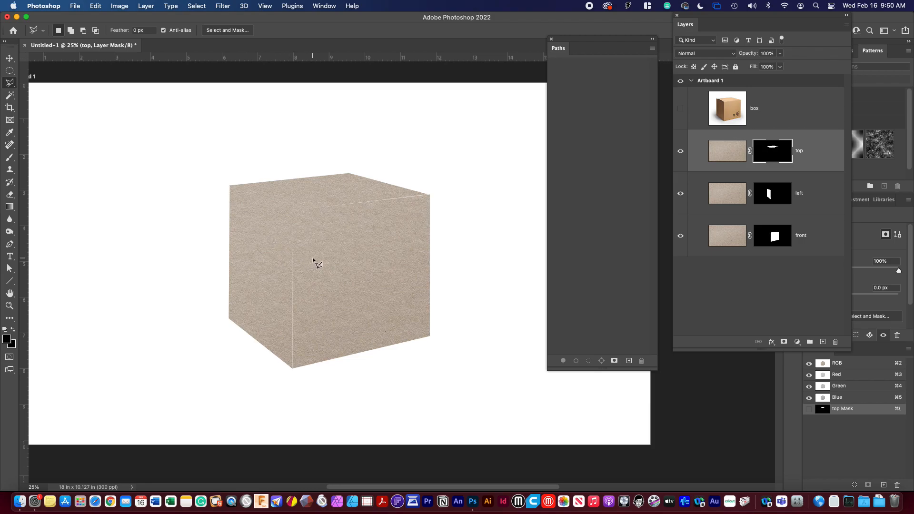
mouse_move(359, 274)
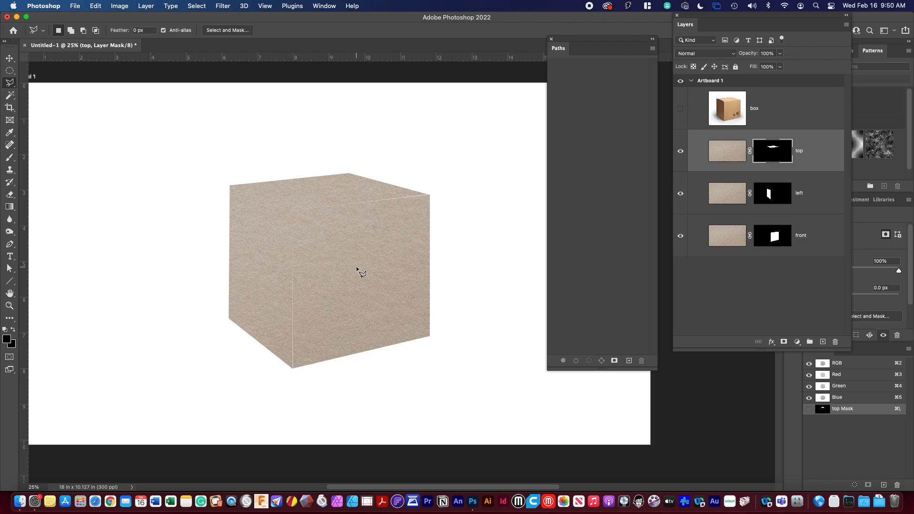
mouse_move(803, 169)
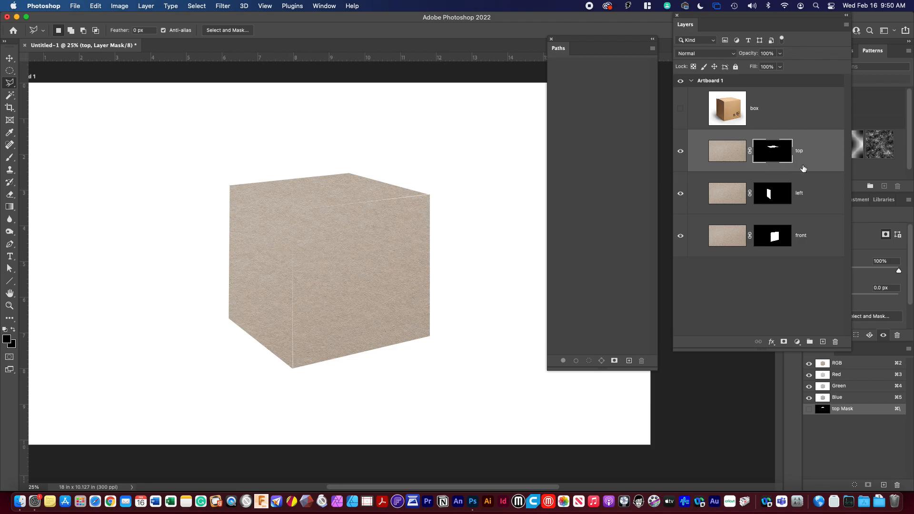
Step: Add a Hue/Saturation adjustment clipped to top and raise its Lightness slightly
click(796, 342)
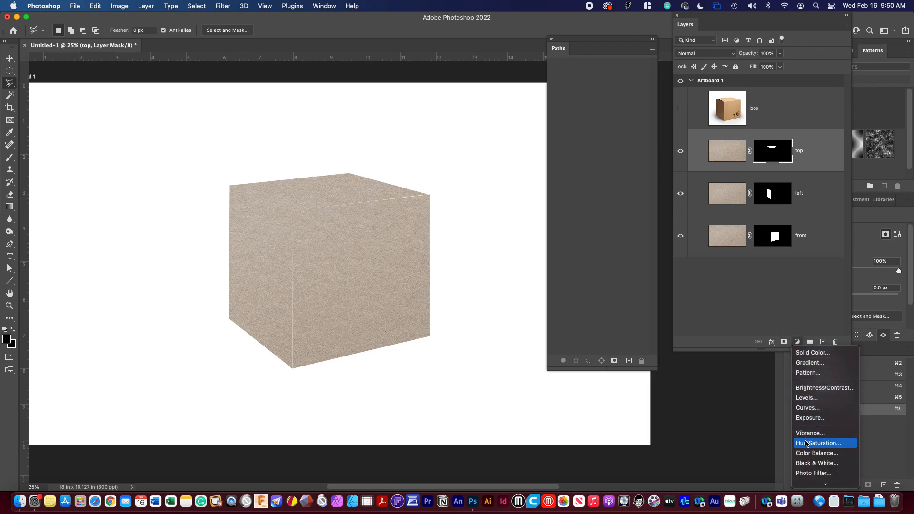
click(819, 443)
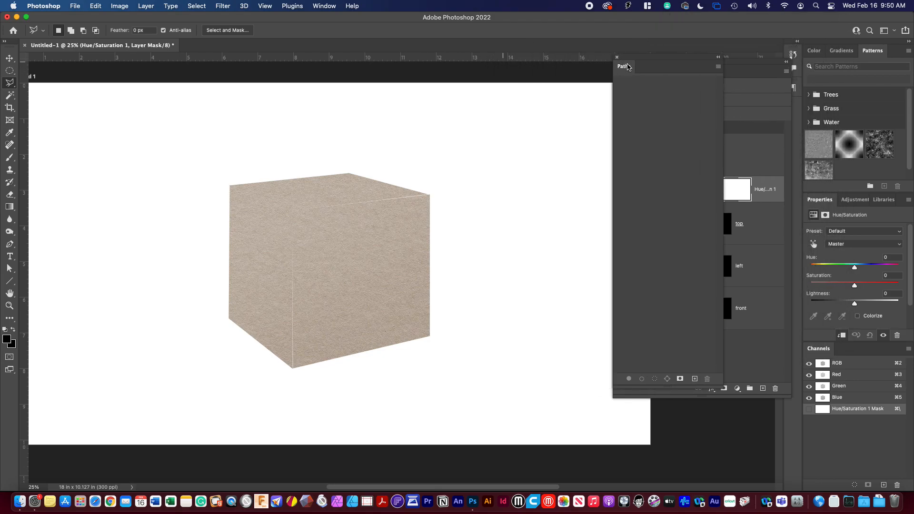
click(624, 71)
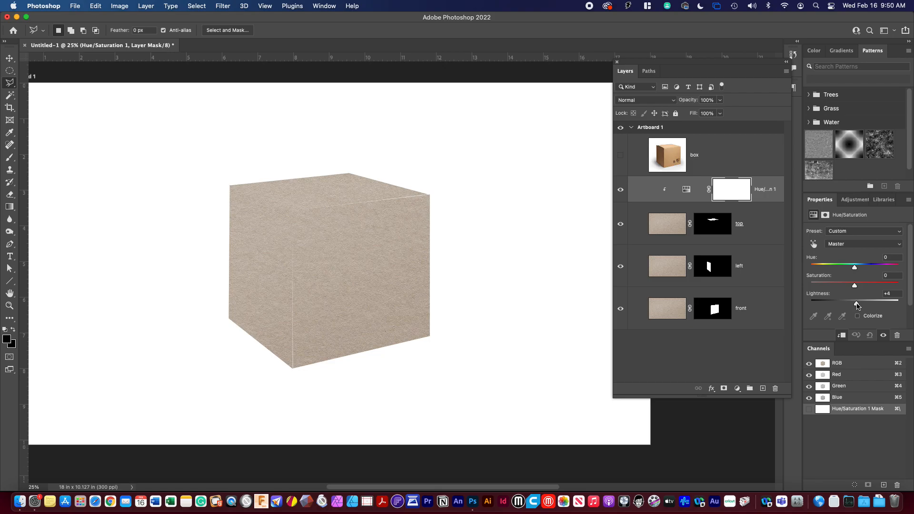
drag(854, 300, 868, 301)
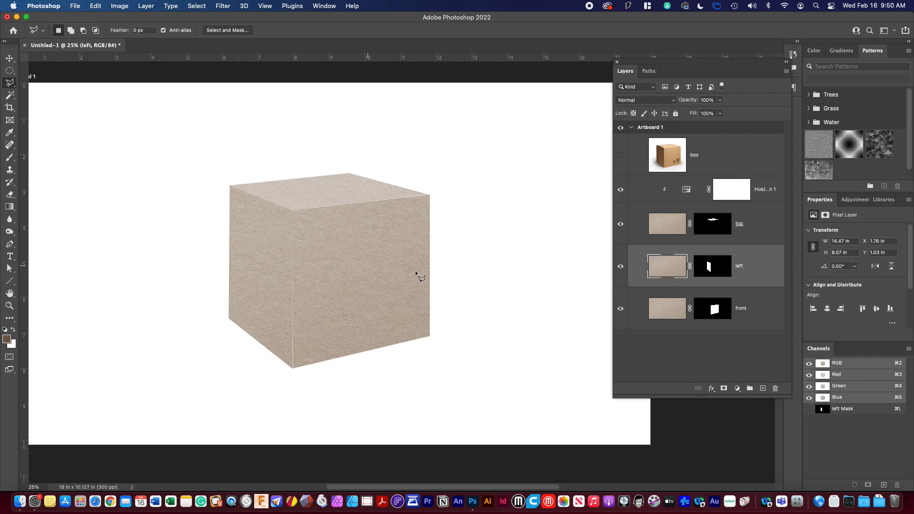
mouse_move(748, 280)
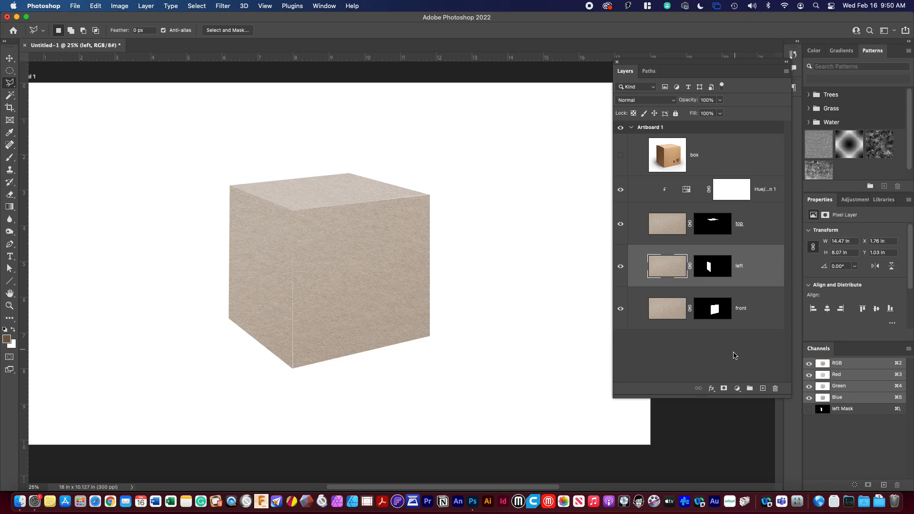
Step: Add Hue/Saturation 2 with Saturation +13 and Lightness -30, clipped to the left face
click(737, 388)
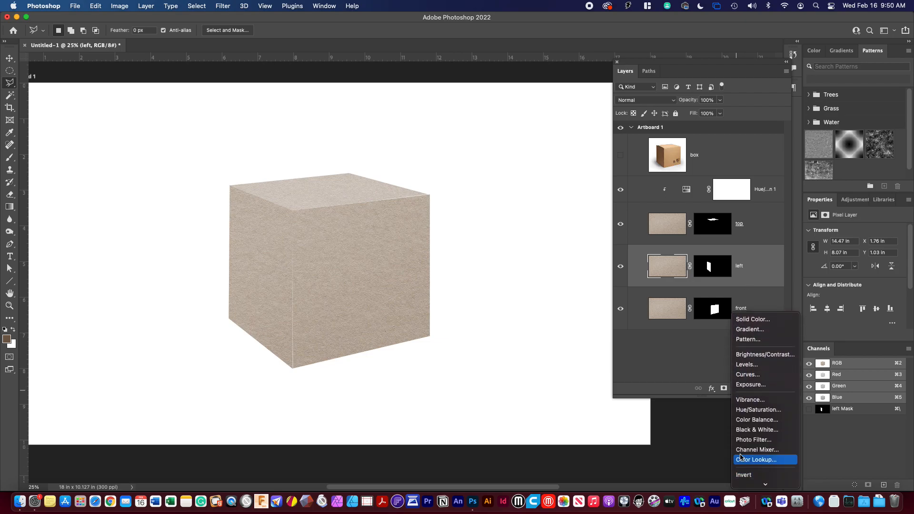
click(758, 409)
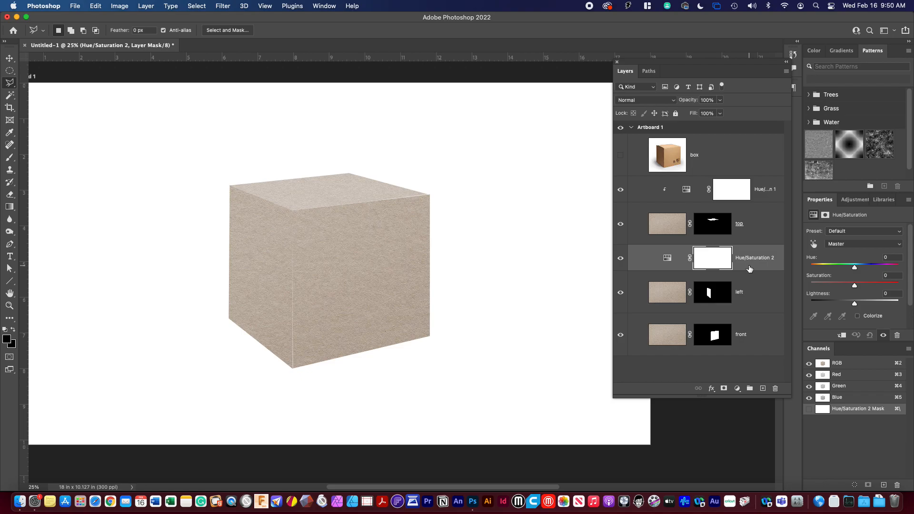
mouse_move(728, 272)
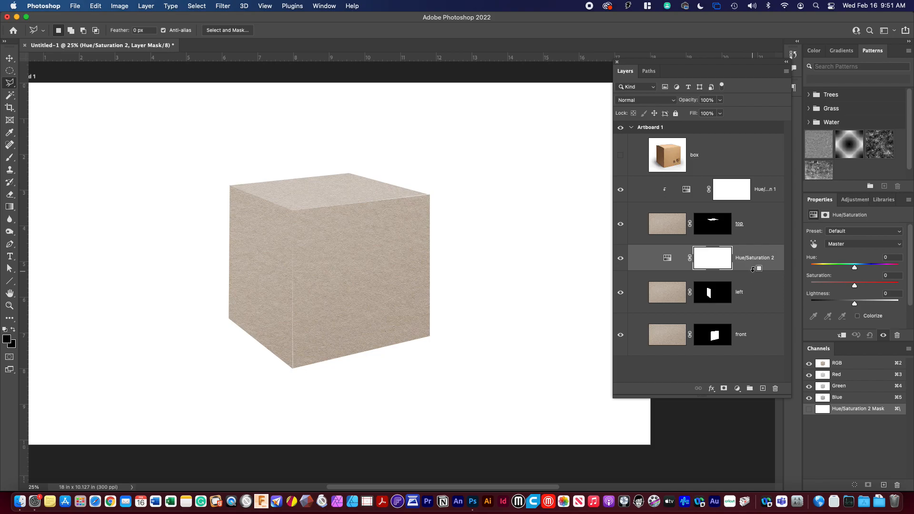
mouse_move(759, 294)
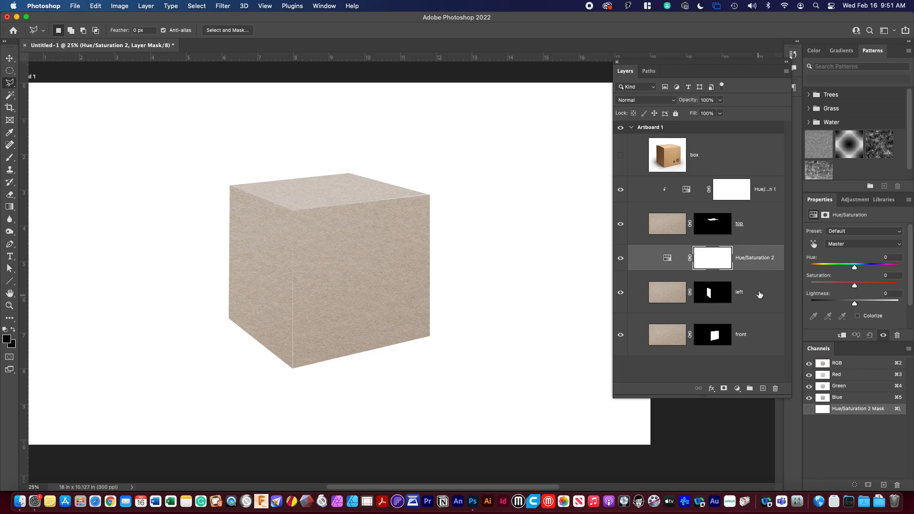
mouse_move(842, 244)
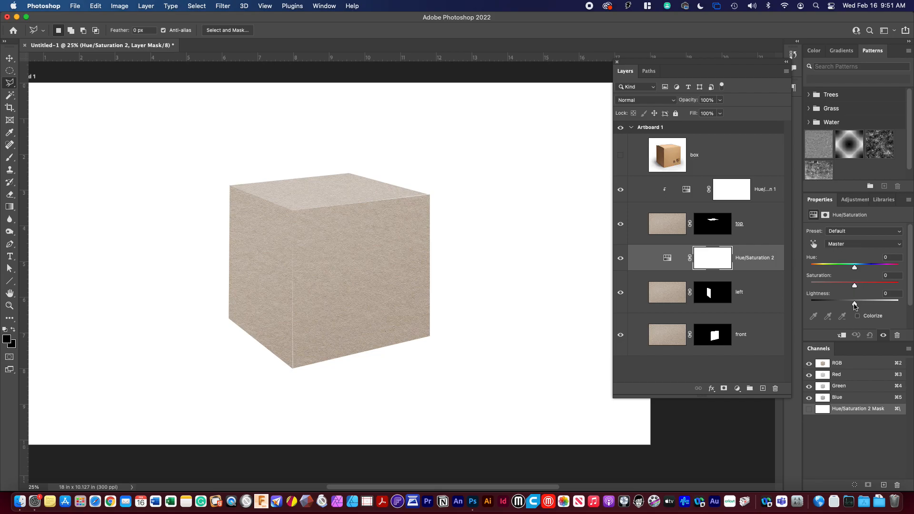
drag(854, 301, 841, 301)
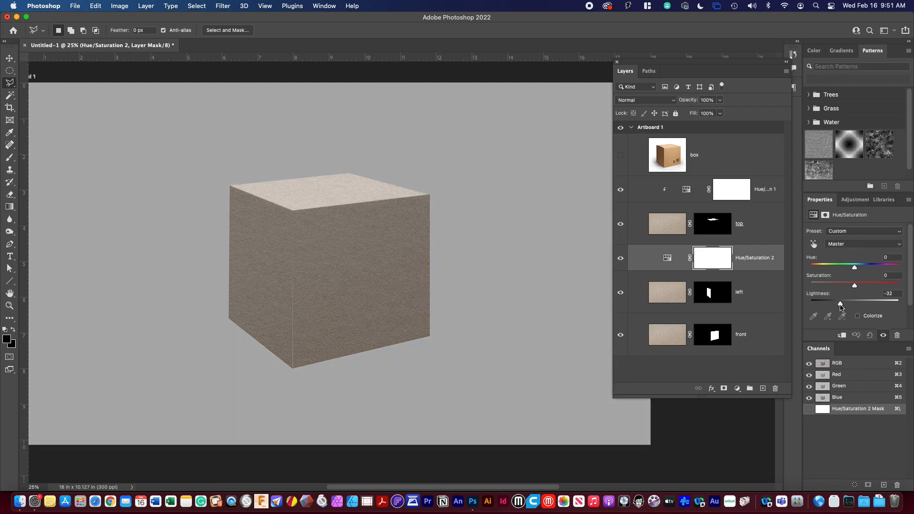
drag(854, 300, 855, 300)
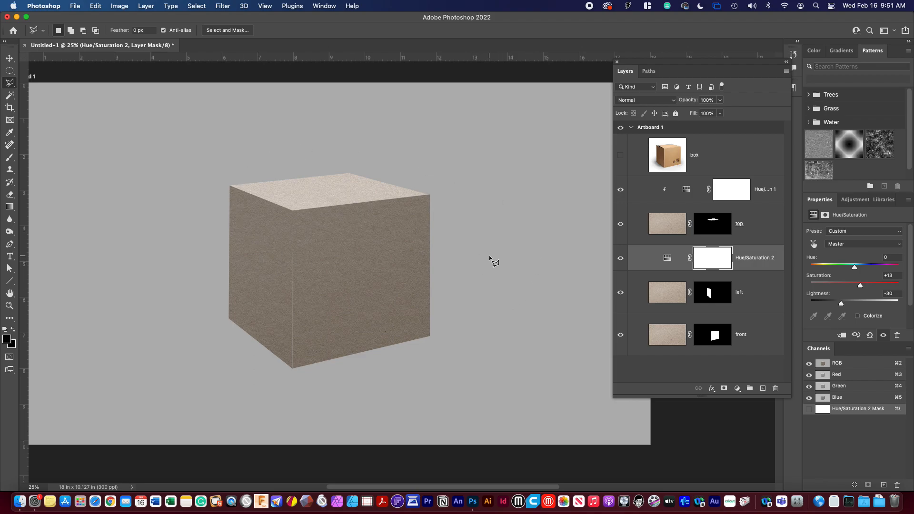
mouse_move(738, 273)
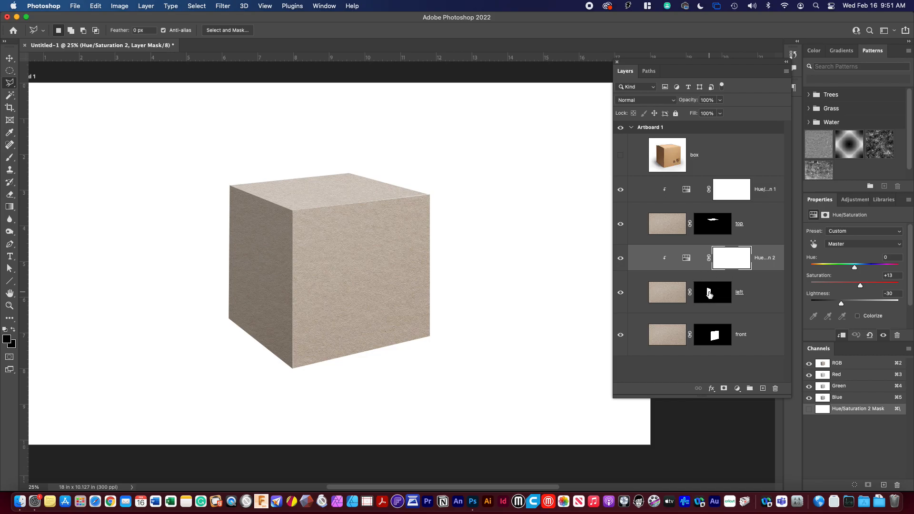
mouse_move(690, 292)
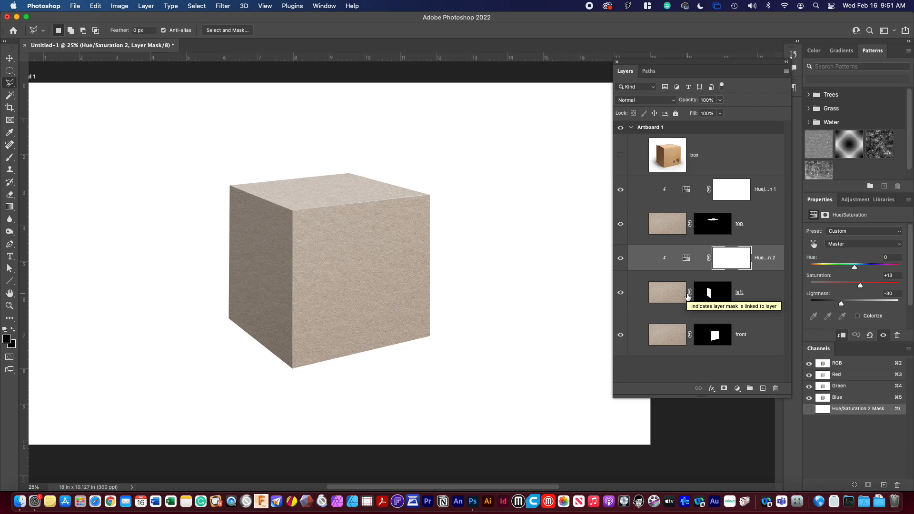
mouse_move(668, 310)
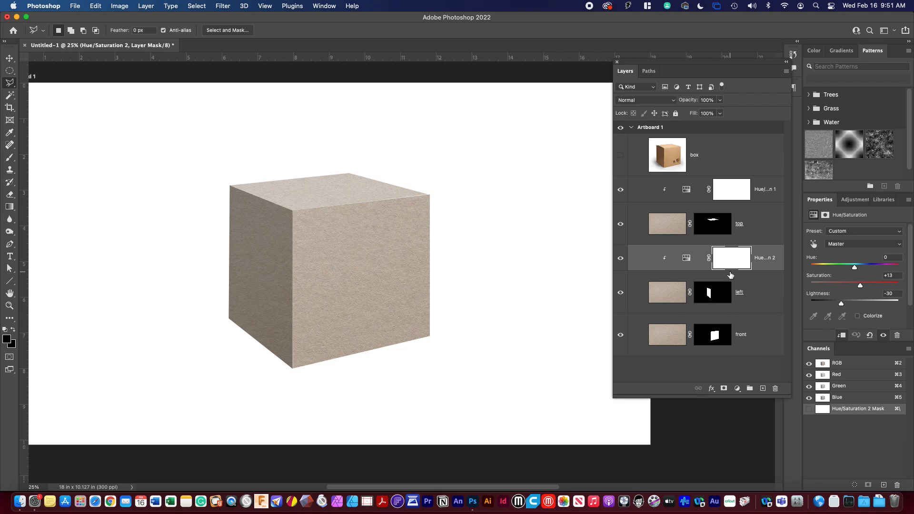
mouse_move(767, 223)
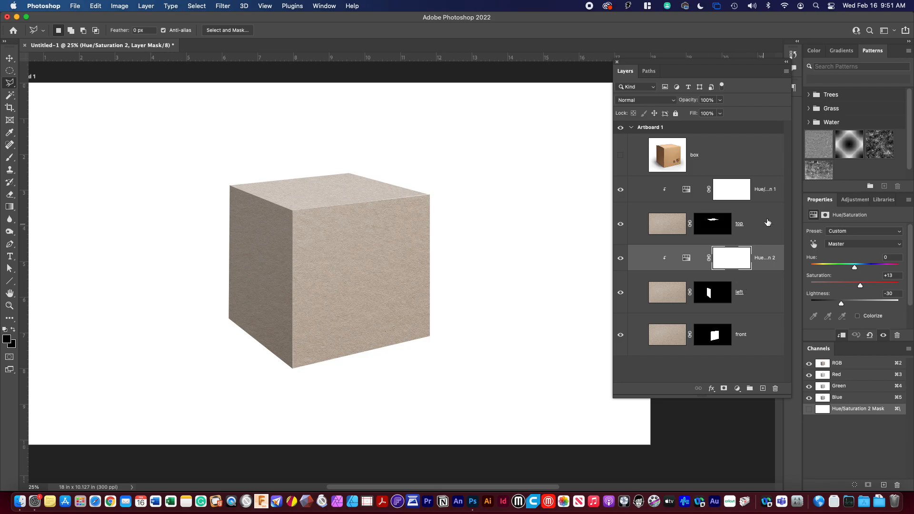
click(729, 188)
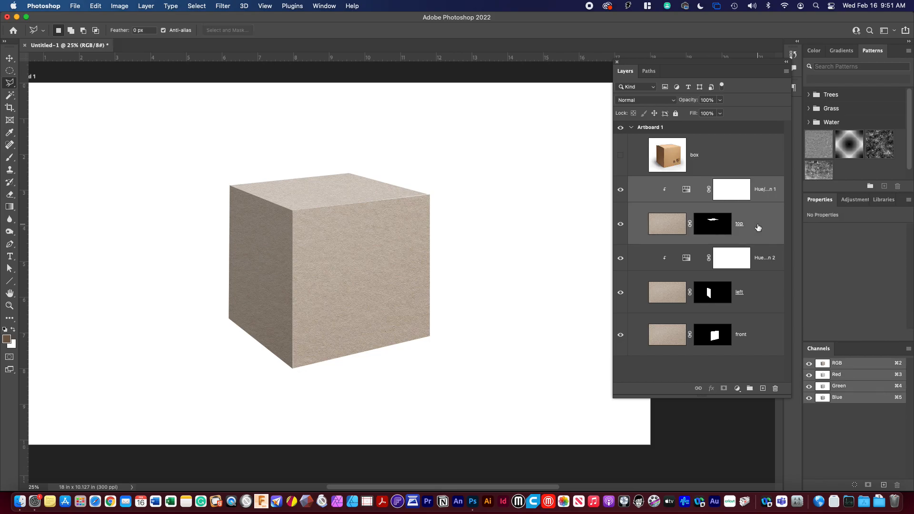
Step: Group the top face layers and the left face layers into their own groups
right_click(738, 223)
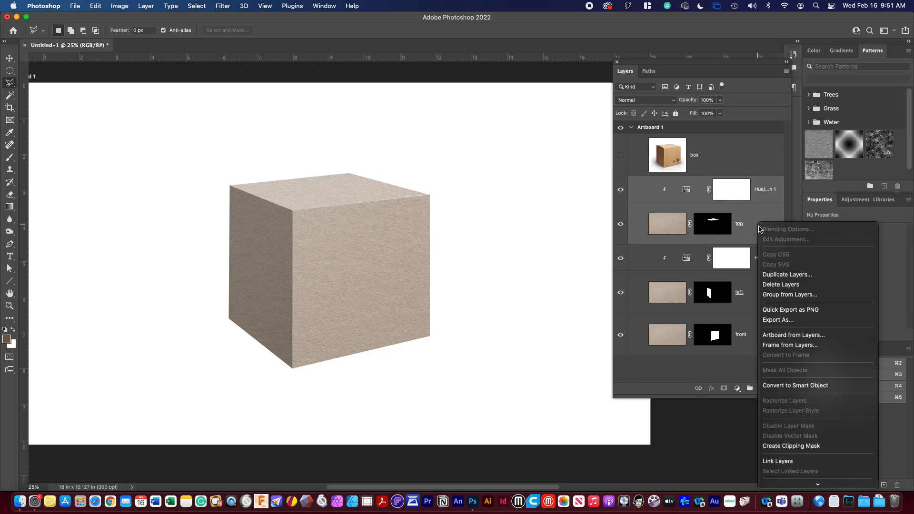
click(789, 294)
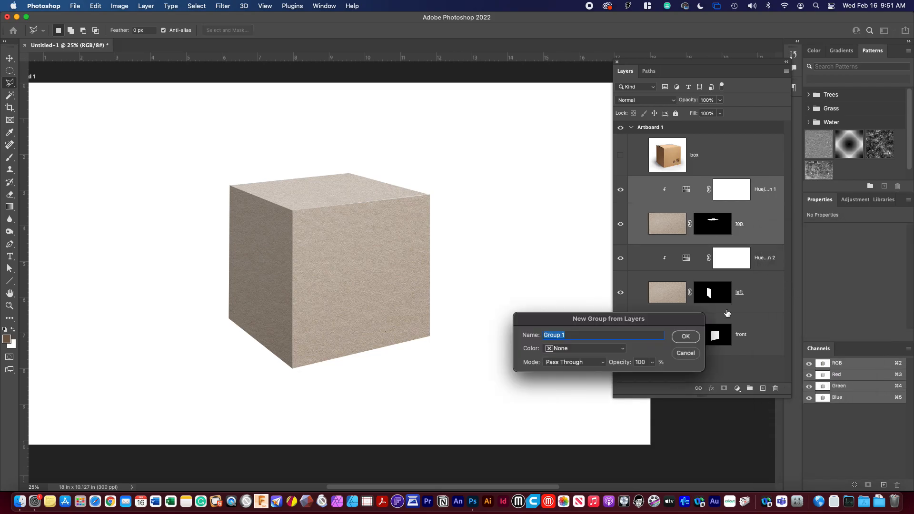
click(684, 336)
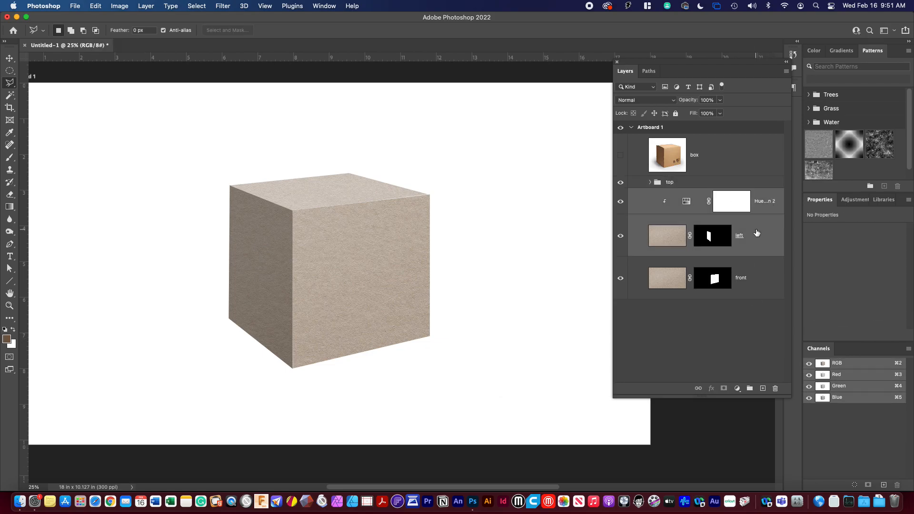
right_click(738, 235)
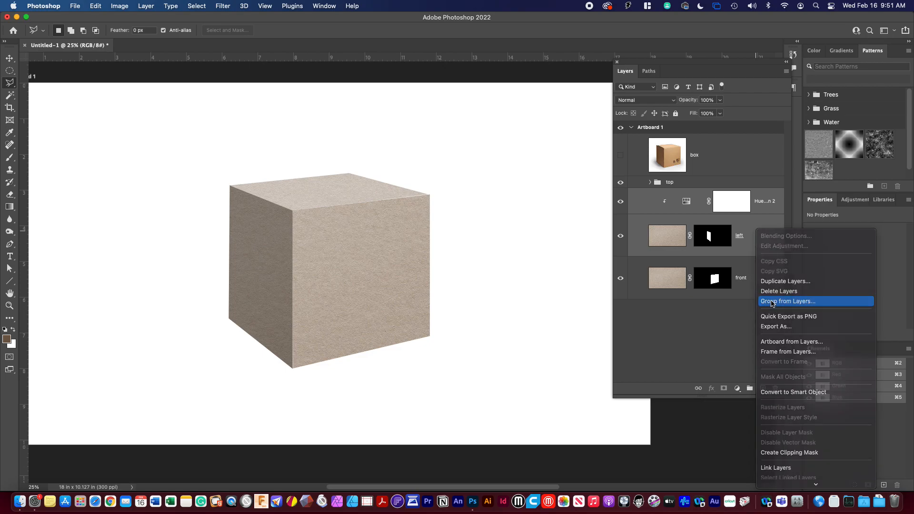
click(787, 301)
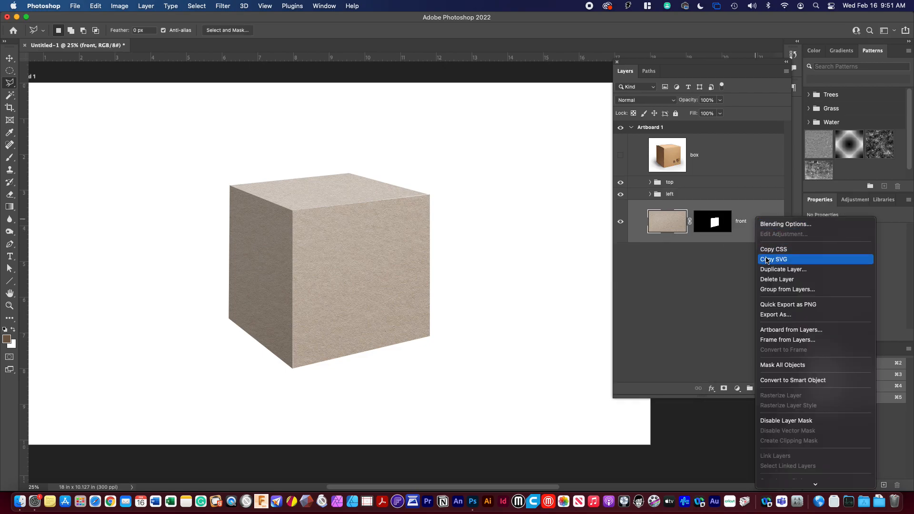
Step: Group the front face layer into a 'front' group and collapse it
click(787, 289)
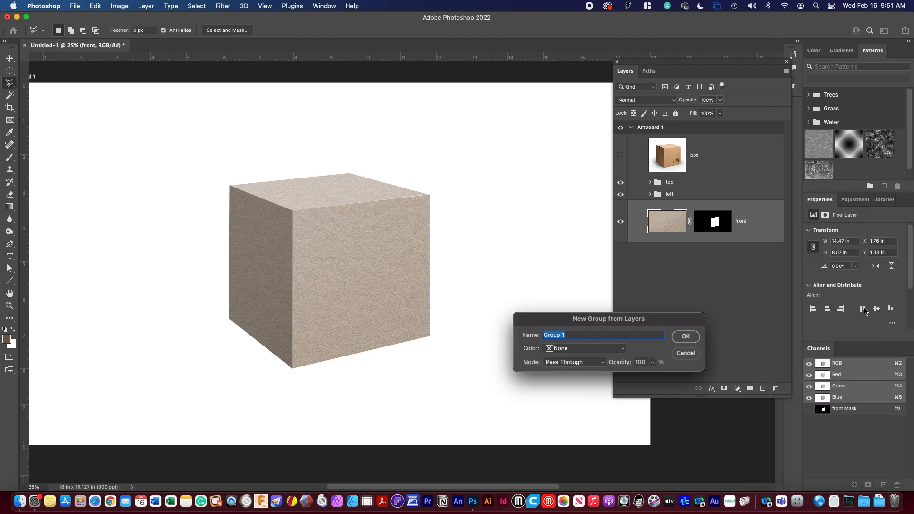
click(684, 336)
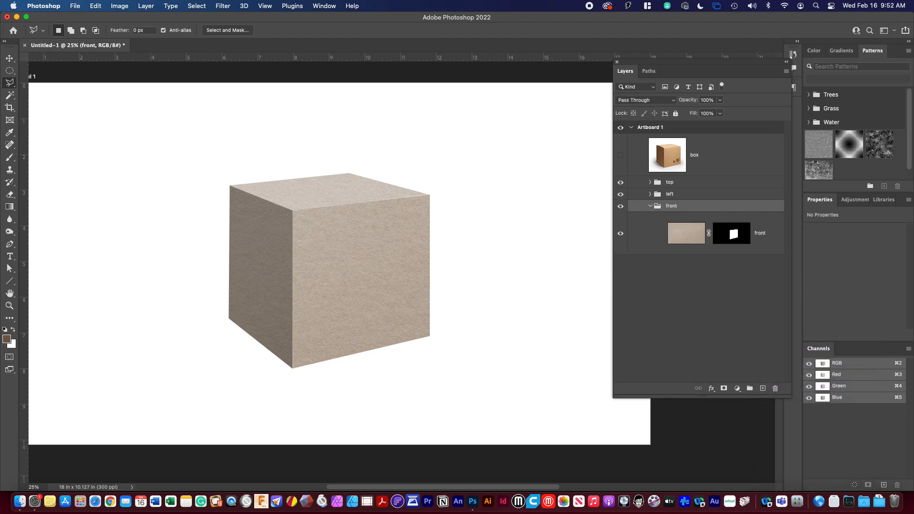
click(650, 205)
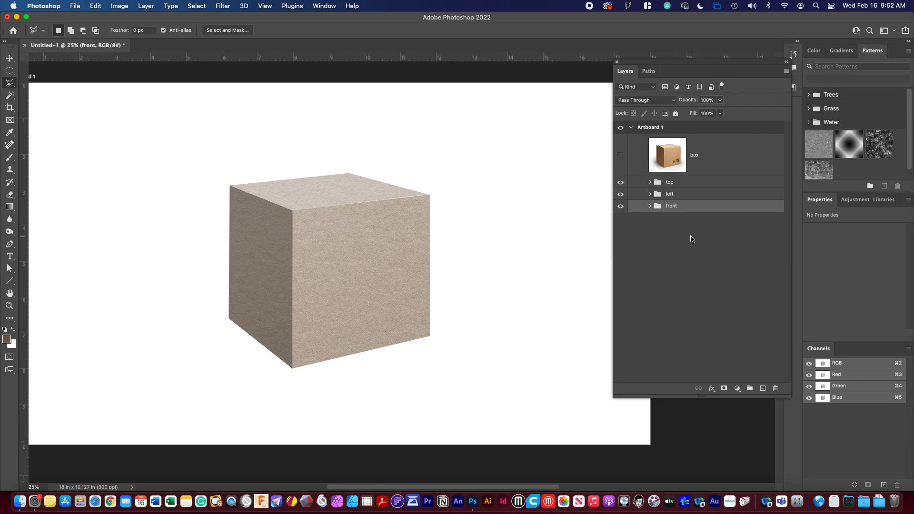
mouse_move(252, 266)
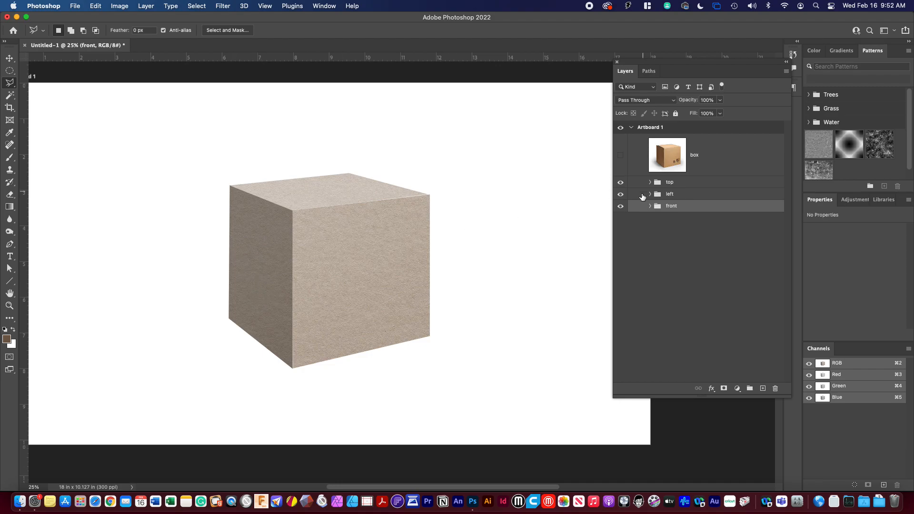
Step: Add a new layer above the left group's adjustment and pick a greyish-brown colour
click(650, 194)
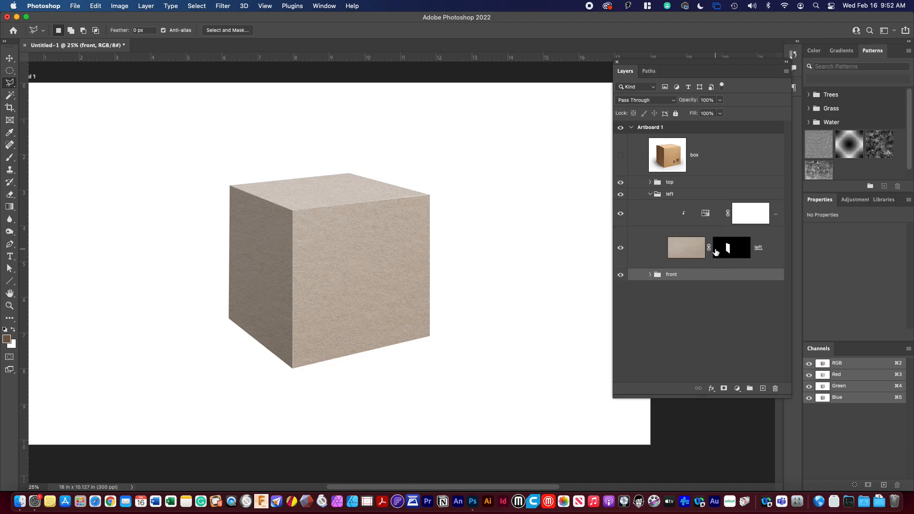
click(685, 248)
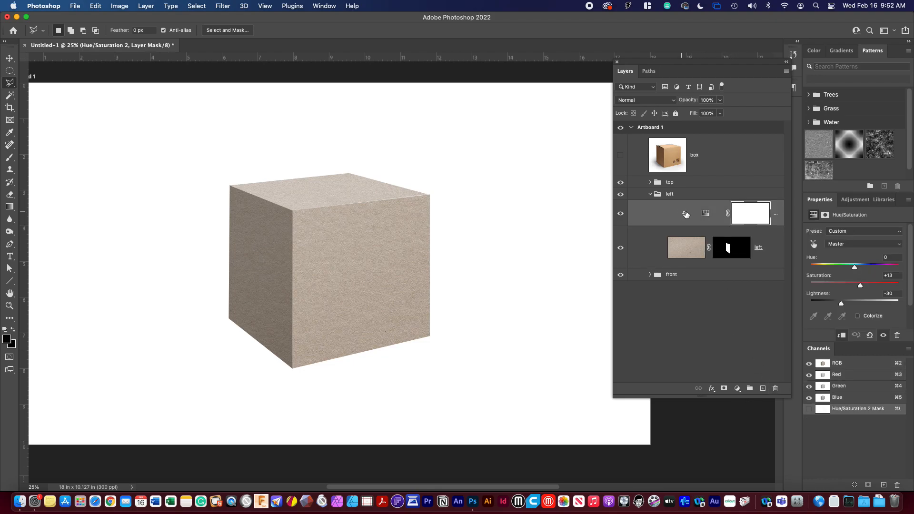
mouse_move(730, 389)
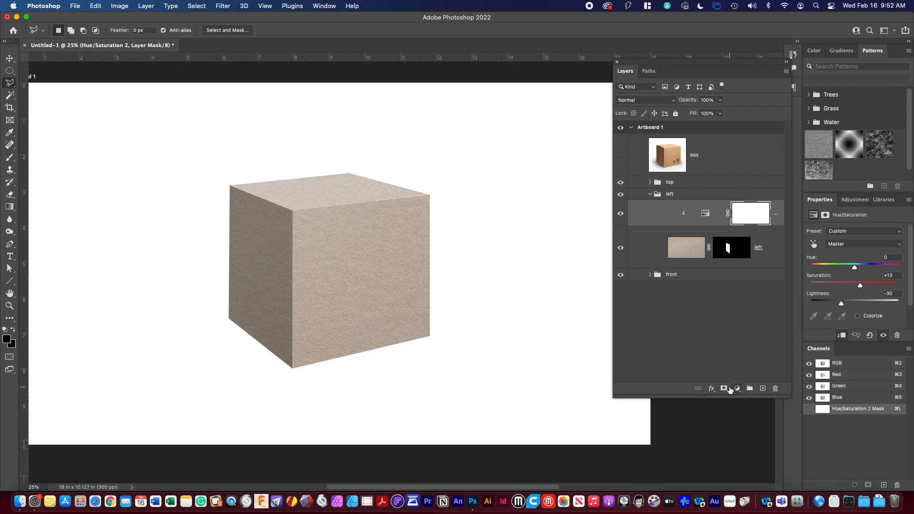
click(763, 388)
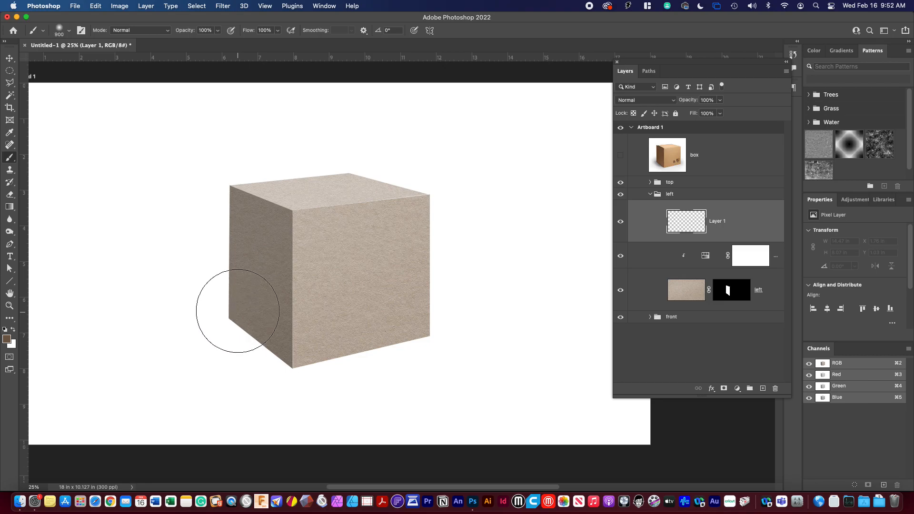
mouse_move(278, 320)
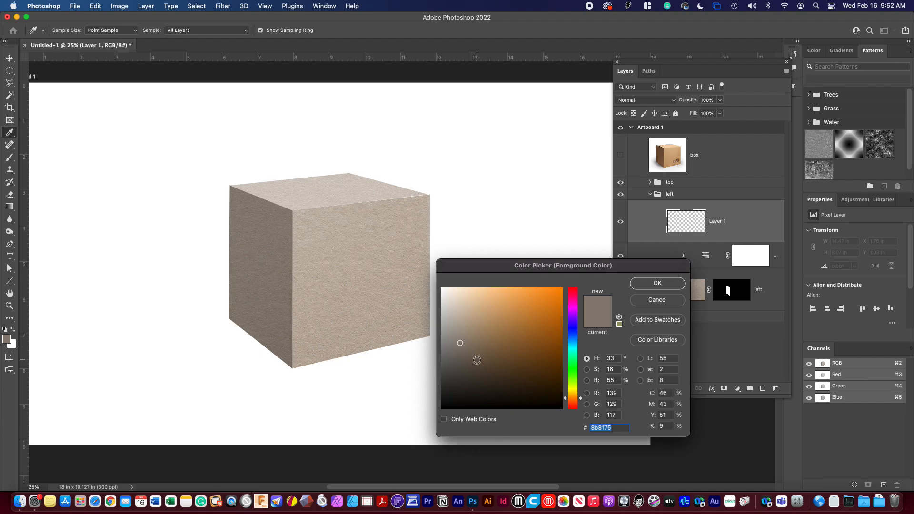
click(478, 366)
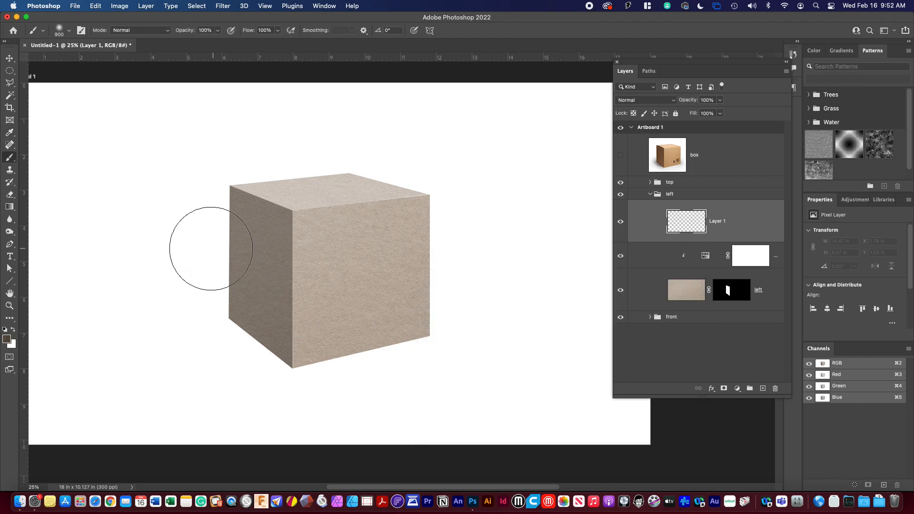
Step: Paint a large soft brown stroke along the box's left side
drag(211, 247, 276, 387)
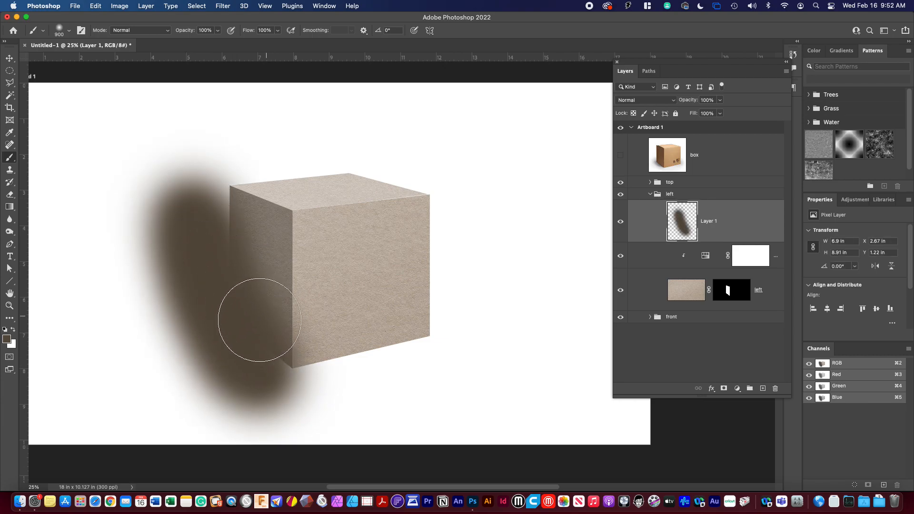
drag(259, 320, 195, 165)
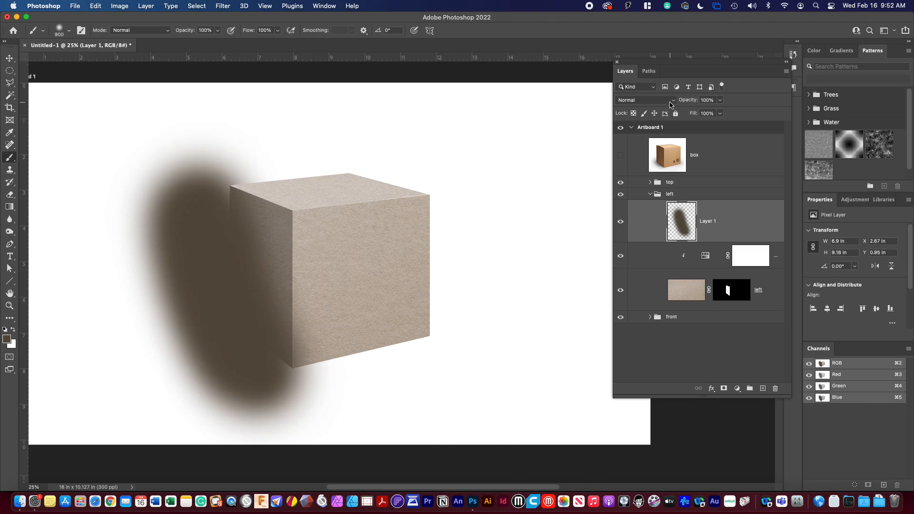
Step: Blend the left-face shading layer as Overlay and lower its opacity to 50%
click(647, 100)
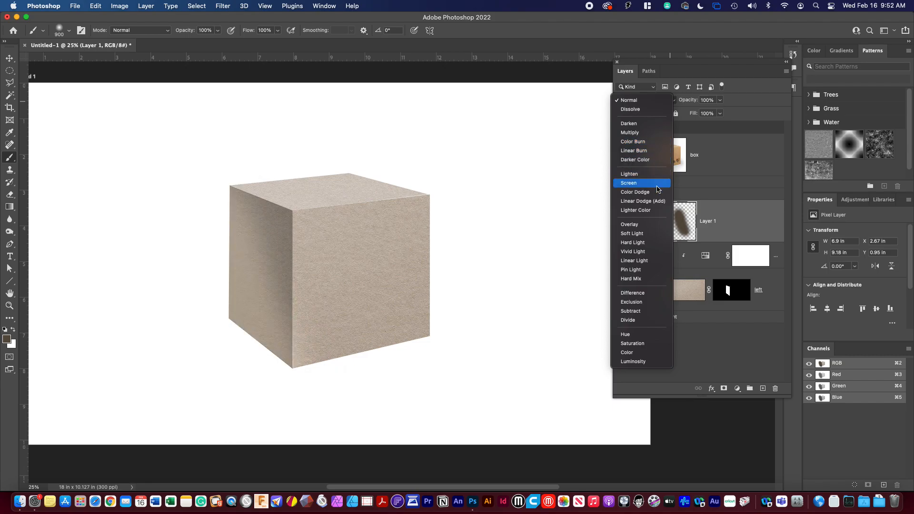
mouse_move(651, 214)
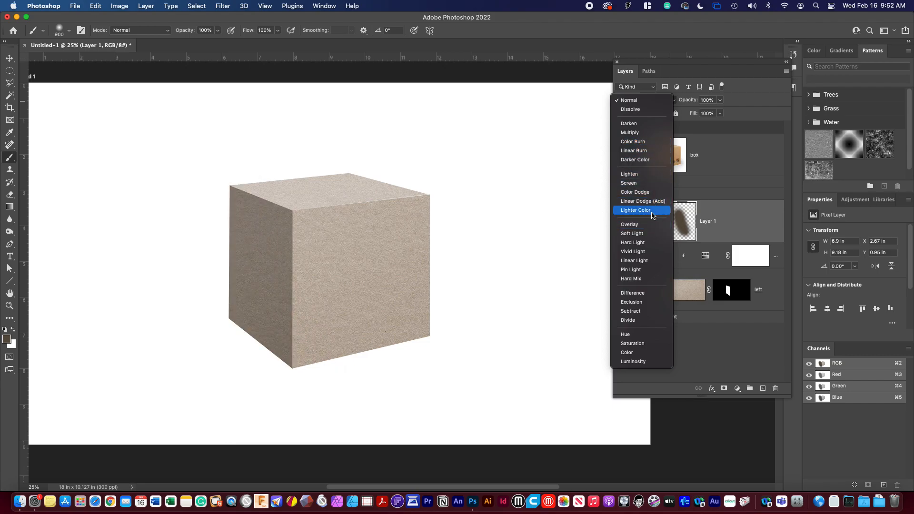
mouse_move(650, 227)
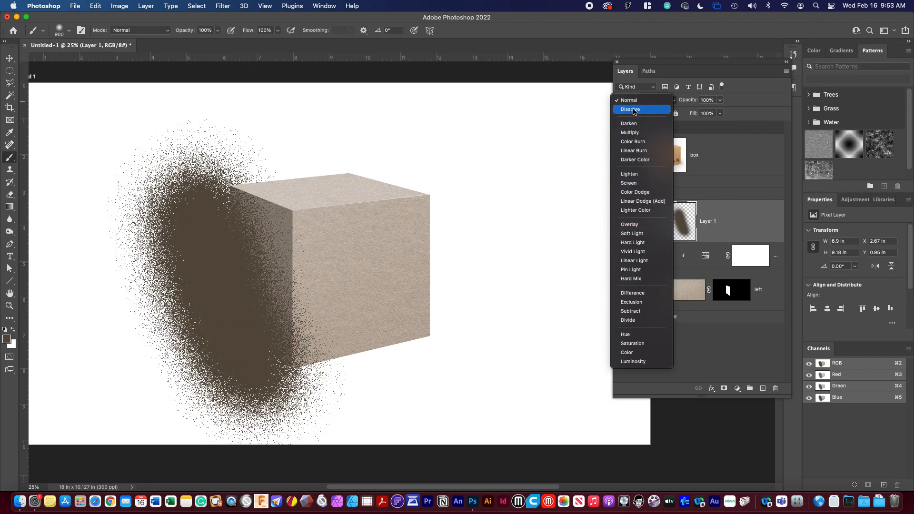
click(628, 100)
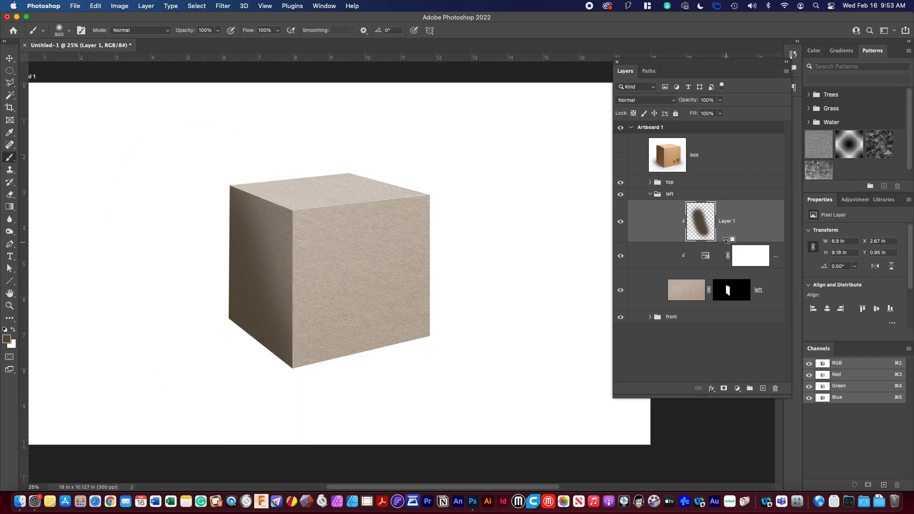
mouse_move(245, 305)
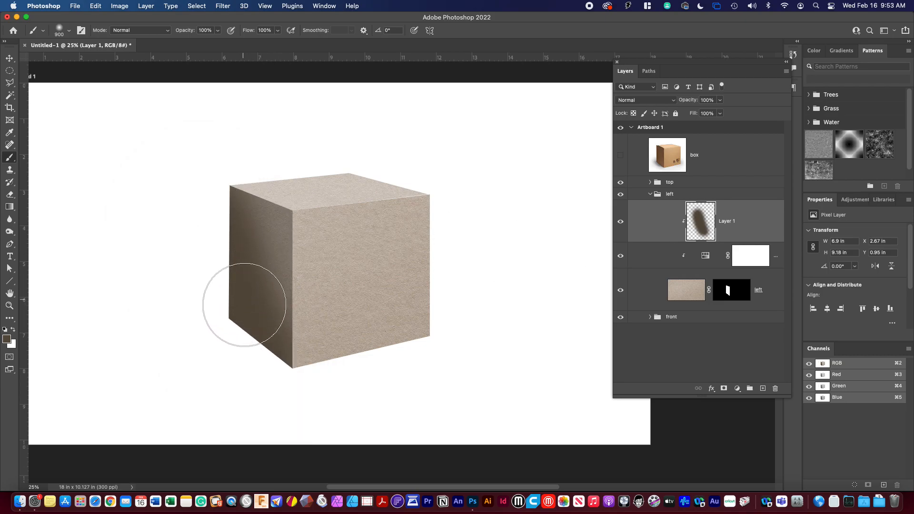
mouse_move(451, 191)
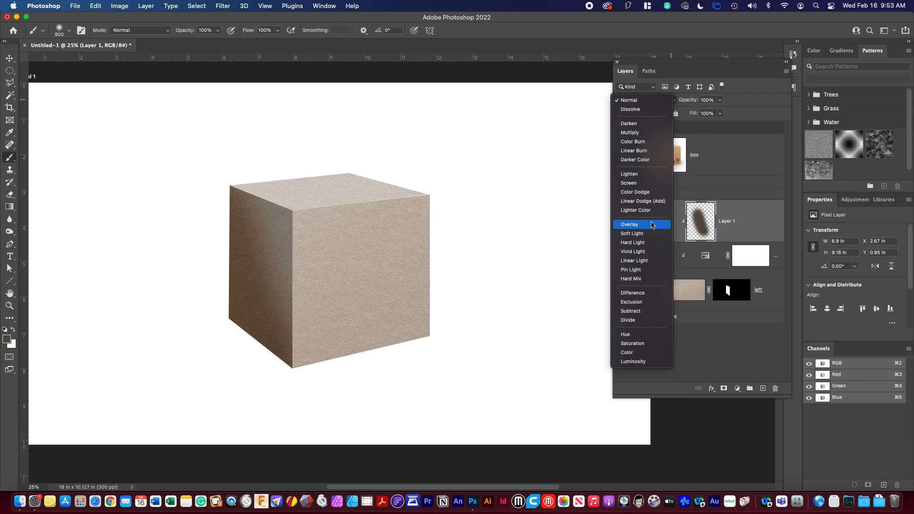
click(629, 225)
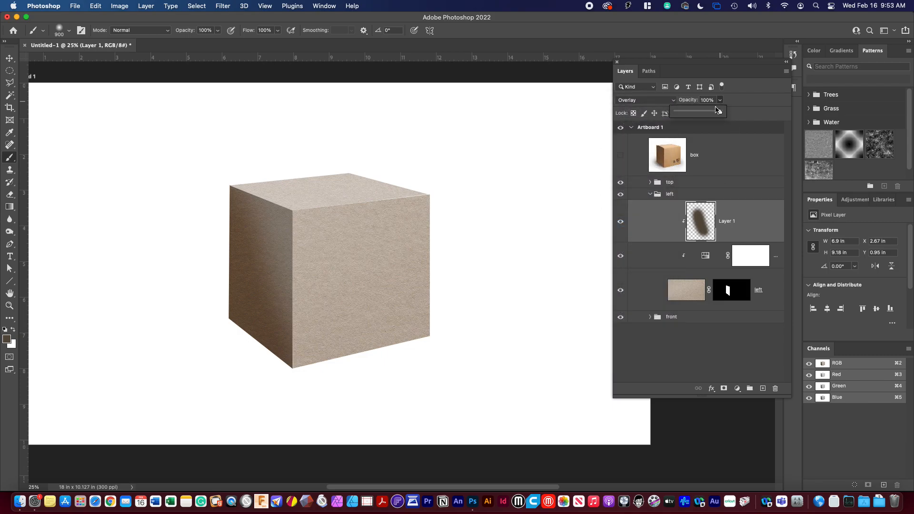
drag(717, 110, 703, 113)
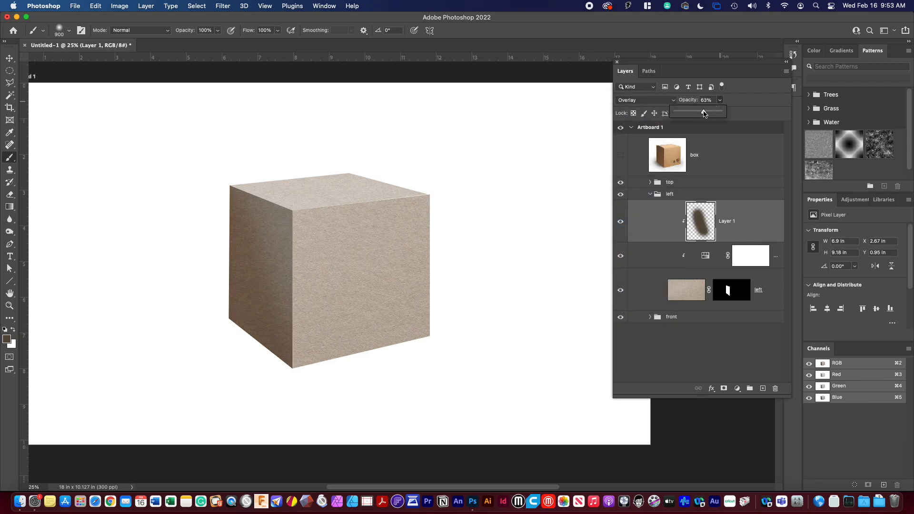
drag(705, 111, 697, 112)
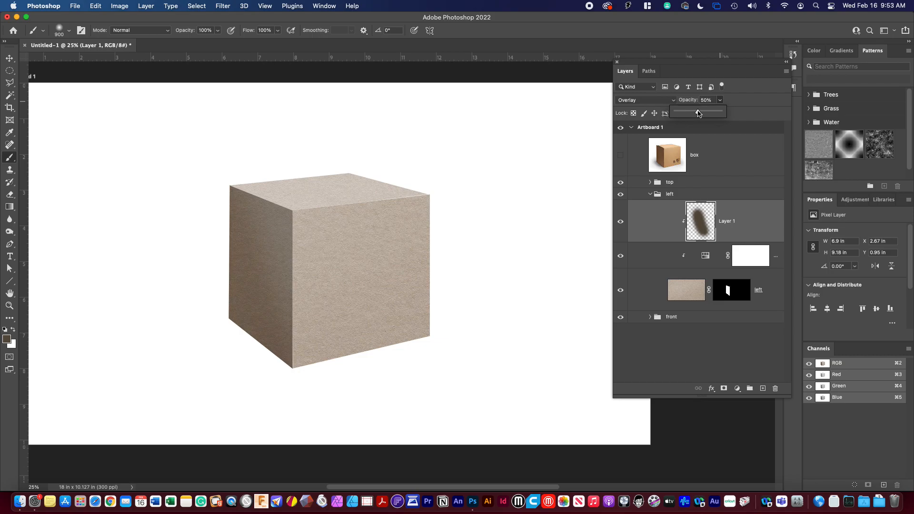
mouse_move(726, 170)
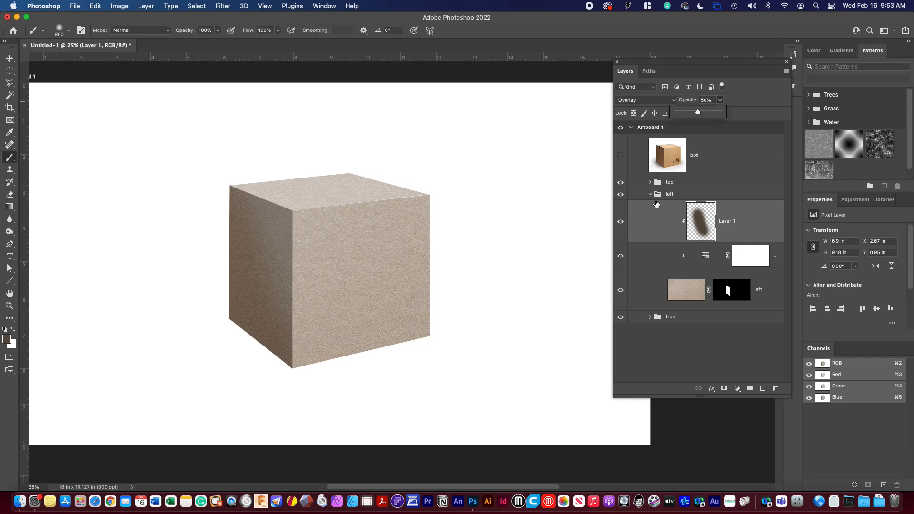
Step: Add a new layer in the front group and paint soft white over its lower right corner
click(650, 193)
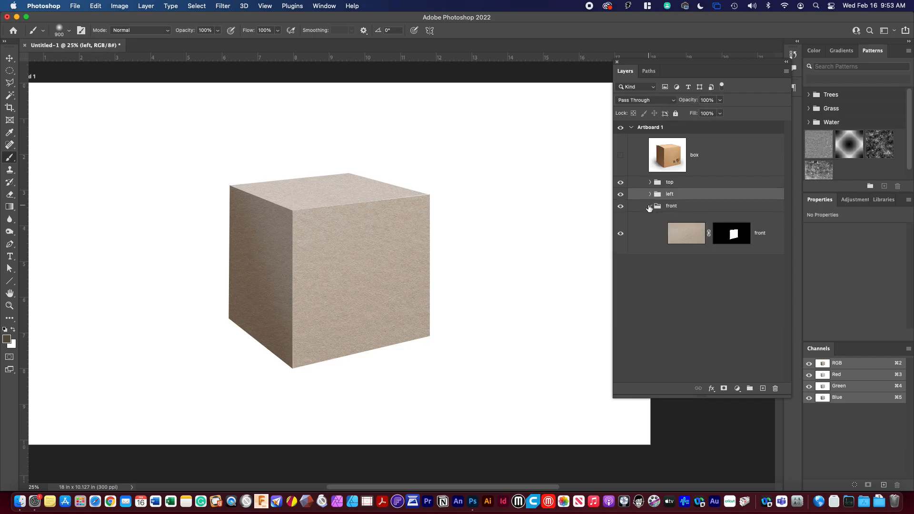
click(671, 205)
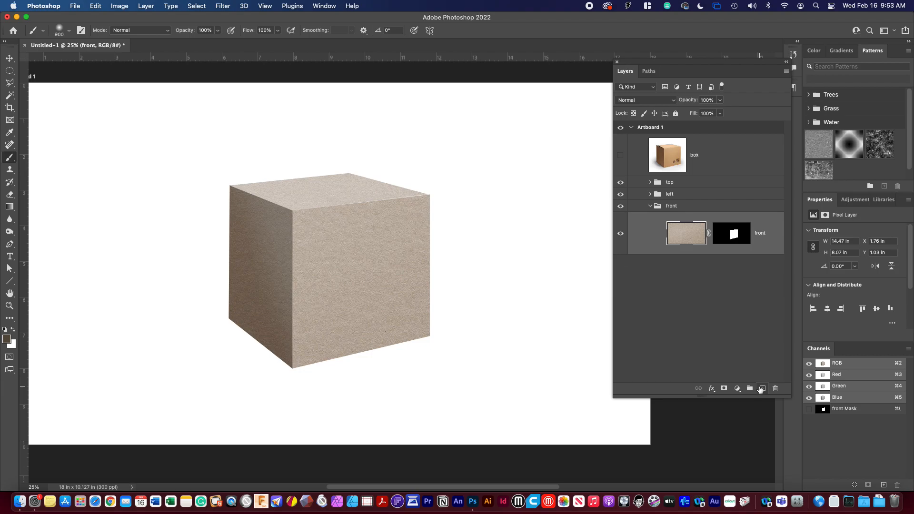
click(748, 388)
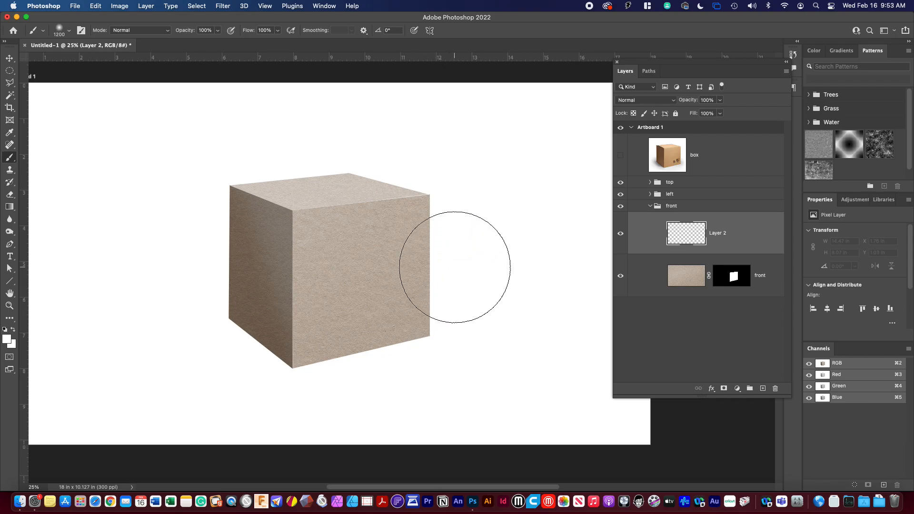
drag(455, 267, 469, 236)
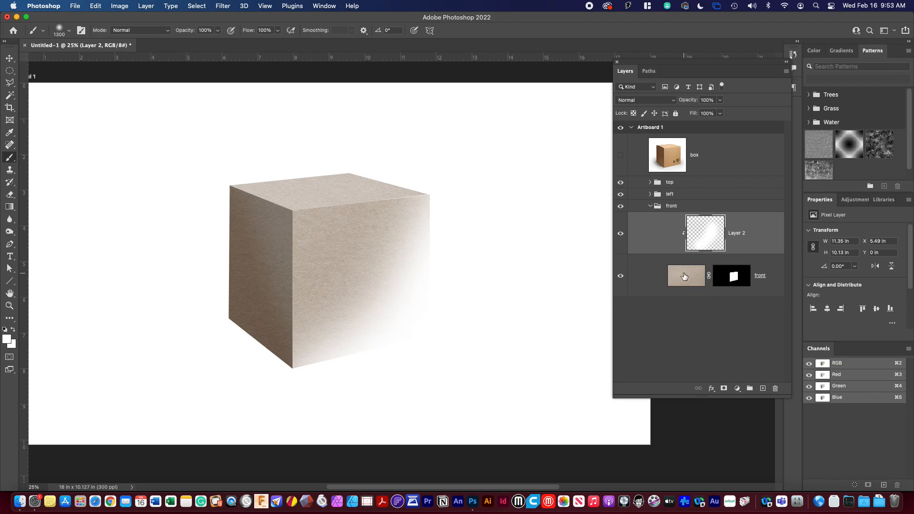
Step: Blend the white front-face paint as Overlay and lower its opacity to about 63%
click(646, 100)
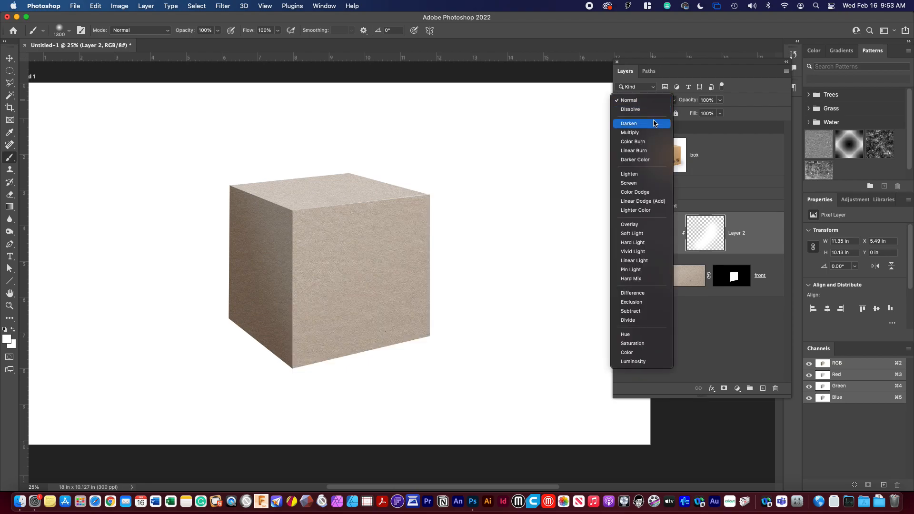
mouse_move(652, 160)
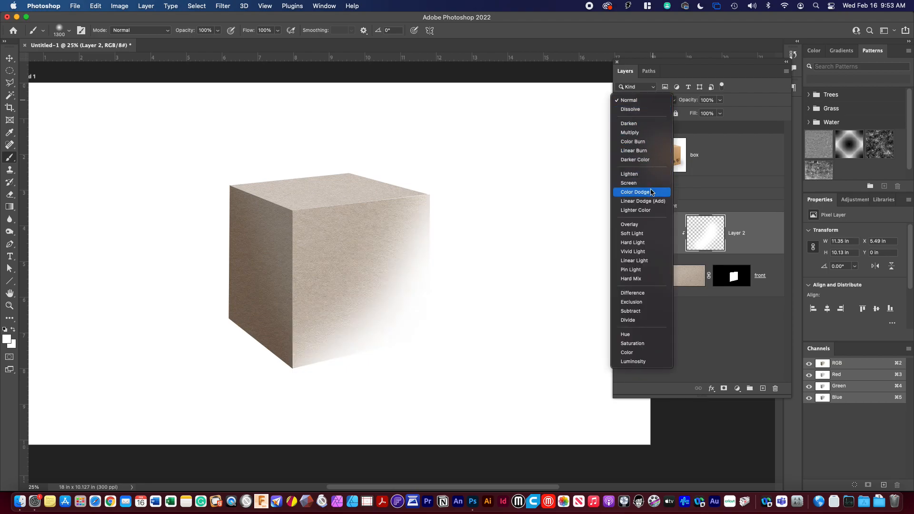
mouse_move(630, 279)
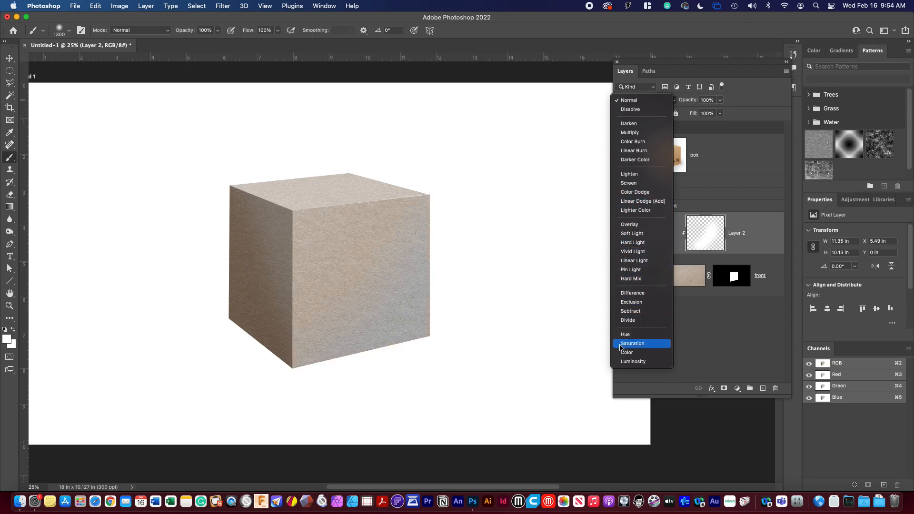
mouse_move(633, 362)
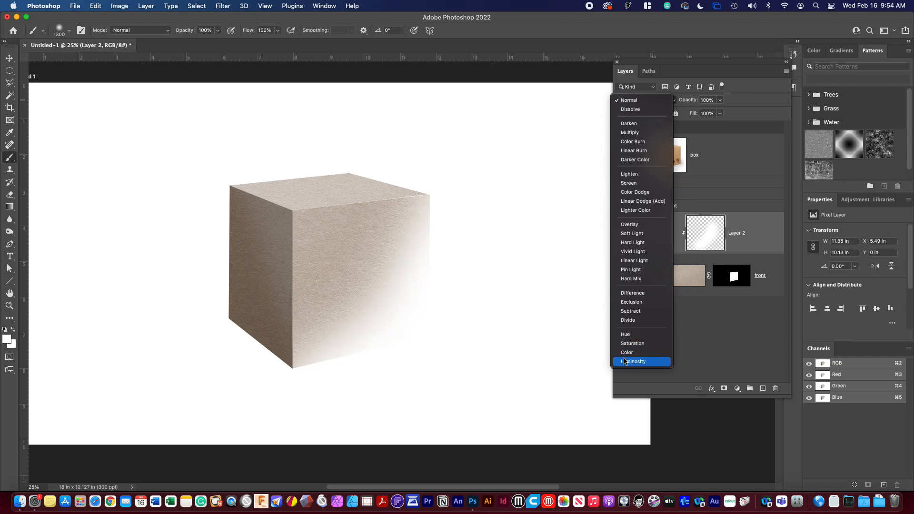
mouse_move(632, 293)
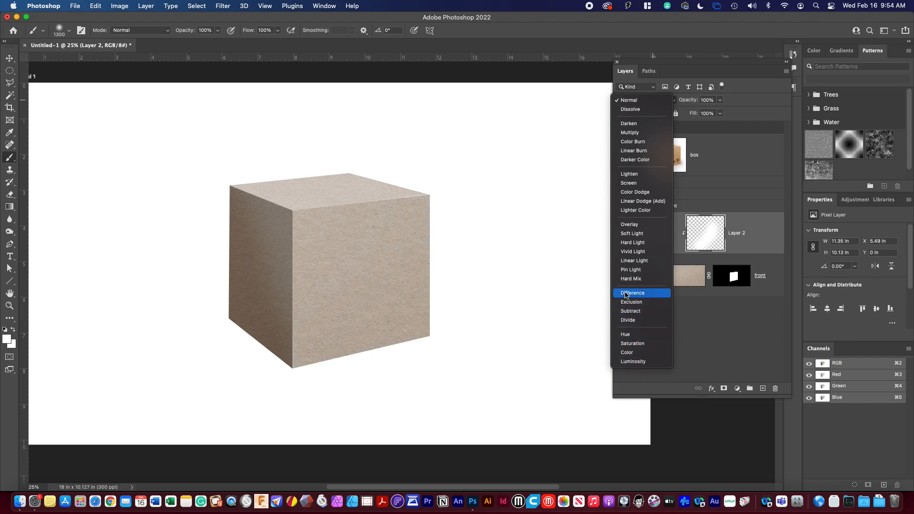
mouse_move(629, 225)
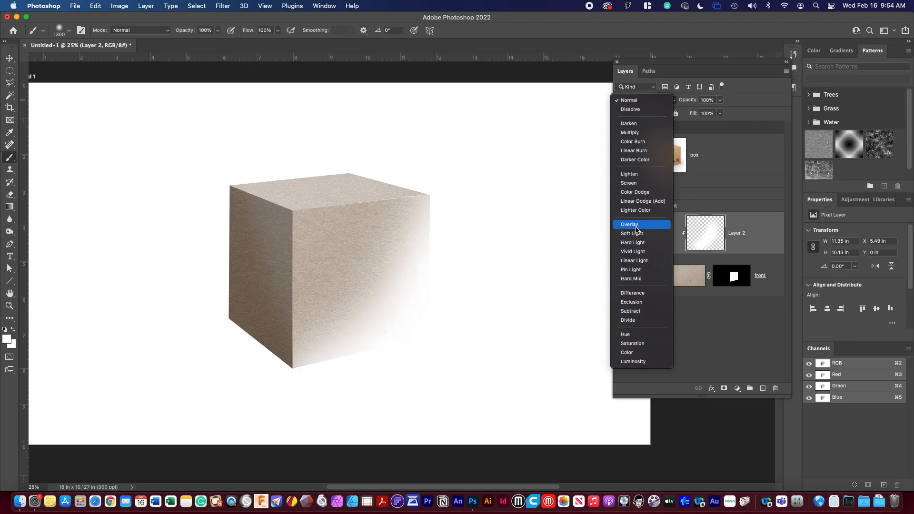
click(629, 225)
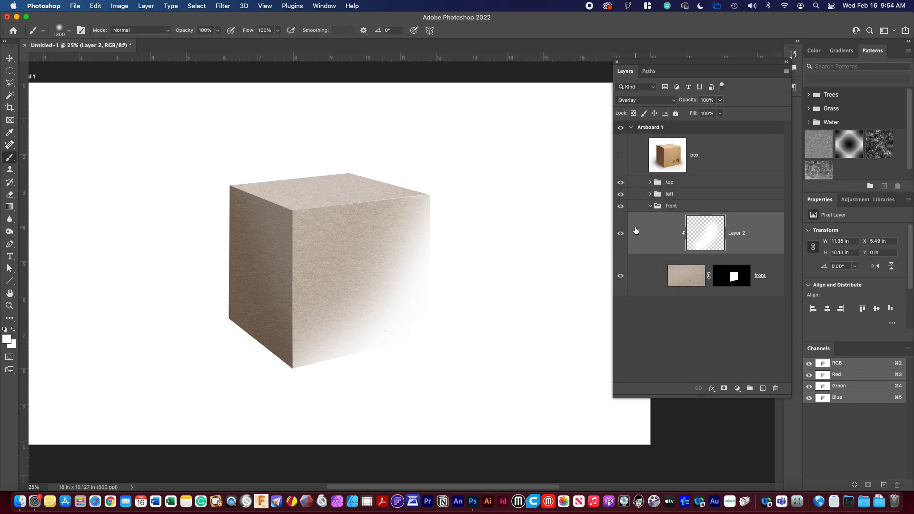
click(645, 100)
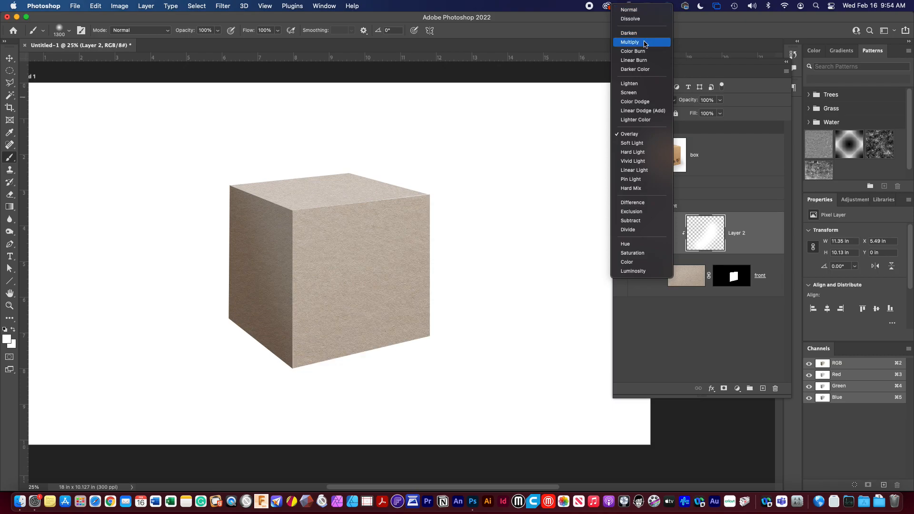
mouse_move(644, 52)
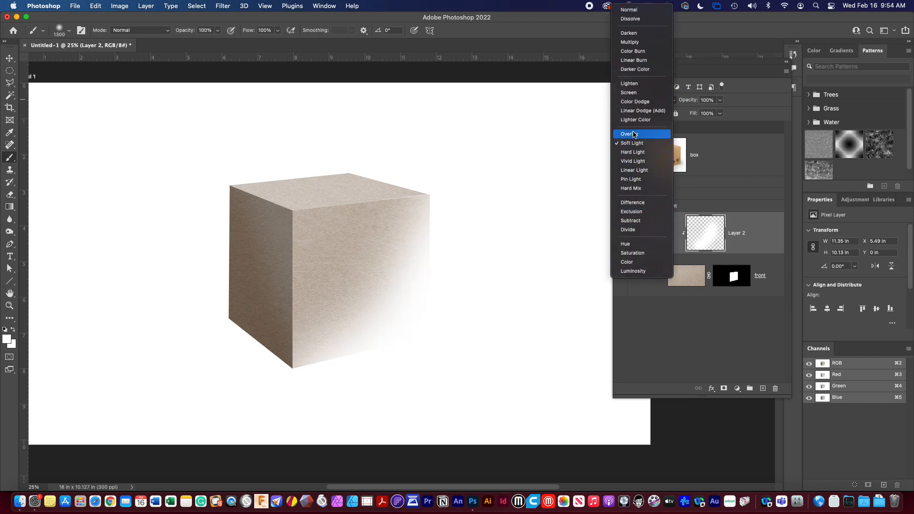
click(629, 134)
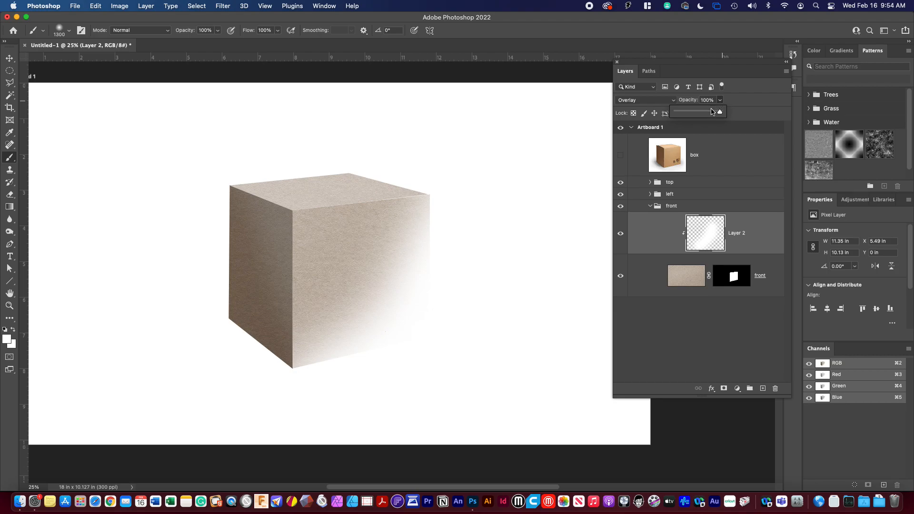
drag(719, 112, 702, 112)
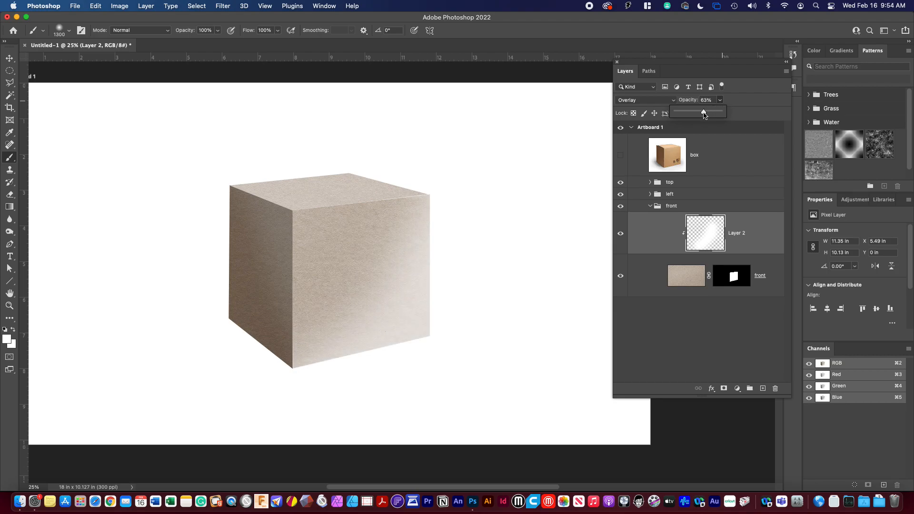
drag(702, 112, 692, 112)
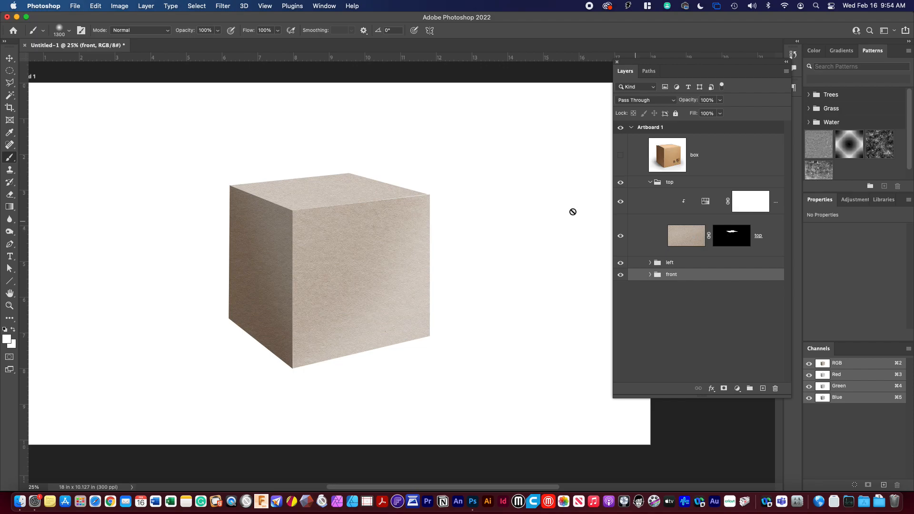
mouse_move(272, 170)
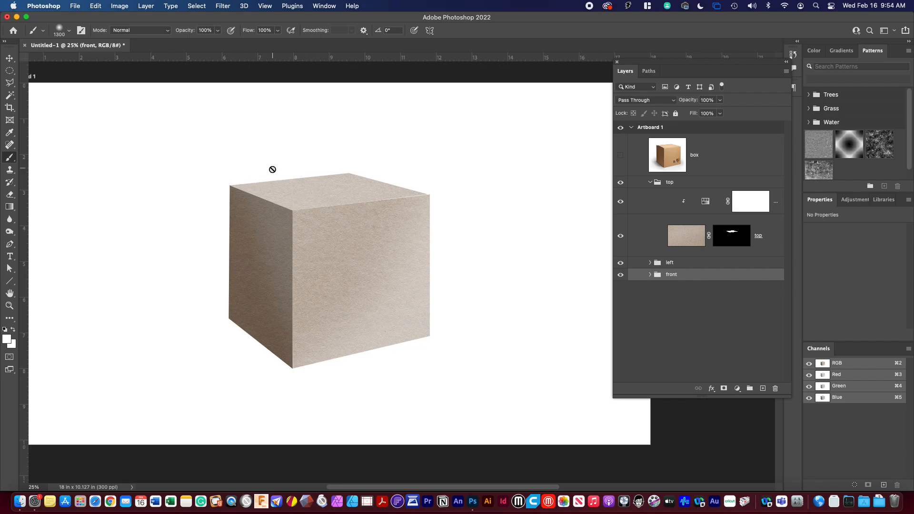
mouse_move(304, 173)
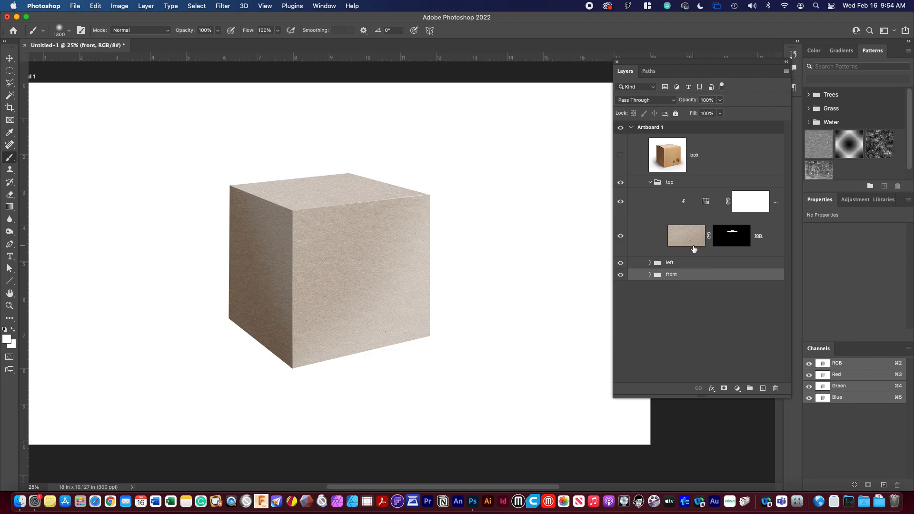
Step: Add a layer in the top group and paint soft black shading at the top face's left corner
click(761, 388)
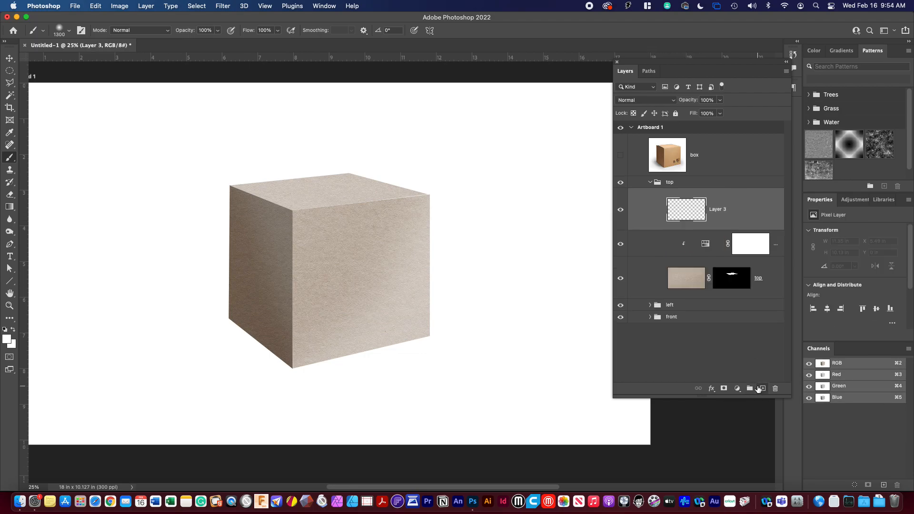
mouse_move(225, 162)
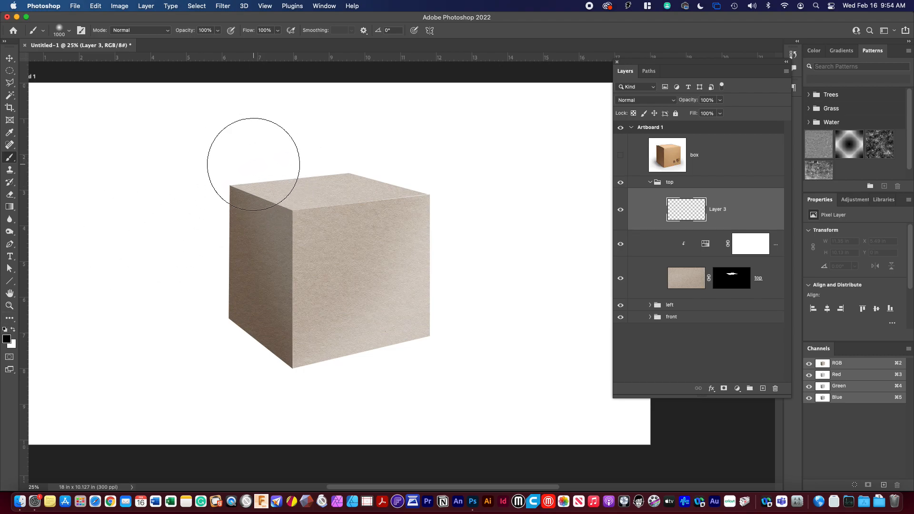
drag(253, 164, 274, 172)
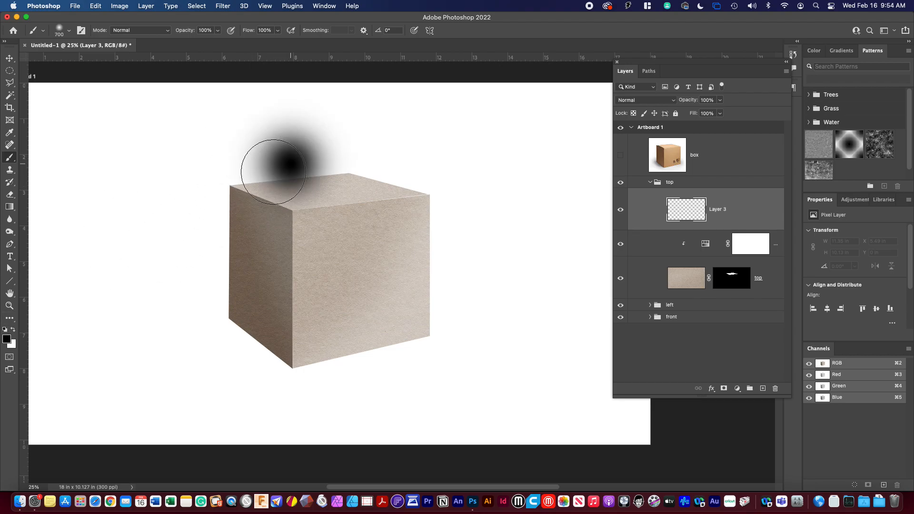
drag(271, 173, 230, 198)
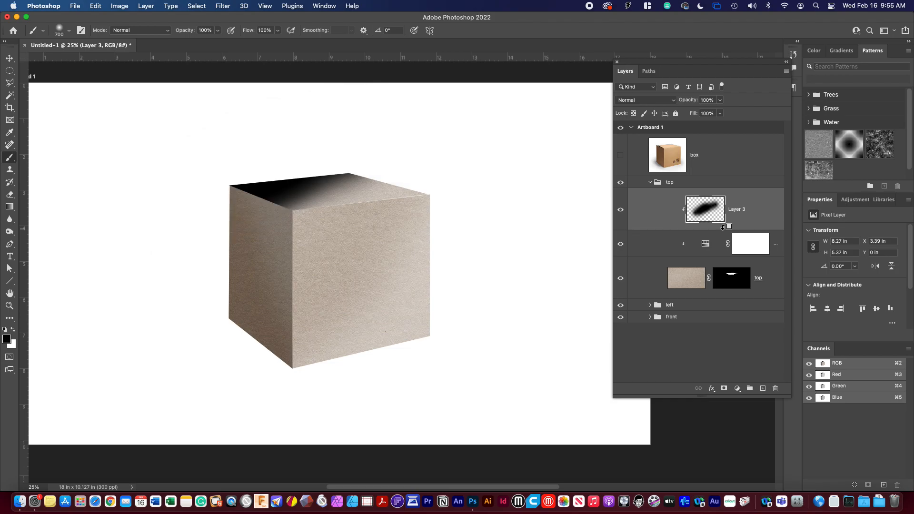
Step: Set the top-face shadow to Overlay and reposition its duplicate to deepen the top-left shading
click(644, 100)
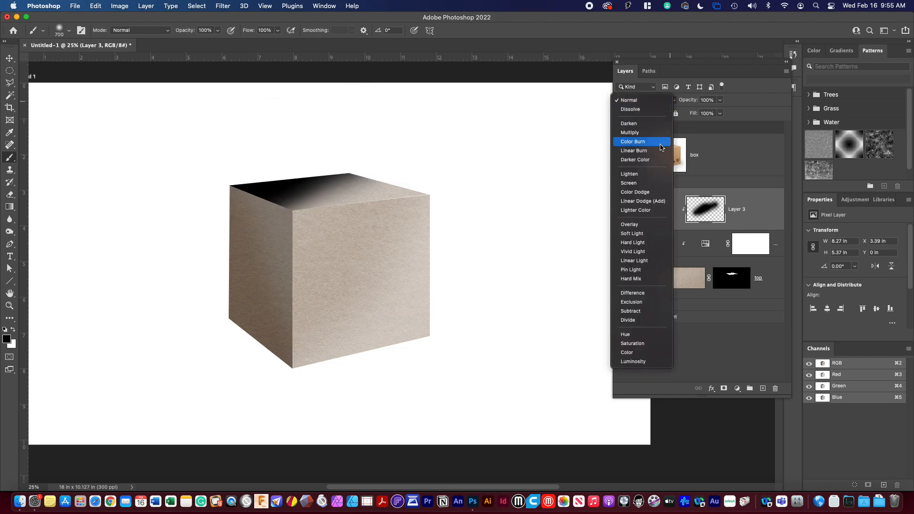
mouse_move(628, 224)
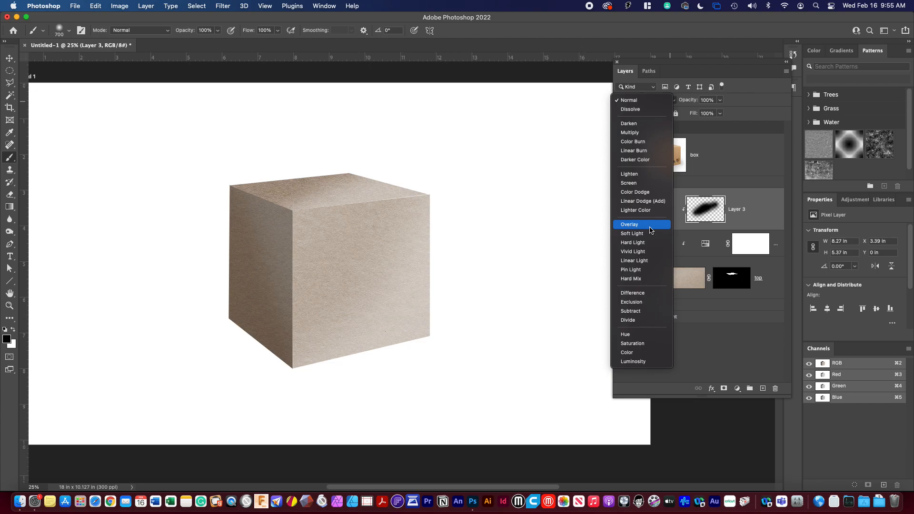
click(629, 225)
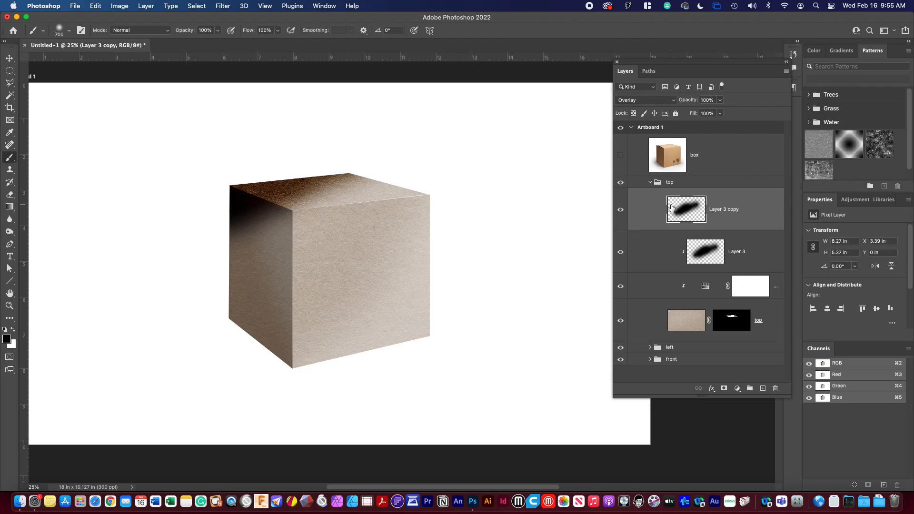
click(9, 59)
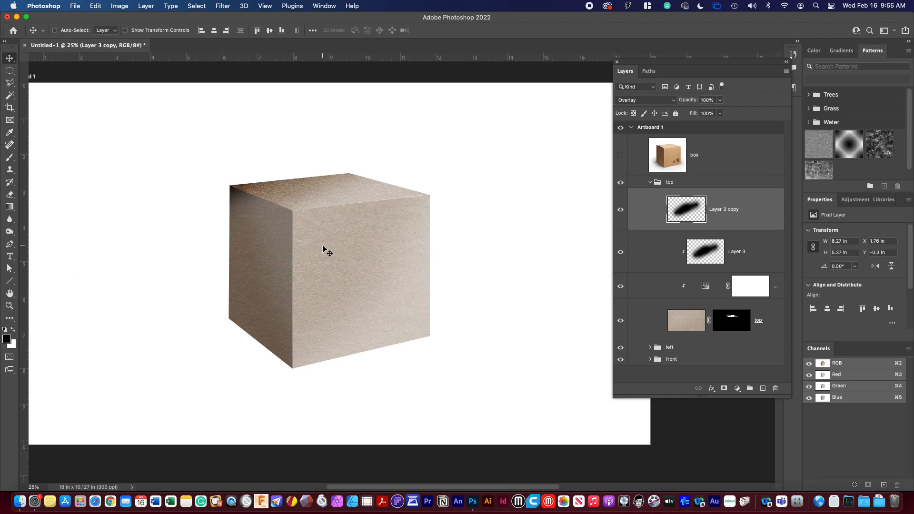
mouse_move(58, 175)
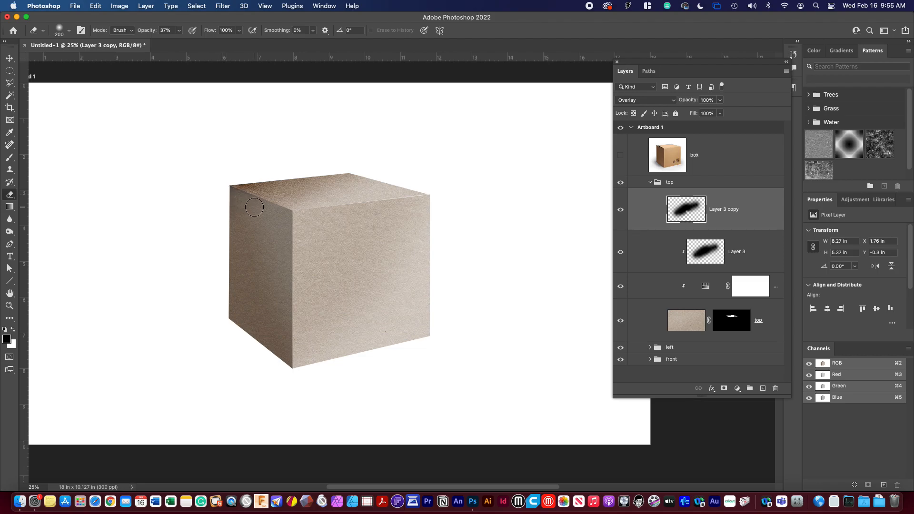
mouse_move(221, 261)
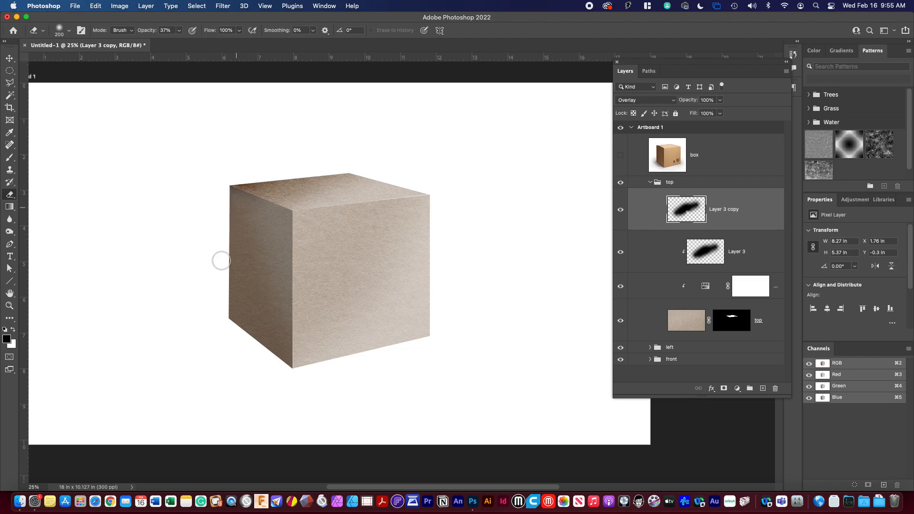
mouse_move(188, 236)
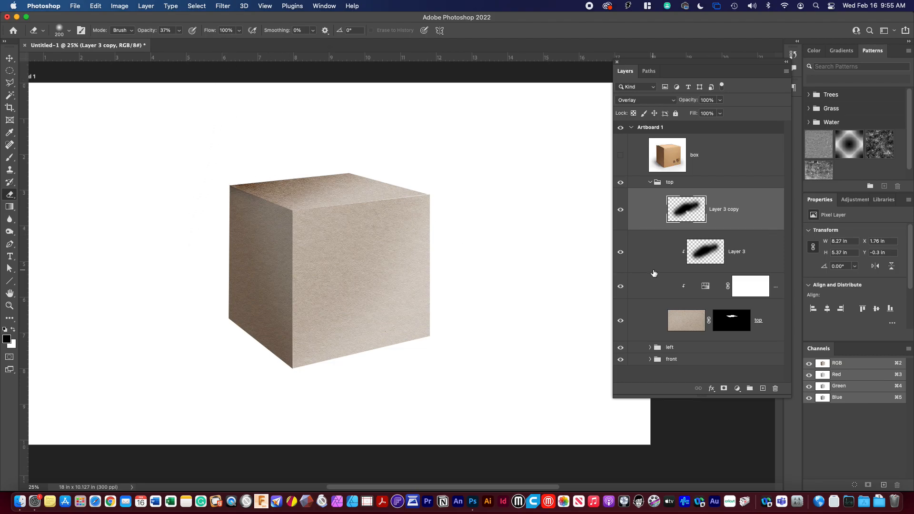
Step: Add an empty layer above the face groups and name it edges
click(650, 182)
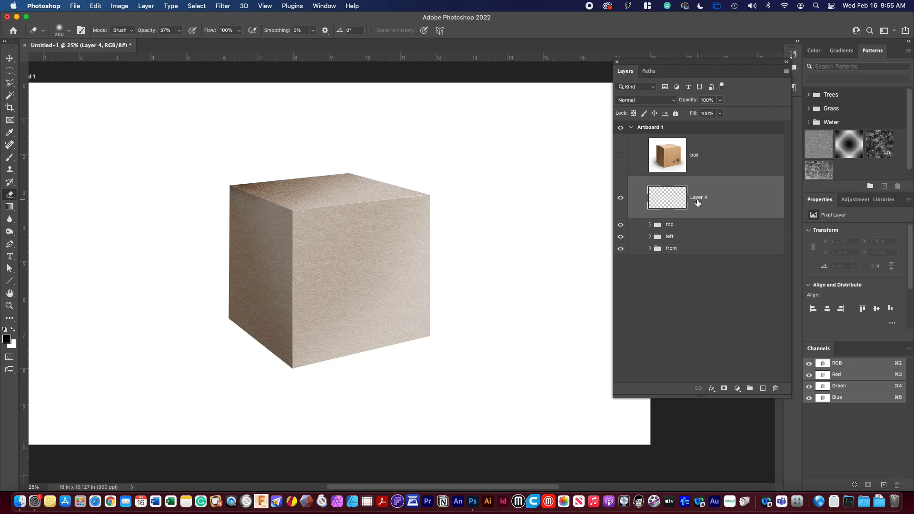
text(edges)
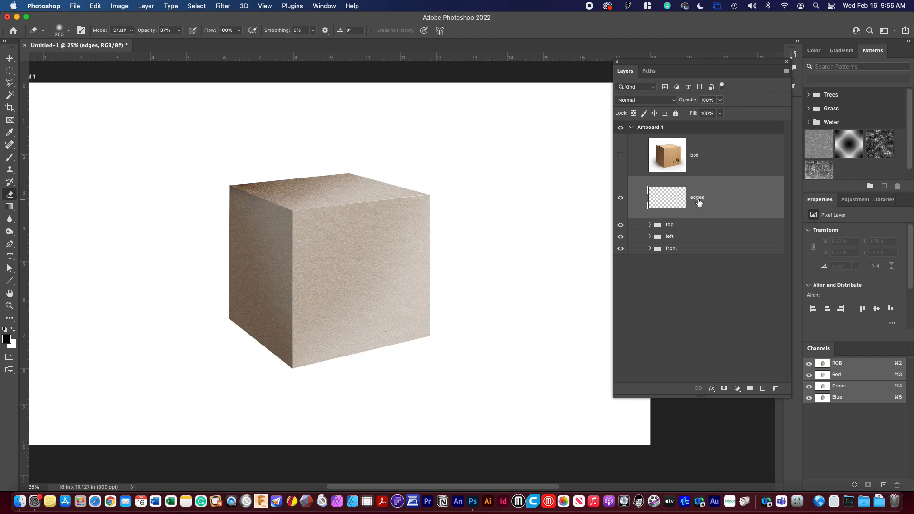
mouse_move(102, 156)
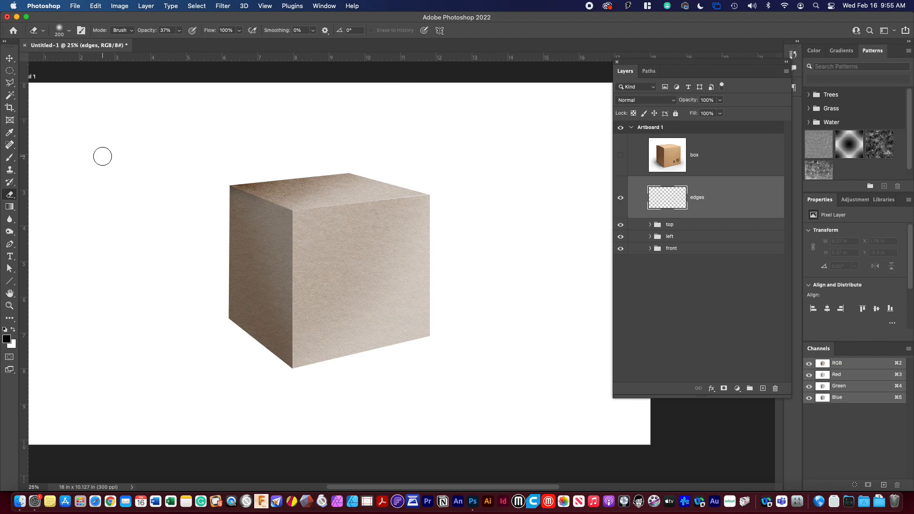
mouse_move(205, 262)
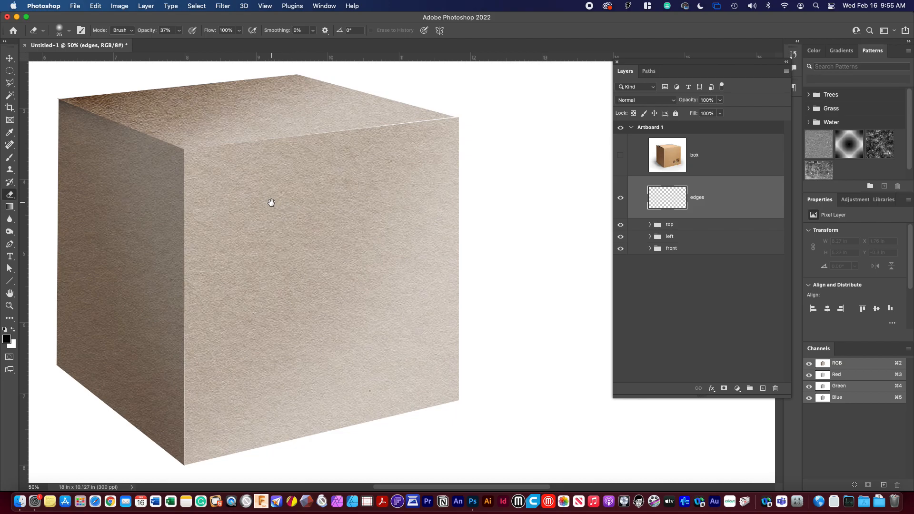
Step: Stroke thin black straight lines along the box's front vertical and top edges
drag(271, 202, 374, 193)
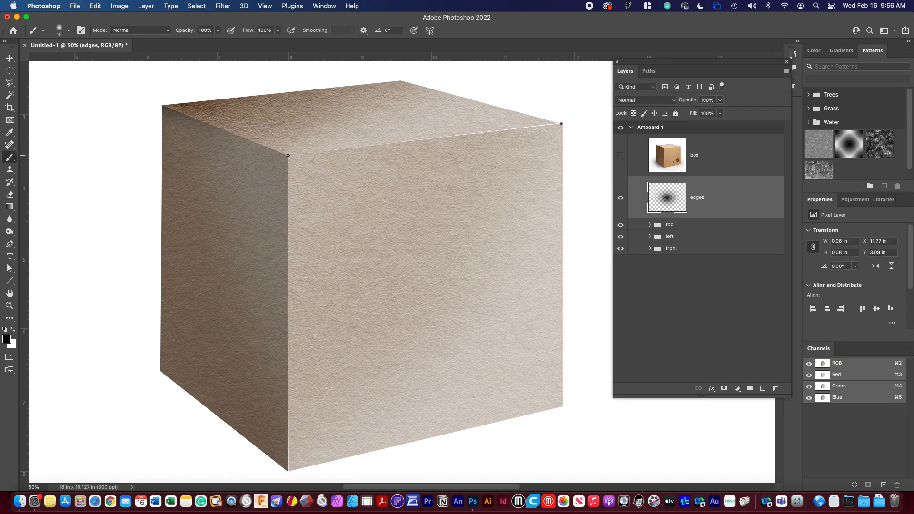
drag(287, 155, 560, 123)
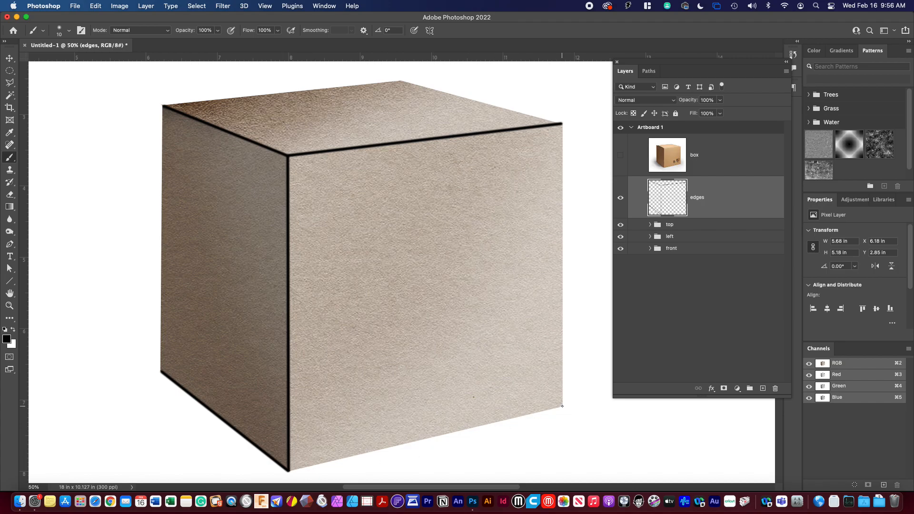
mouse_move(486, 502)
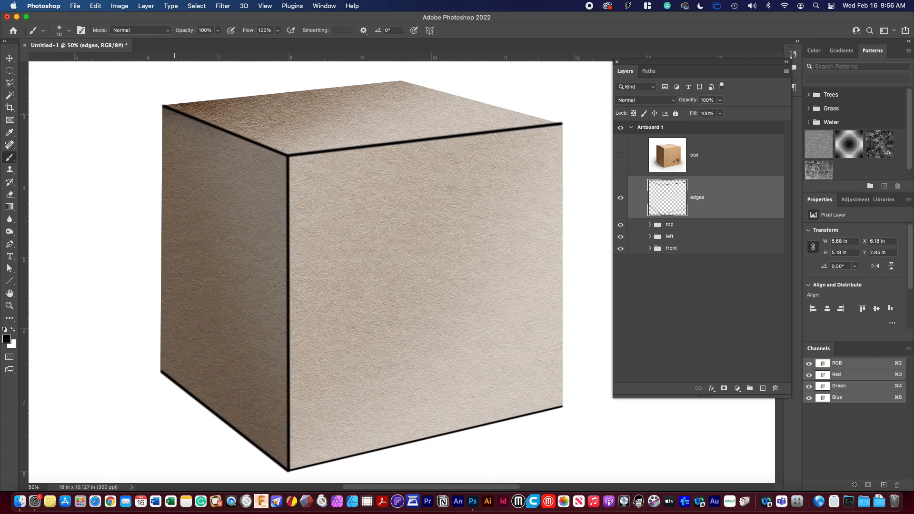
mouse_move(648, 99)
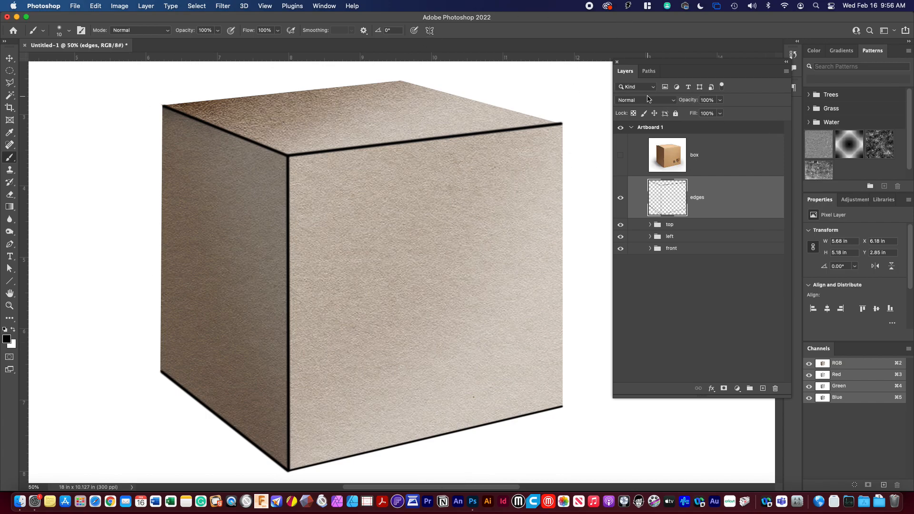
Step: Set the edges layer's blend mode to Overlay so the lines read as soft creases
click(645, 100)
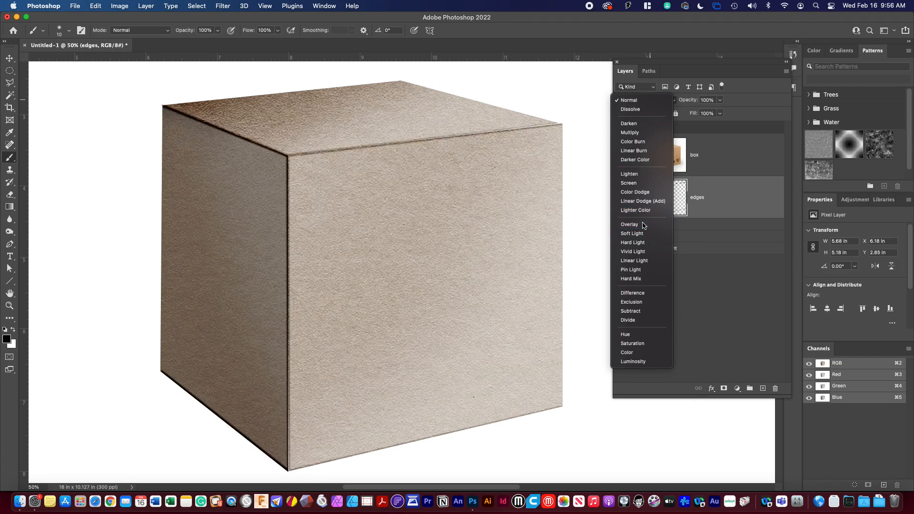
click(629, 224)
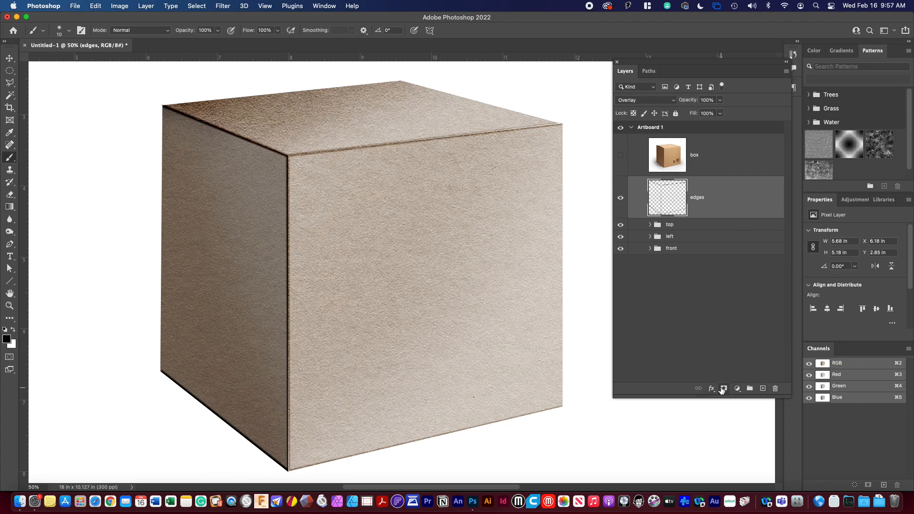
Step: Mask the edges layer and fade the top-left edge line at about 21% brush opacity
click(722, 388)
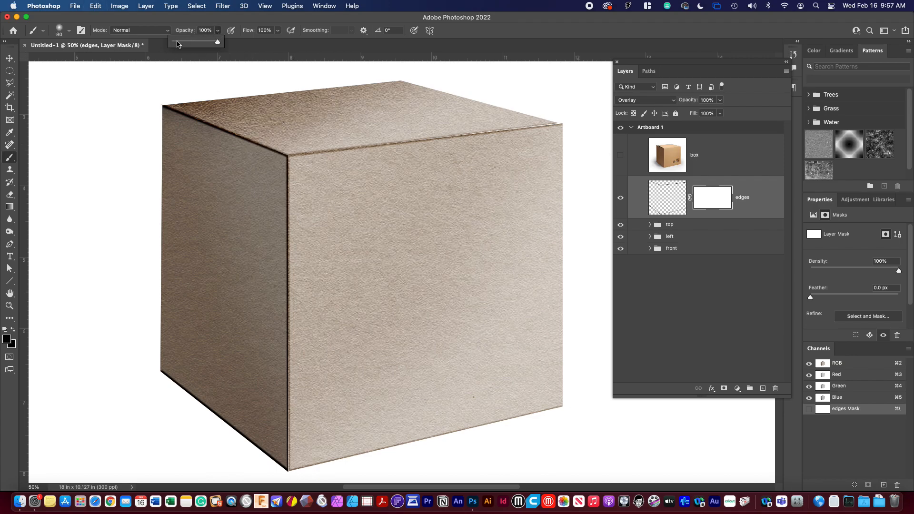
drag(217, 41, 182, 40)
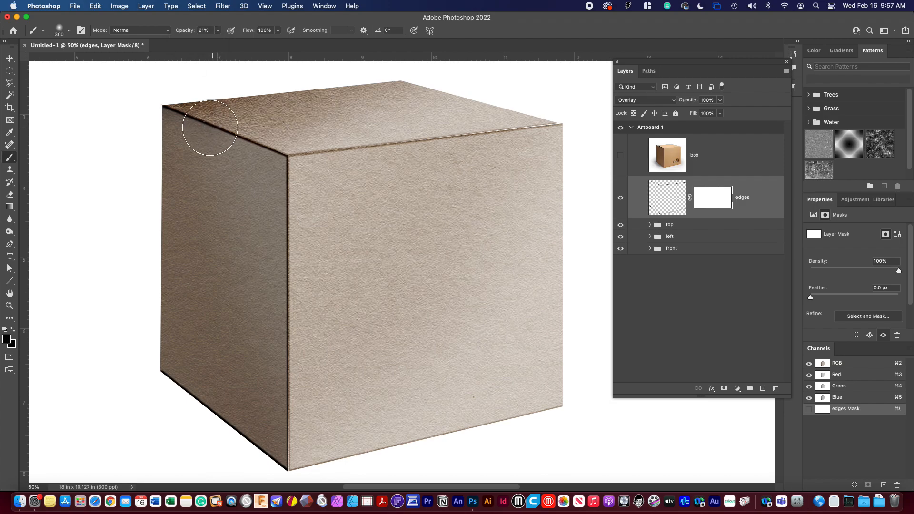
drag(210, 127, 271, 157)
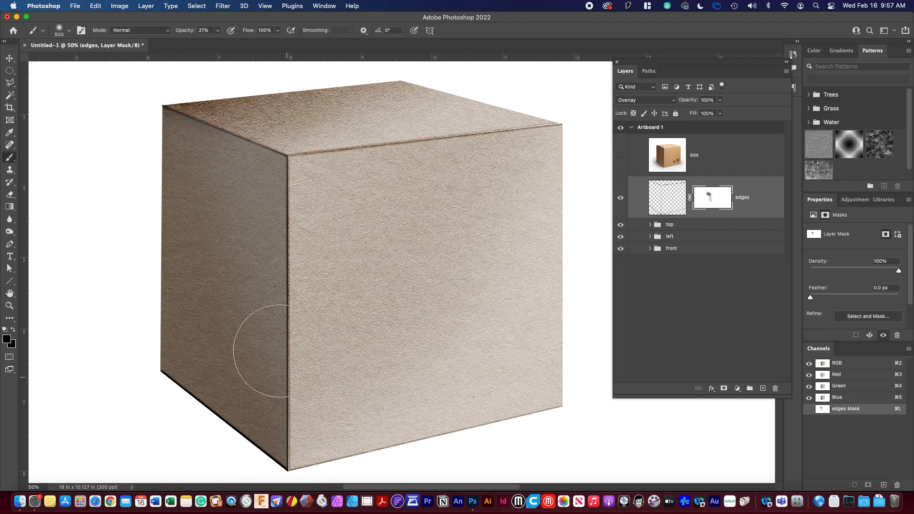
mouse_move(280, 299)
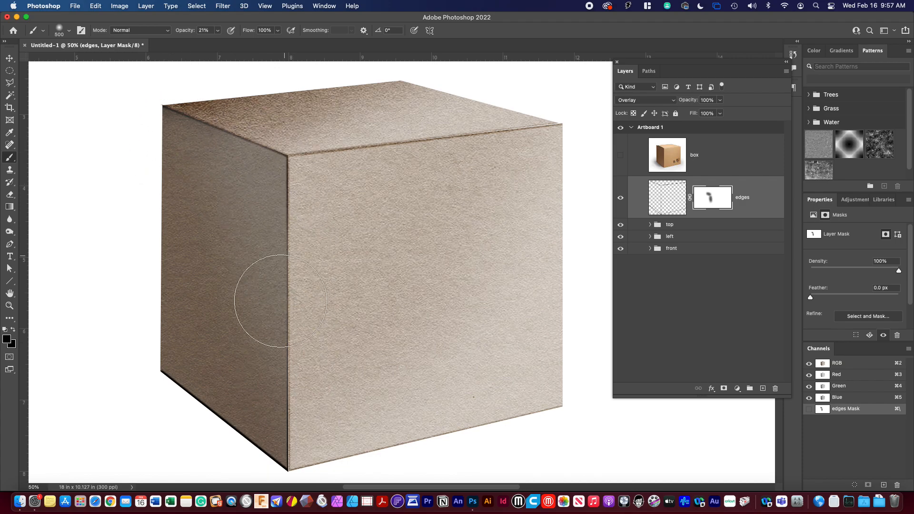
mouse_move(181, 411)
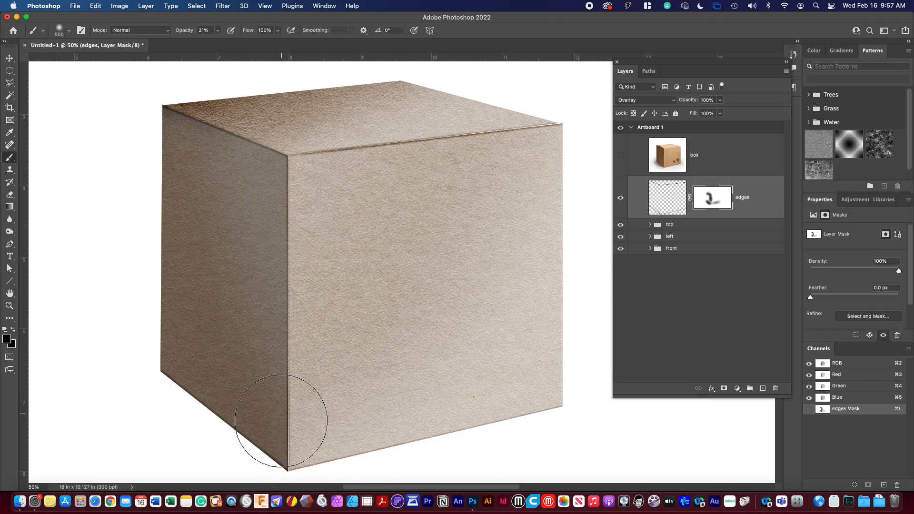
mouse_move(717, 223)
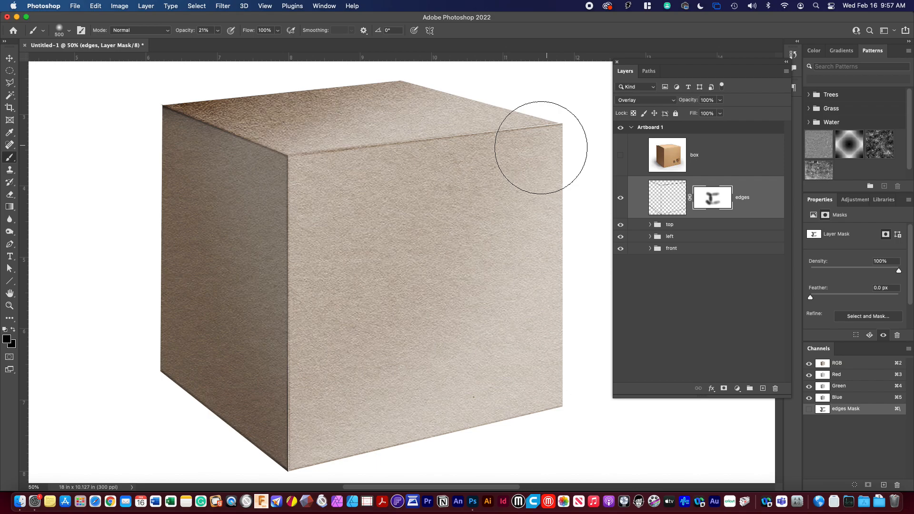
mouse_move(394, 156)
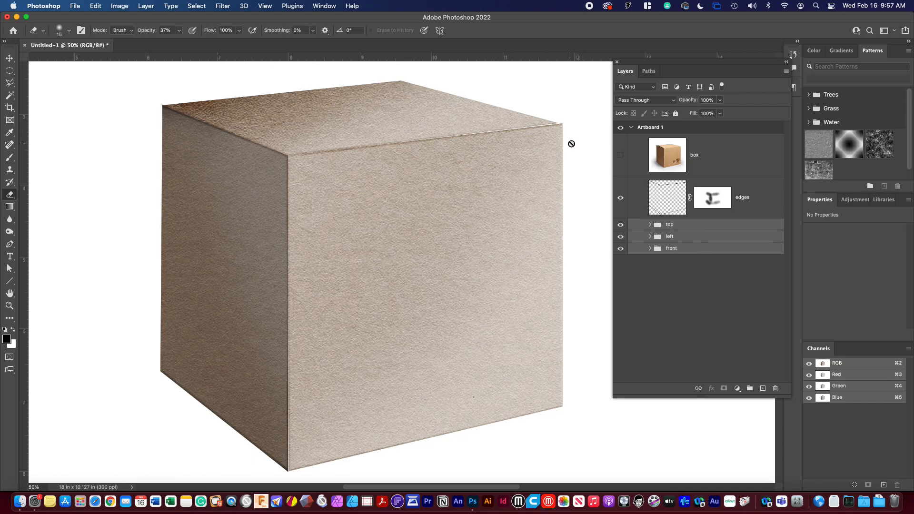
mouse_move(558, 316)
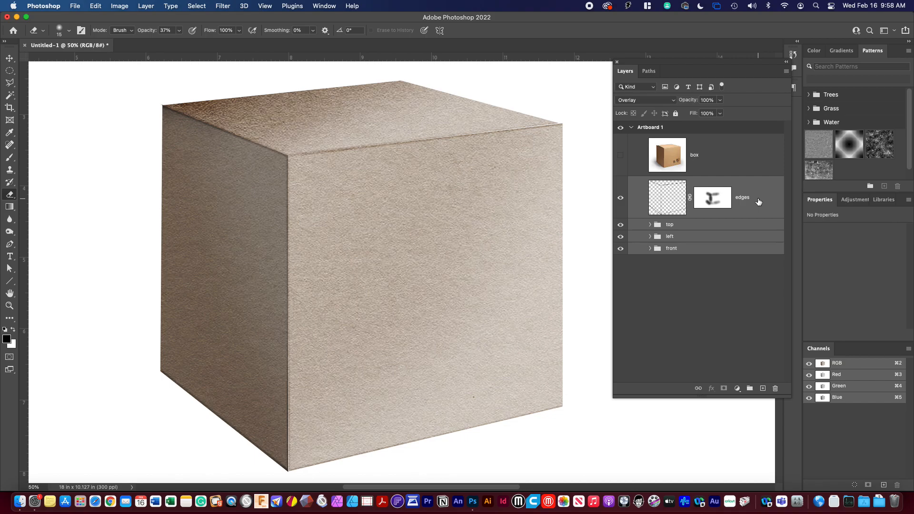
Step: Duplicate the edges layer together with the three face groups
right_click(757, 200)
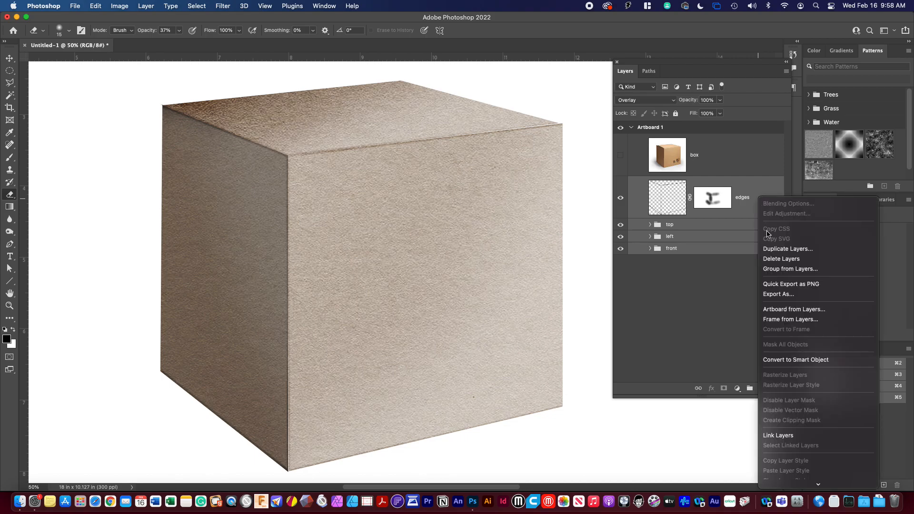
click(787, 248)
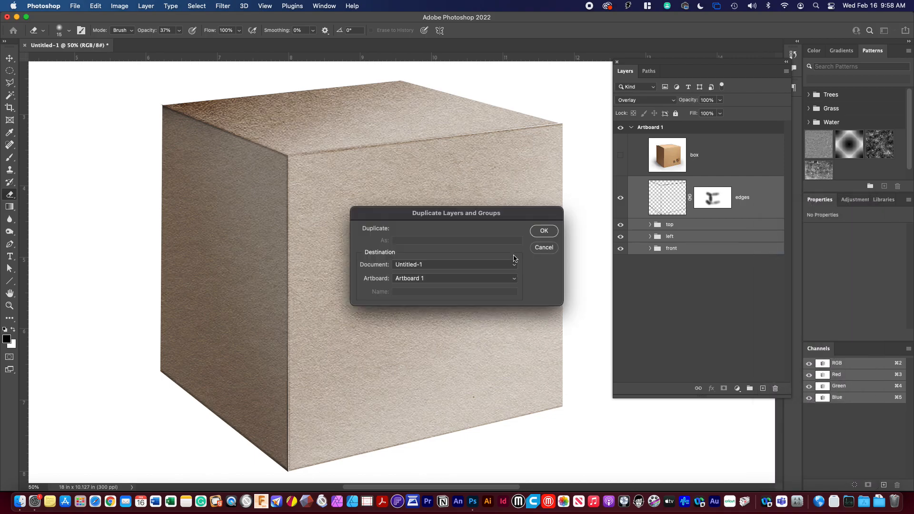
click(542, 231)
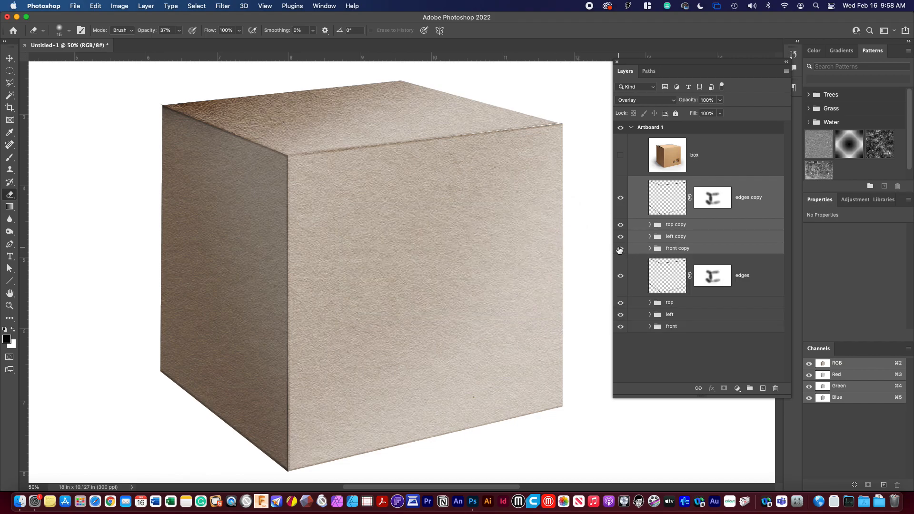
Step: Select the original edges and face layers and group them into a hidden Group 1
click(677, 247)
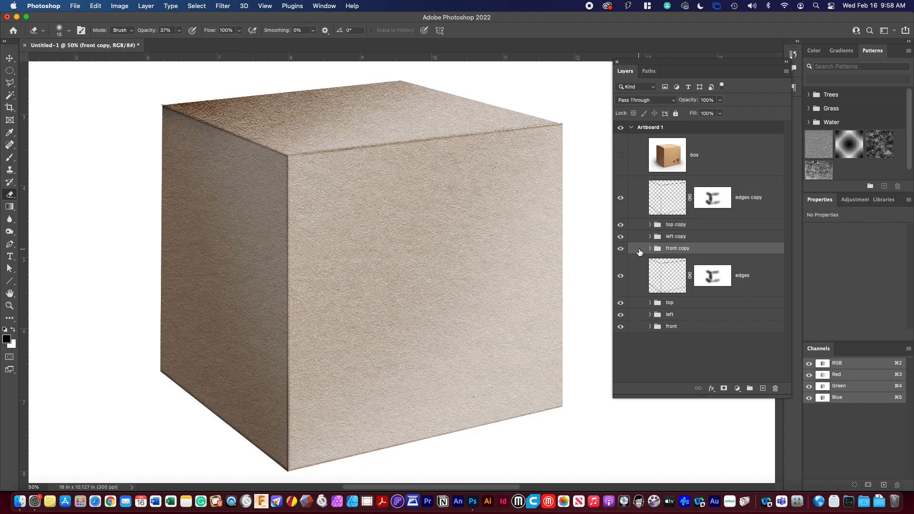
click(671, 325)
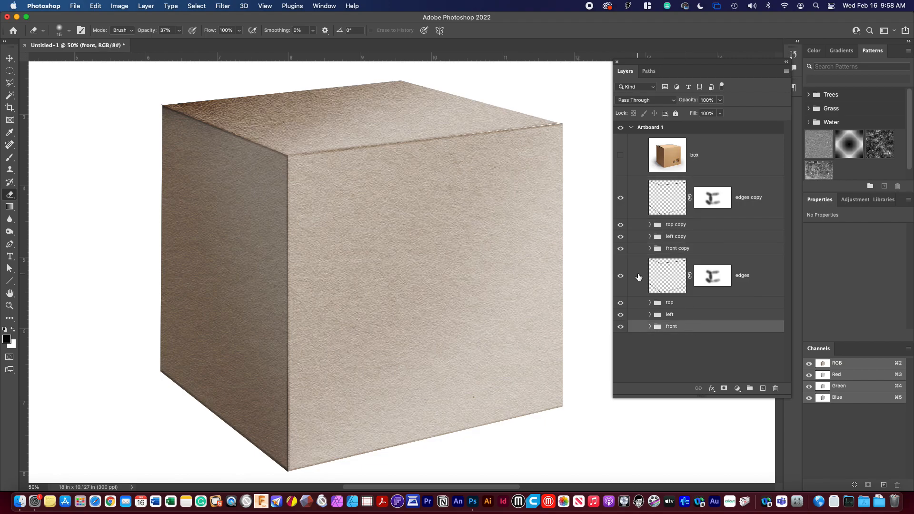
right_click(667, 275)
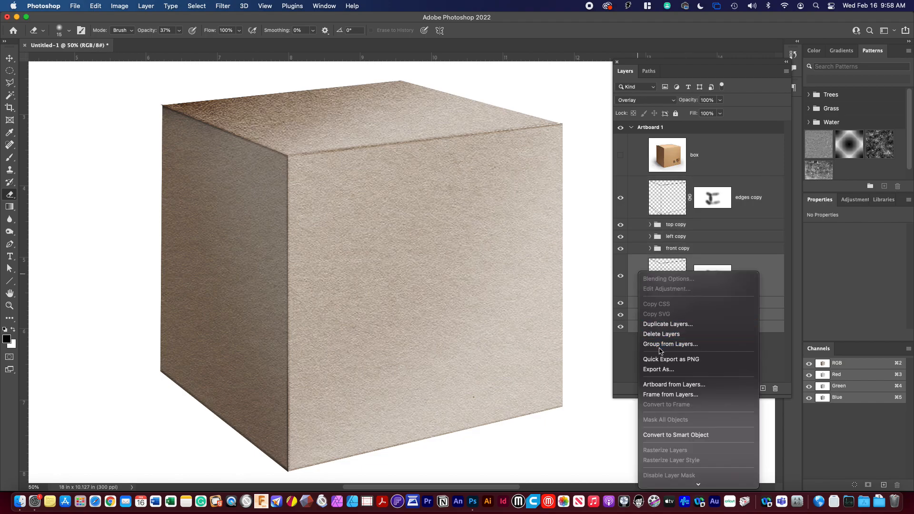
click(670, 344)
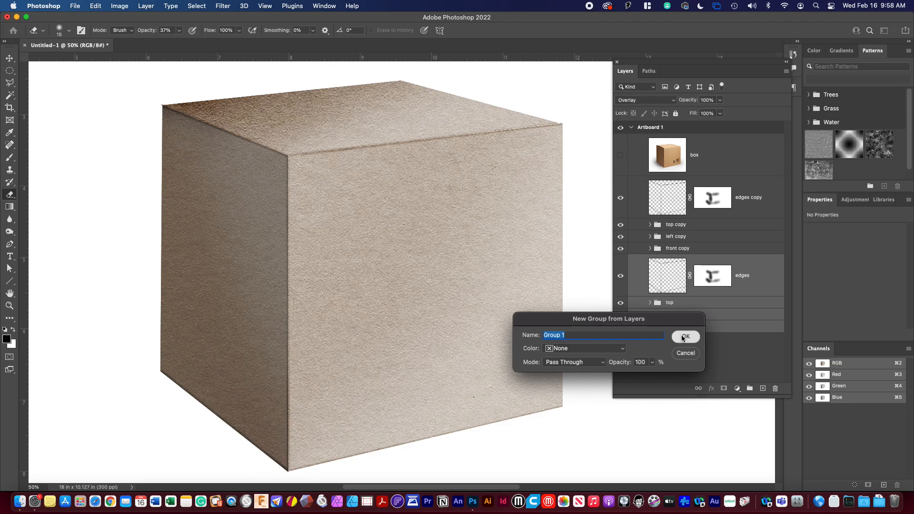
click(684, 336)
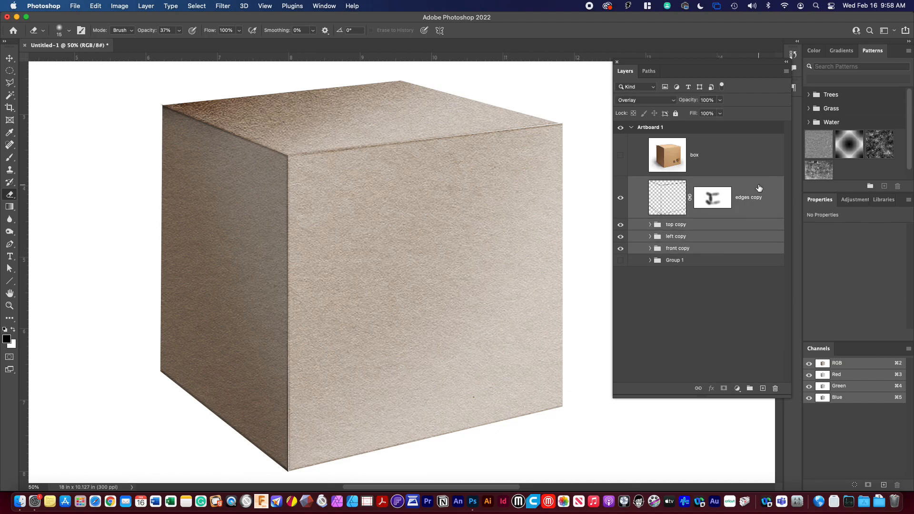
right_click(711, 197)
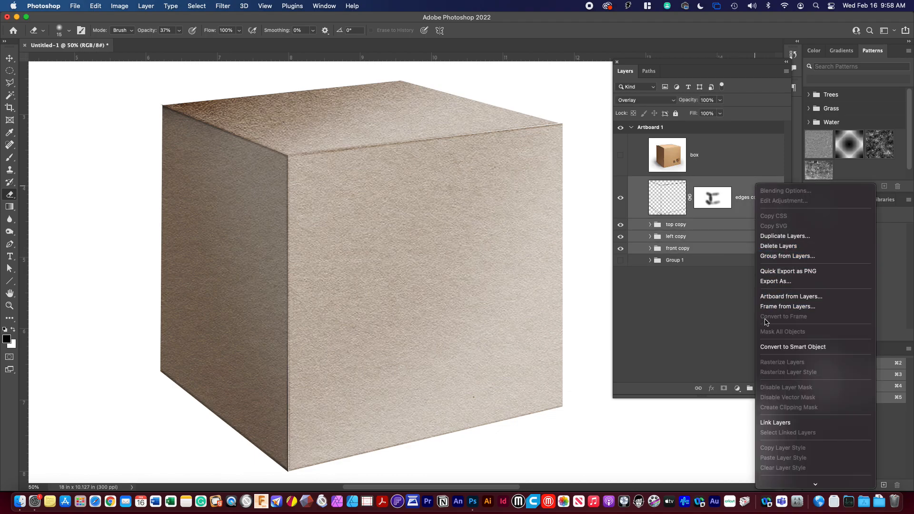
mouse_move(691, 291)
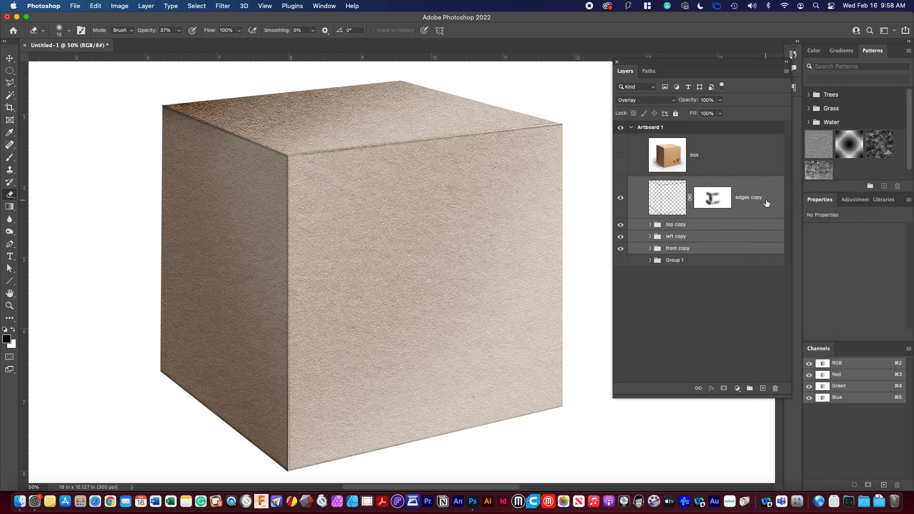
right_click(748, 197)
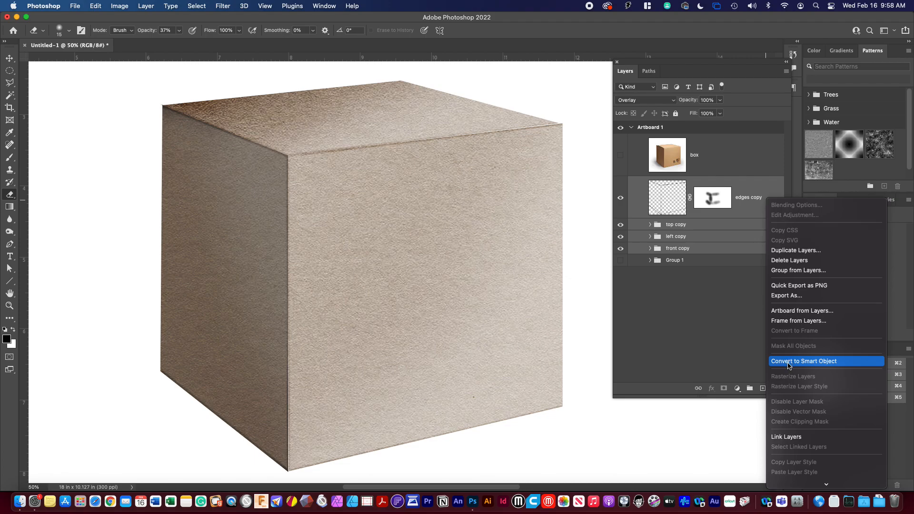
click(803, 360)
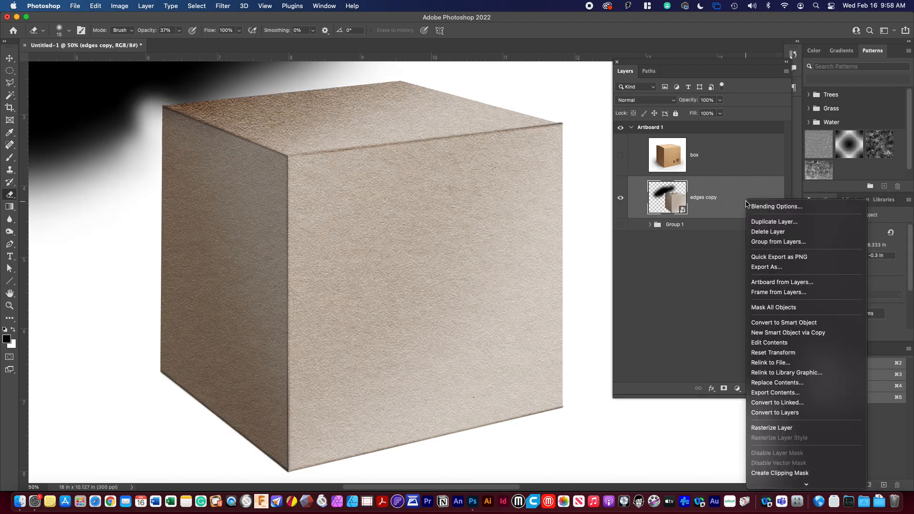
mouse_move(772, 427)
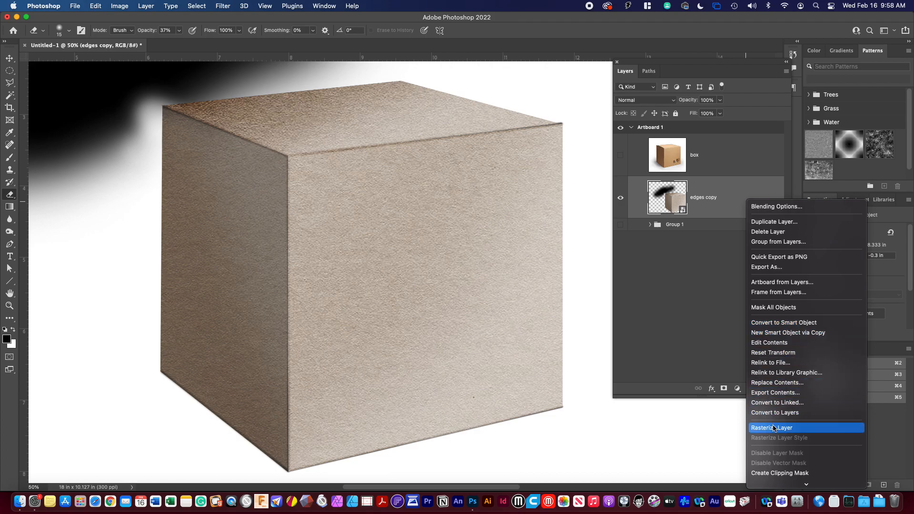
click(770, 427)
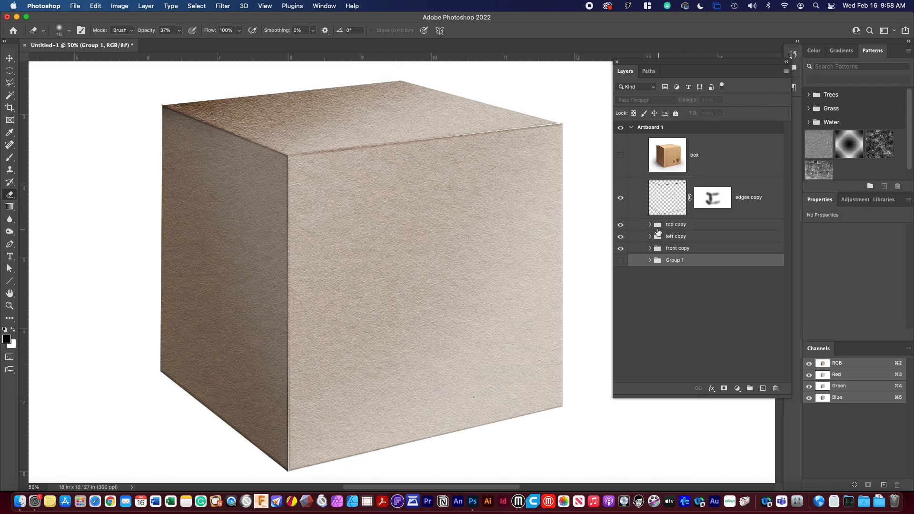
click(650, 236)
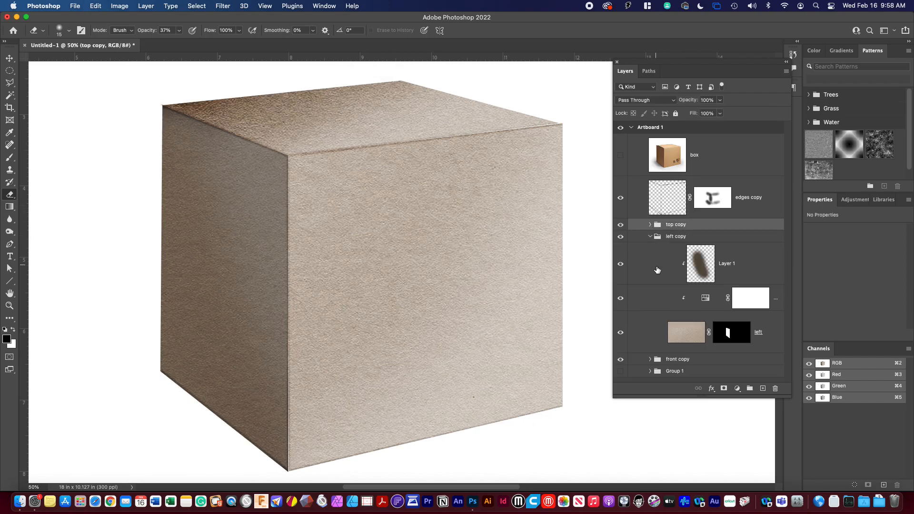
click(649, 236)
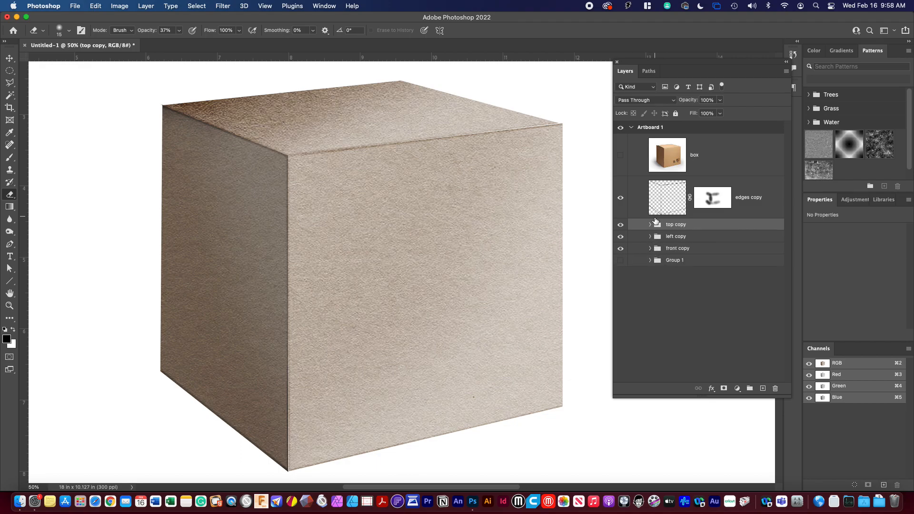
Step: Erase the top face's far corners into rounded shapes on its mask at 100% eraser opacity
click(650, 225)
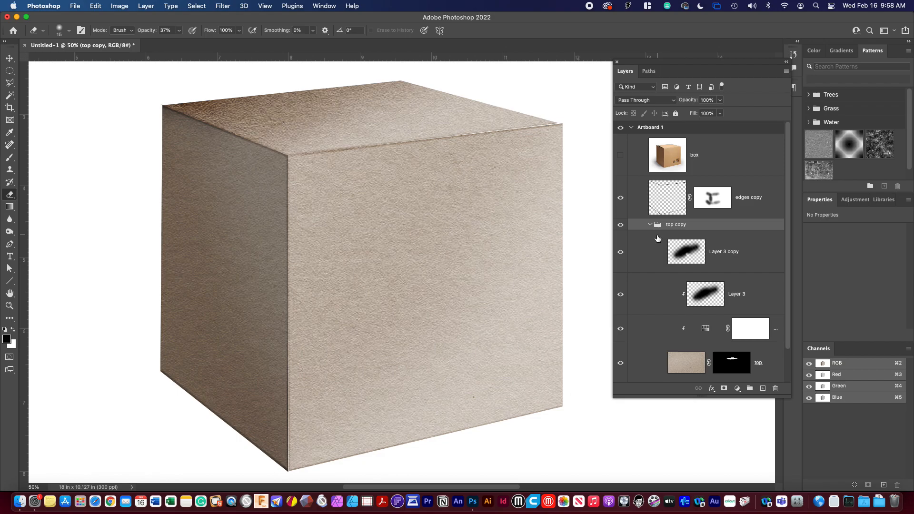
click(731, 361)
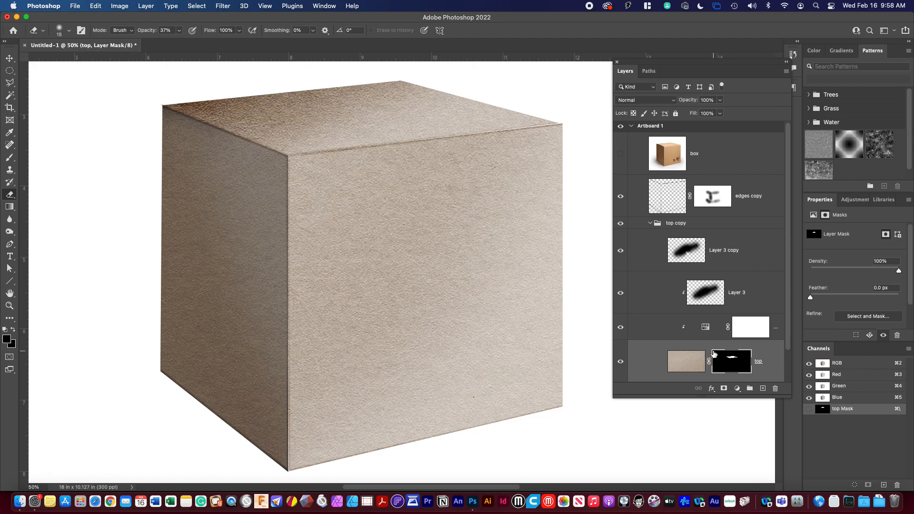
mouse_move(9, 341)
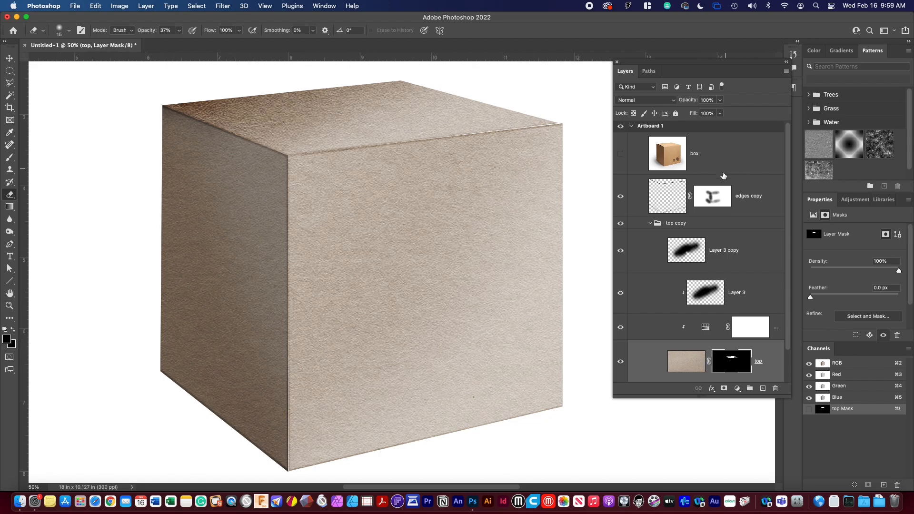
mouse_move(390, 56)
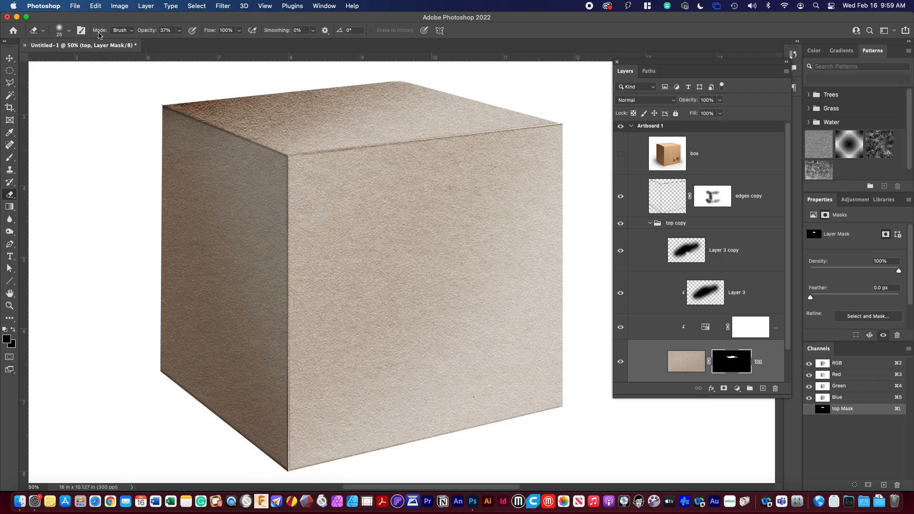
click(178, 29)
text(100)
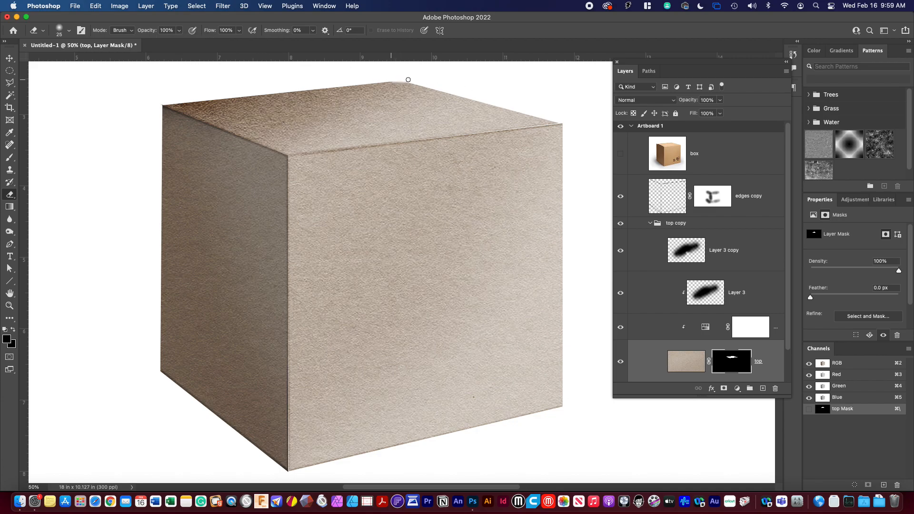
mouse_move(436, 95)
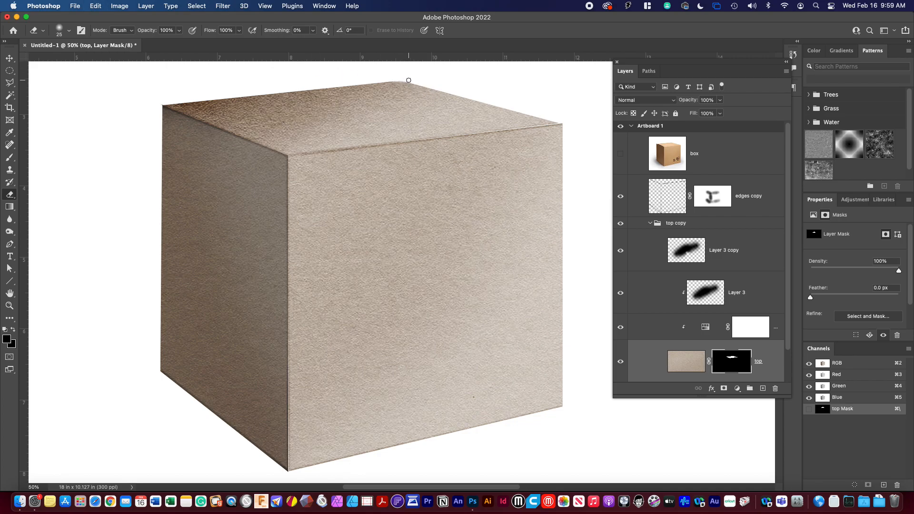
mouse_move(565, 128)
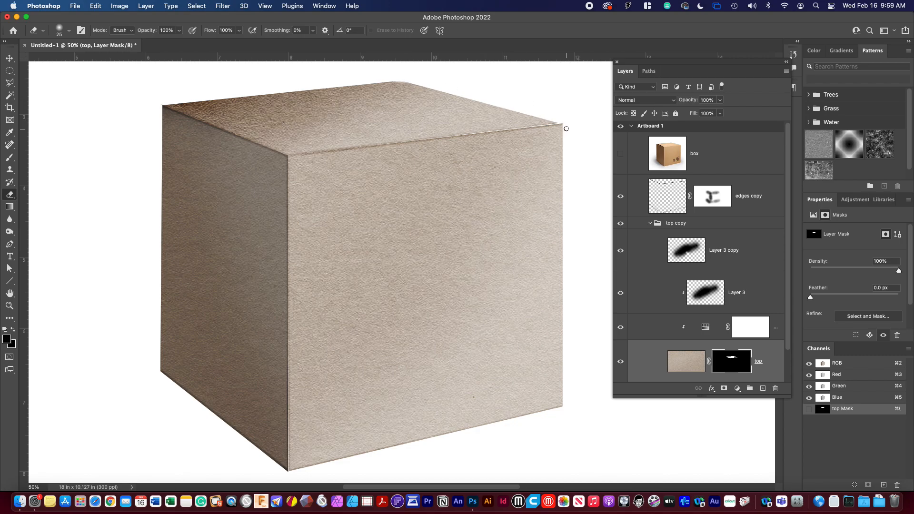
scroll(down, 3)
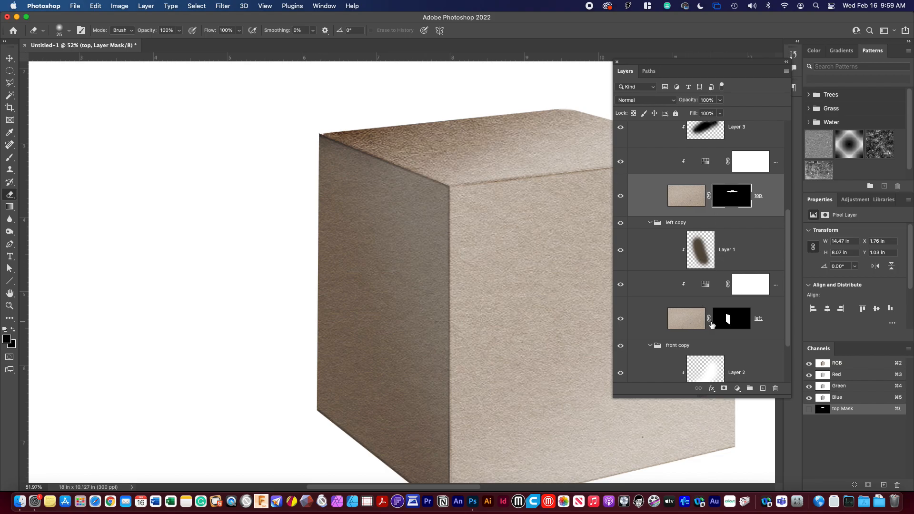
Step: Erase the left face's outer corners into curves on its mask with a smaller eraser
click(730, 318)
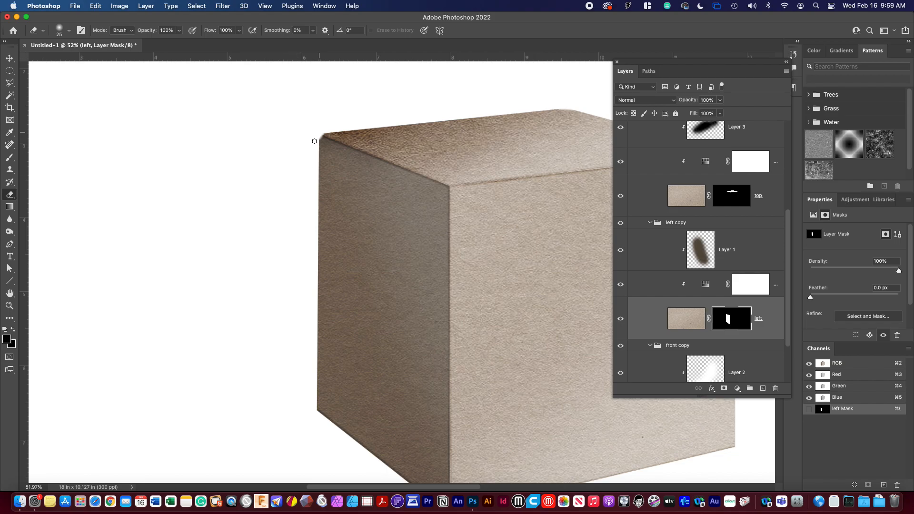
mouse_move(386, 178)
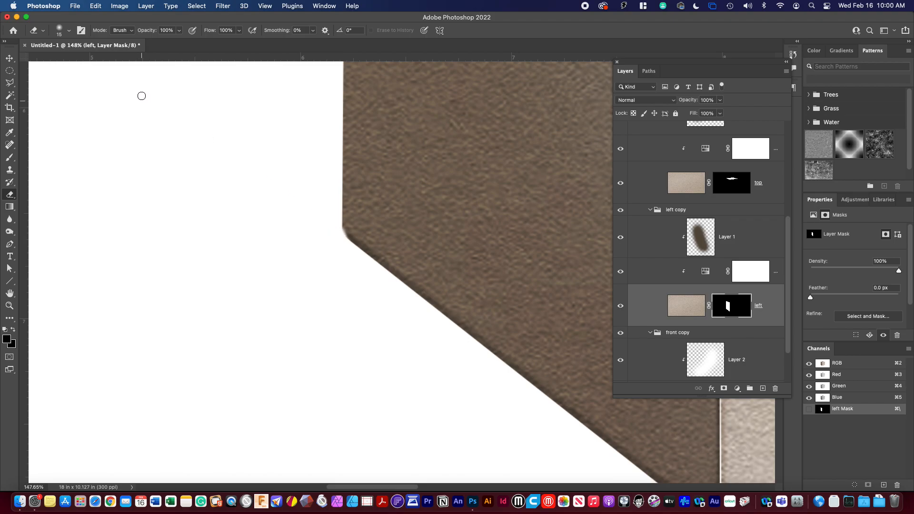
click(67, 30)
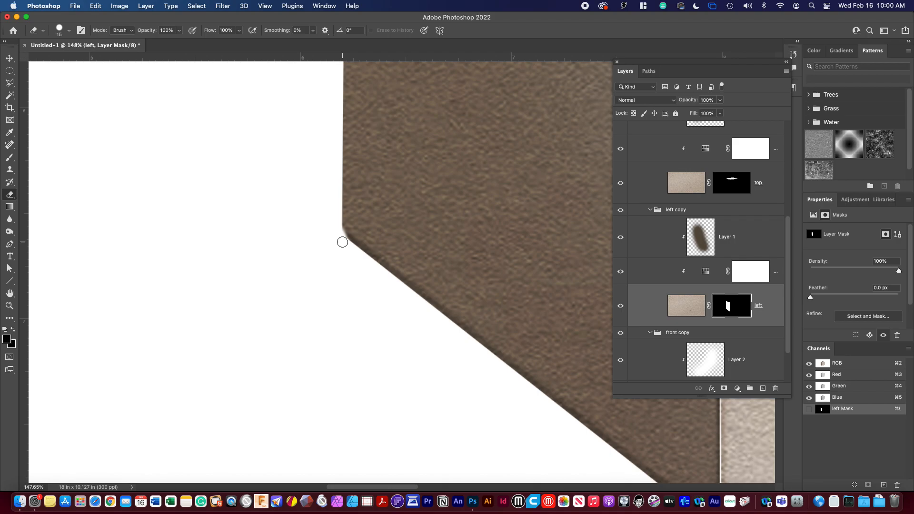
mouse_move(335, 219)
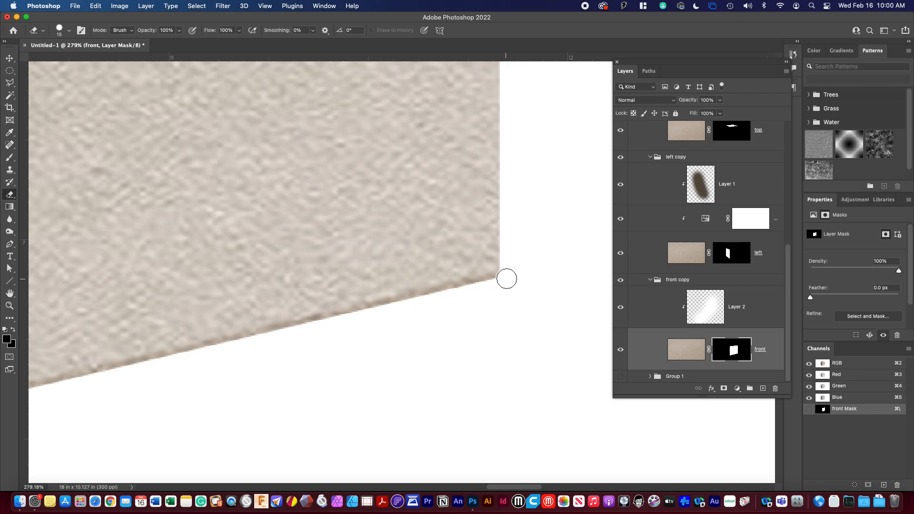
mouse_move(501, 286)
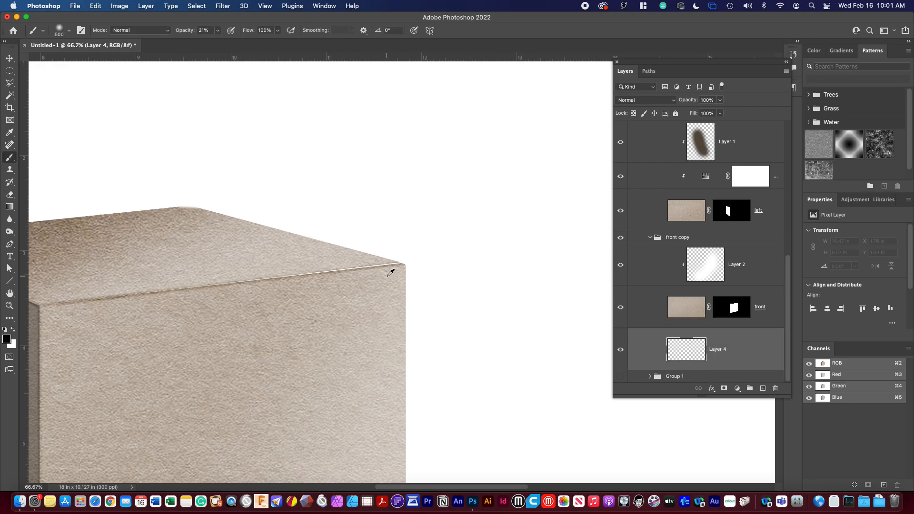
mouse_move(320, 282)
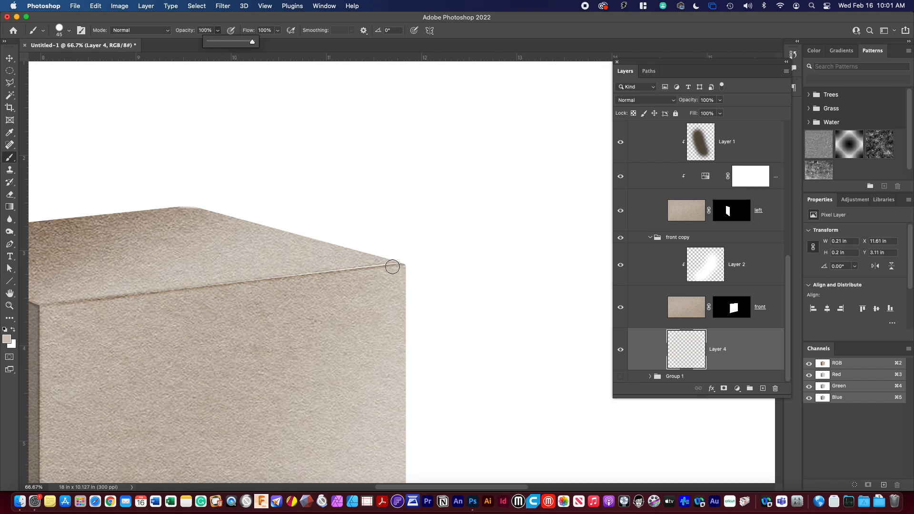
Step: Paint the sampled cardboard colour over a corner gap on Layer 4 at full opacity
drag(392, 266, 143, 298)
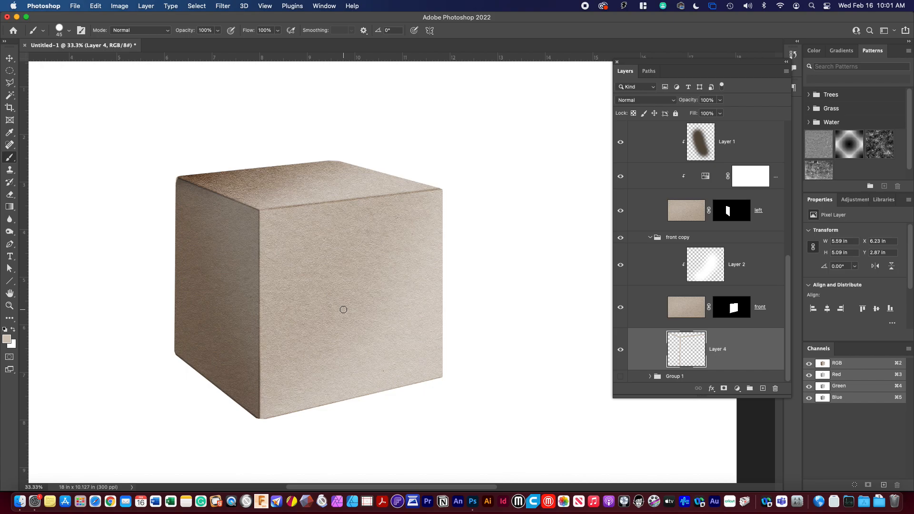
mouse_move(454, 4)
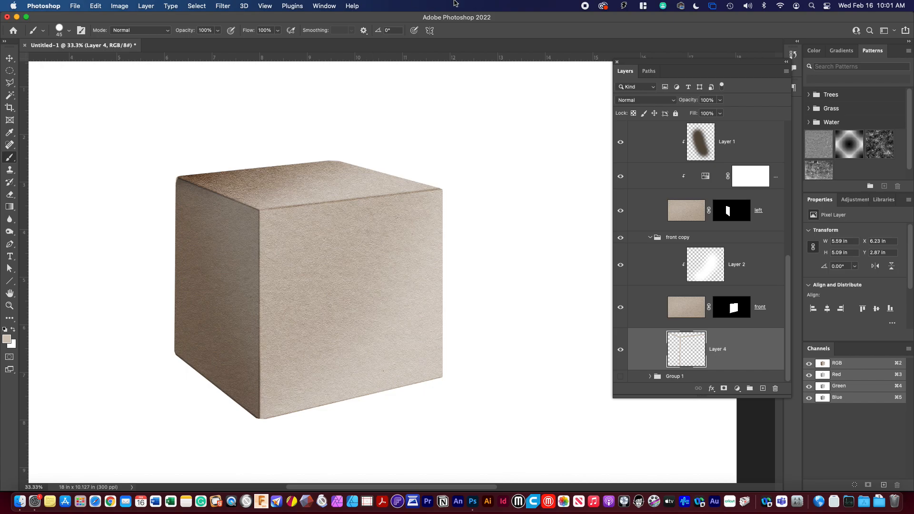